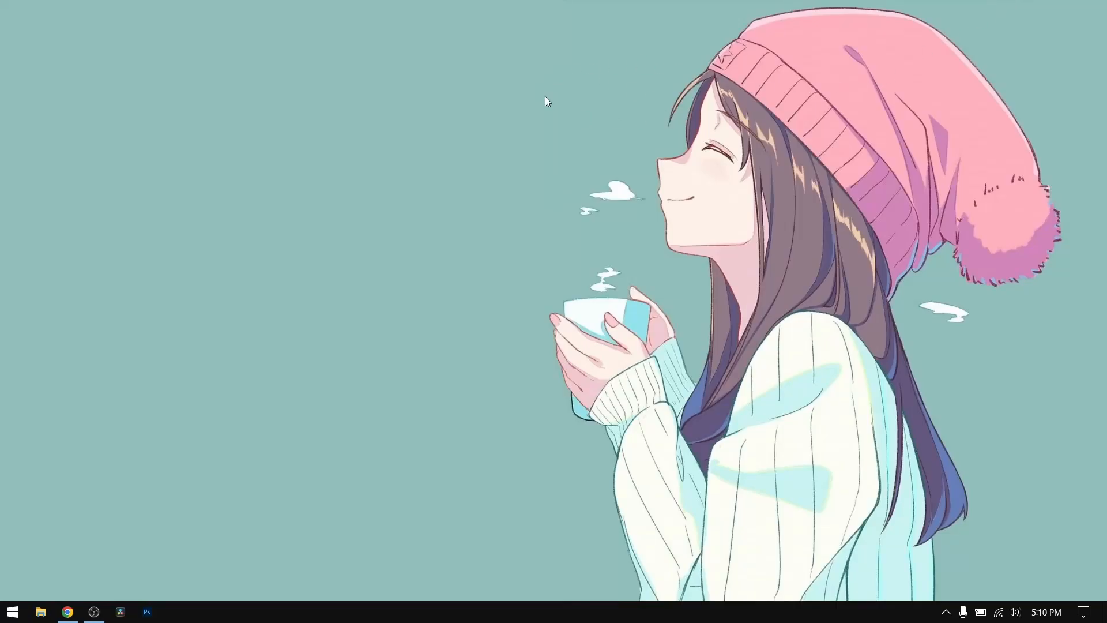
{"action": "mouse_move", "coordinate": [296, 300]}
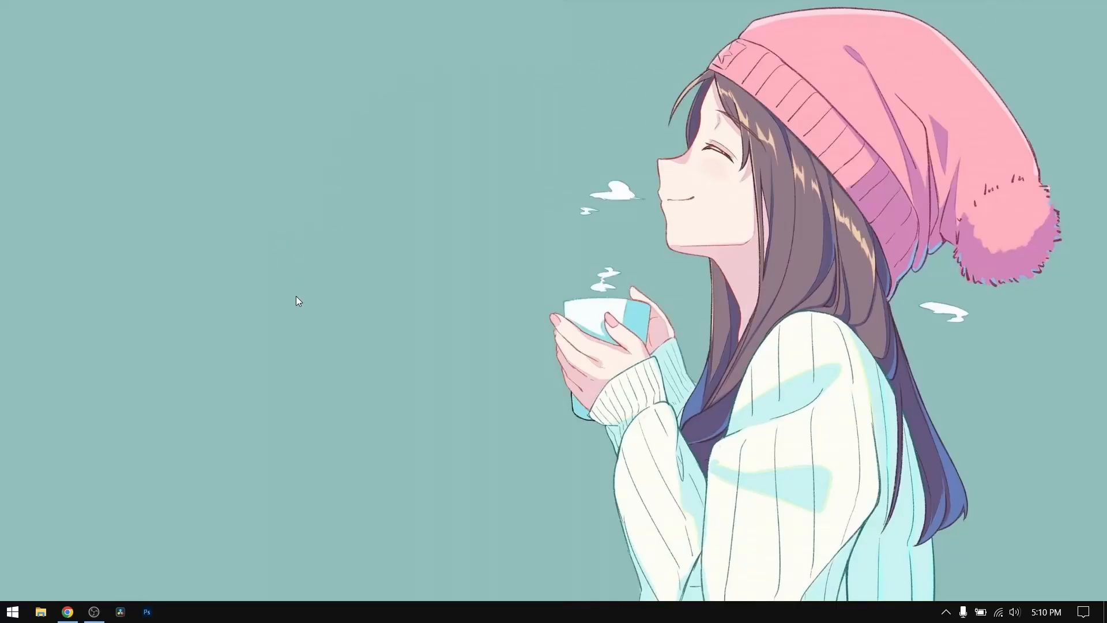
{"action": "mouse_move", "coordinate": [322, 283]}
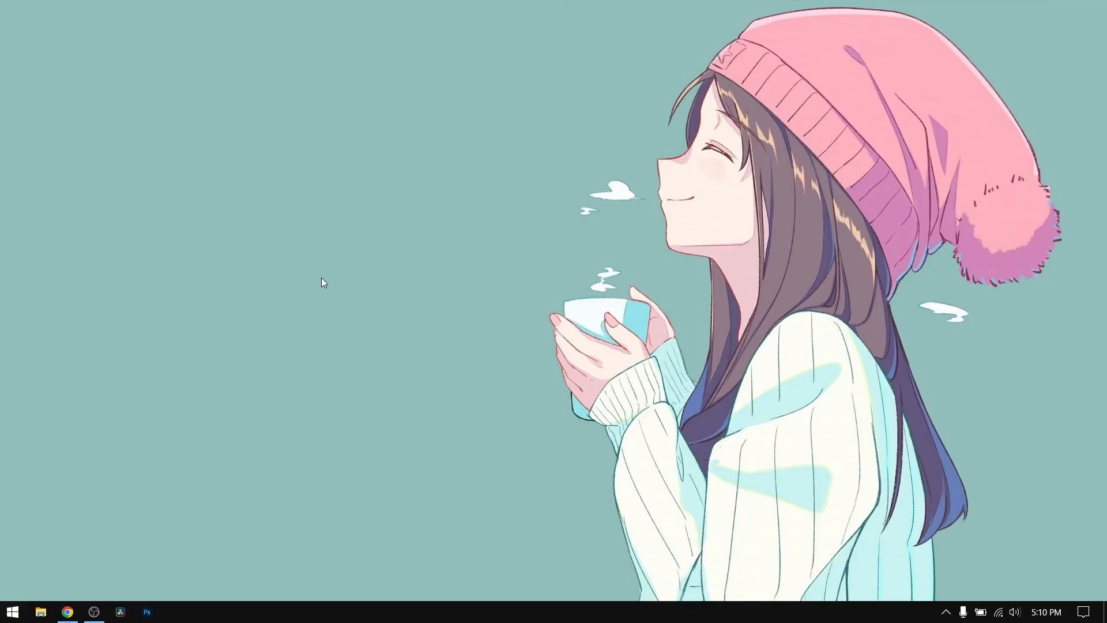
{"action": "mouse_move", "coordinate": [257, 426]}
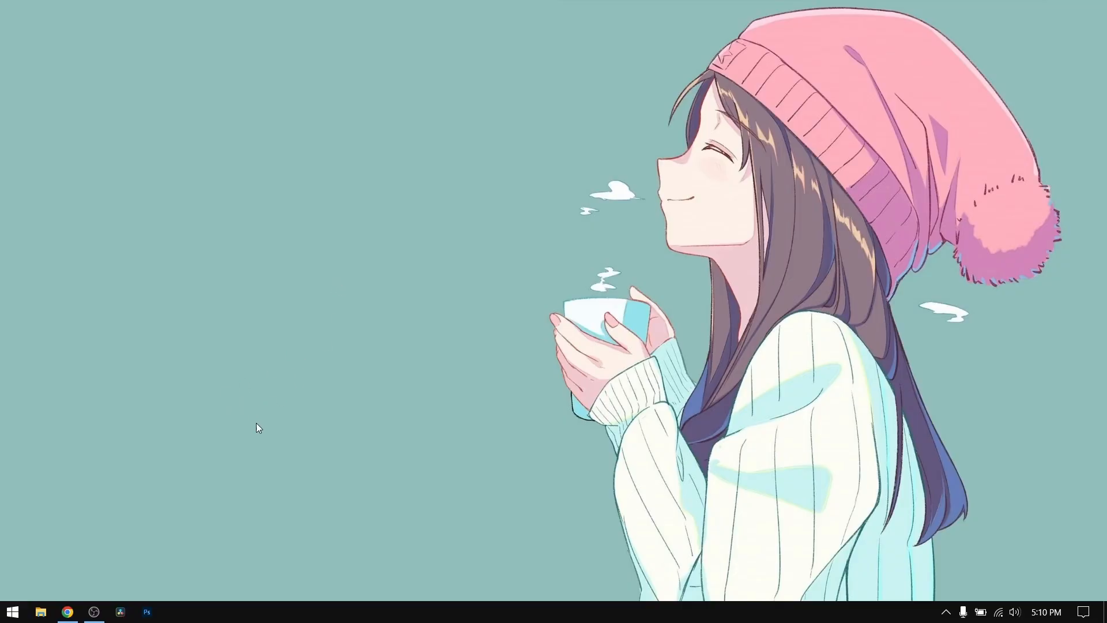
Review the Fedora Workstation 43 and Rufus download pages in the browser
{"action": "left_click", "coordinate": [68, 611]}
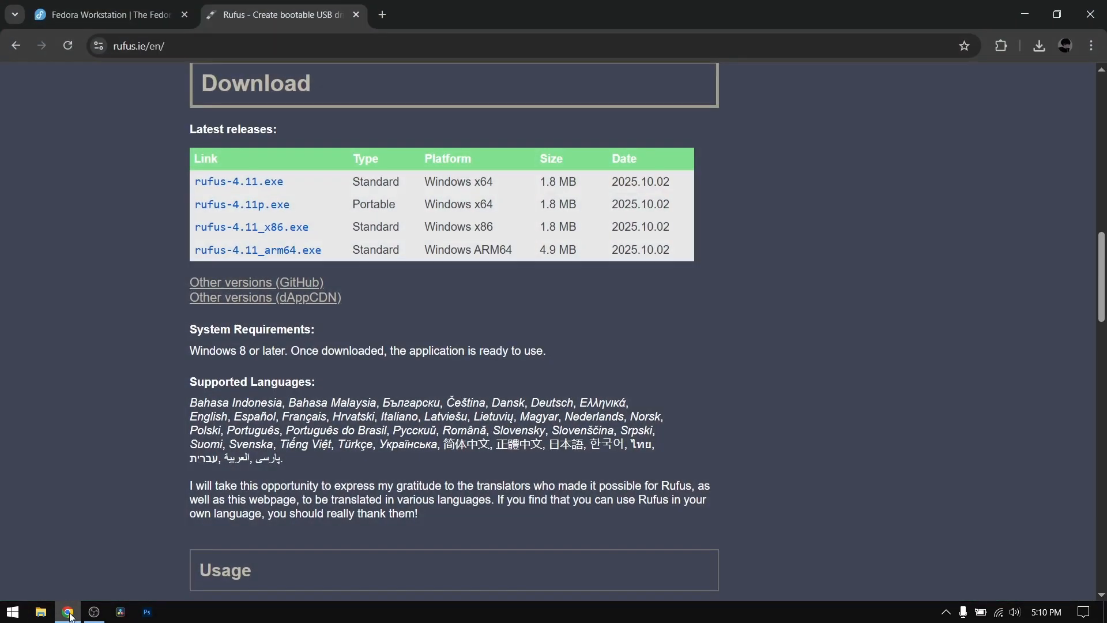
{"action": "left_click", "coordinate": [107, 14]}
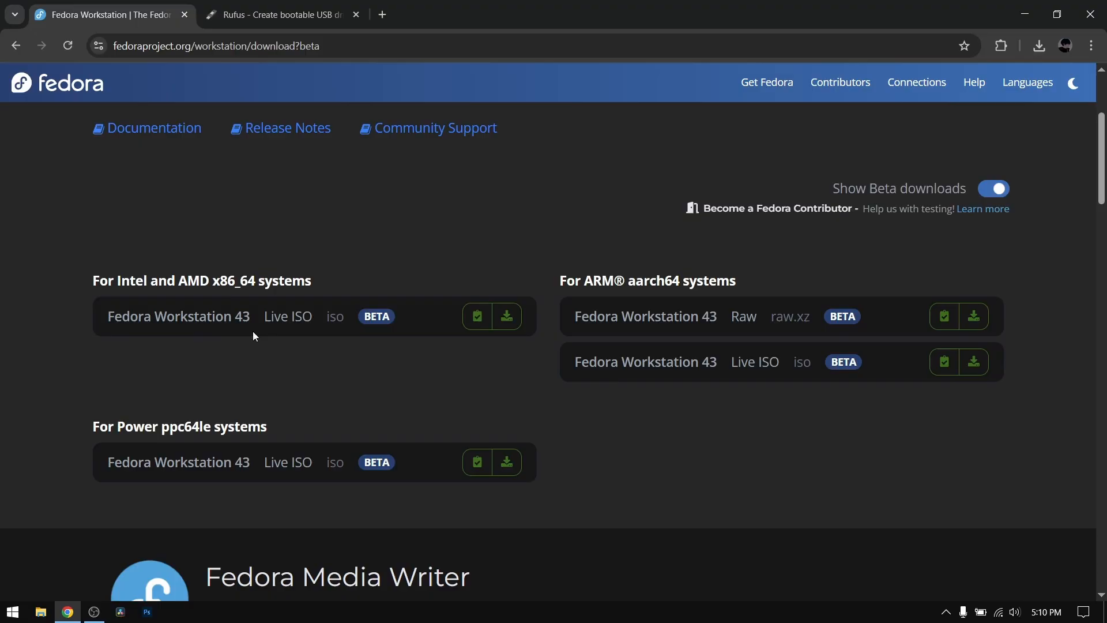
{"action": "mouse_move", "coordinate": [249, 84]}
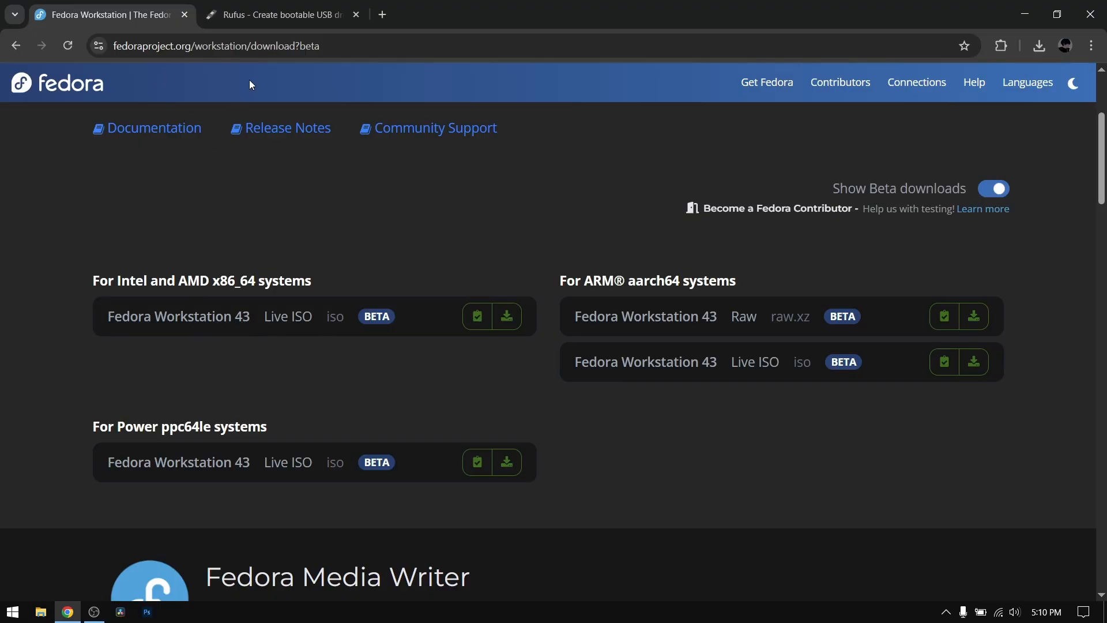
{"action": "left_click", "coordinate": [279, 13]}
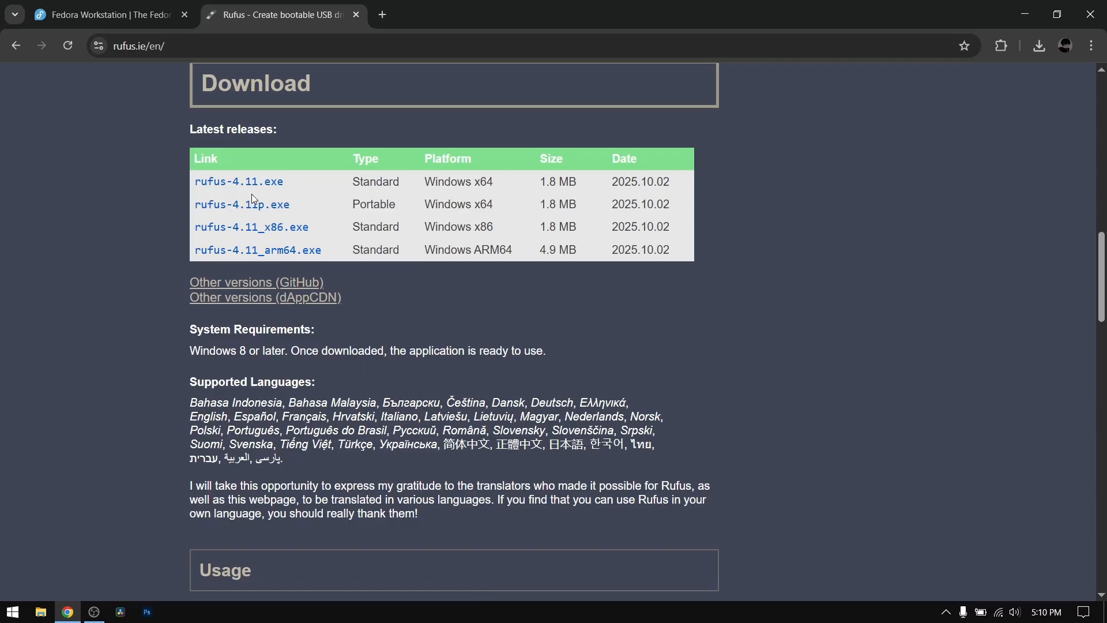
{"action": "mouse_move", "coordinate": [539, 219]}
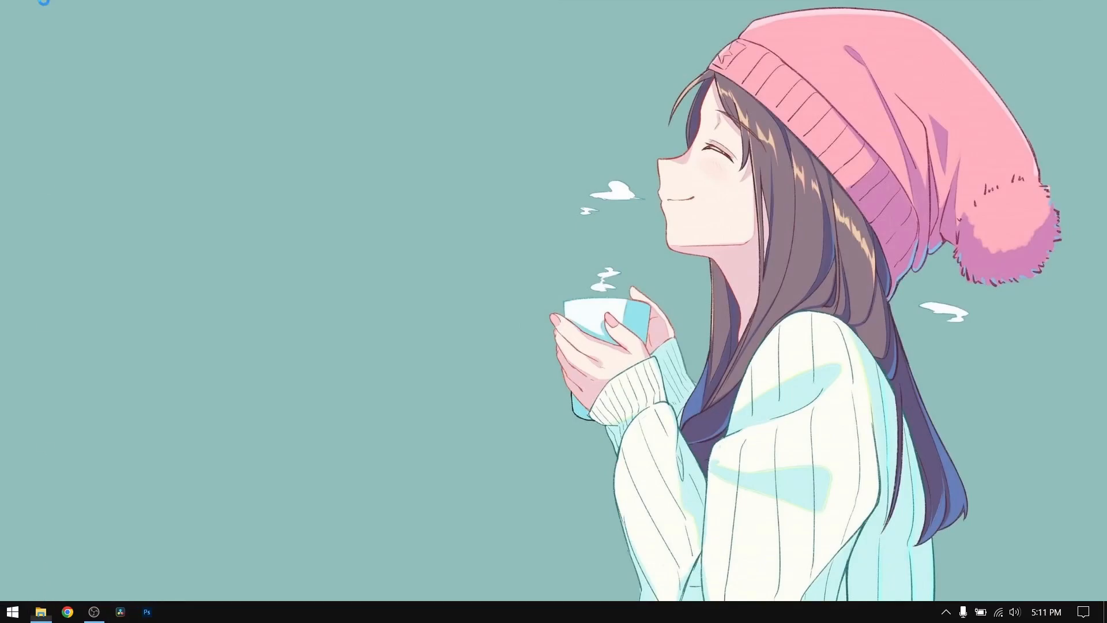
Launch rufus-4.11.exe from Downloads and load Fedora-Workstation-Live-43_Beta-1.3.x86_64.iso as the boot image
{"action": "left_click", "coordinate": [40, 611]}
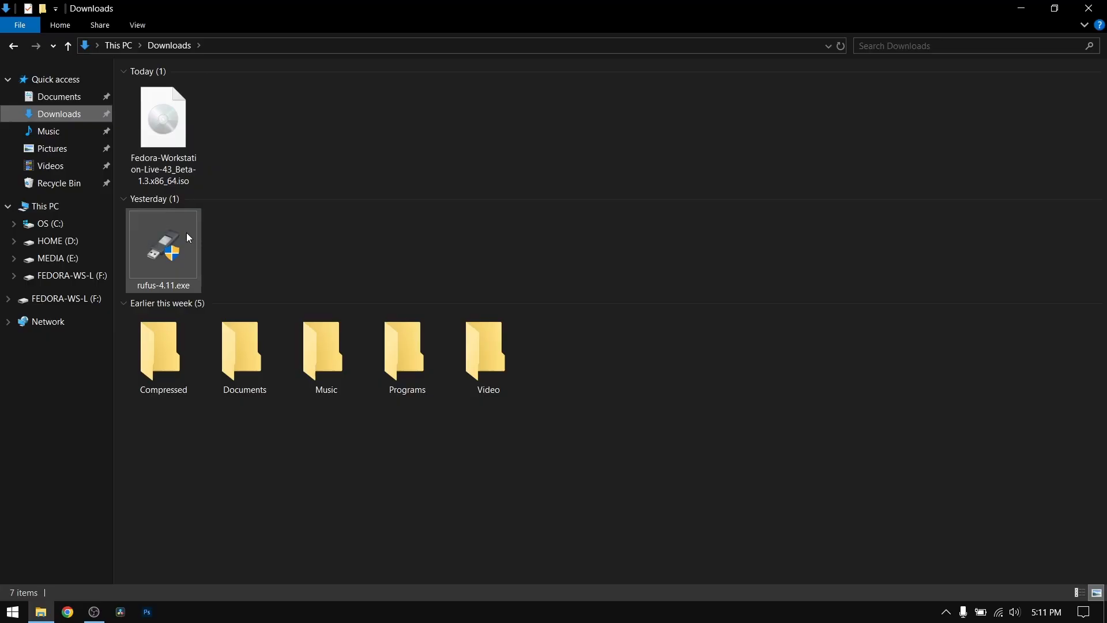
{"action": "double_click", "coordinate": [163, 244]}
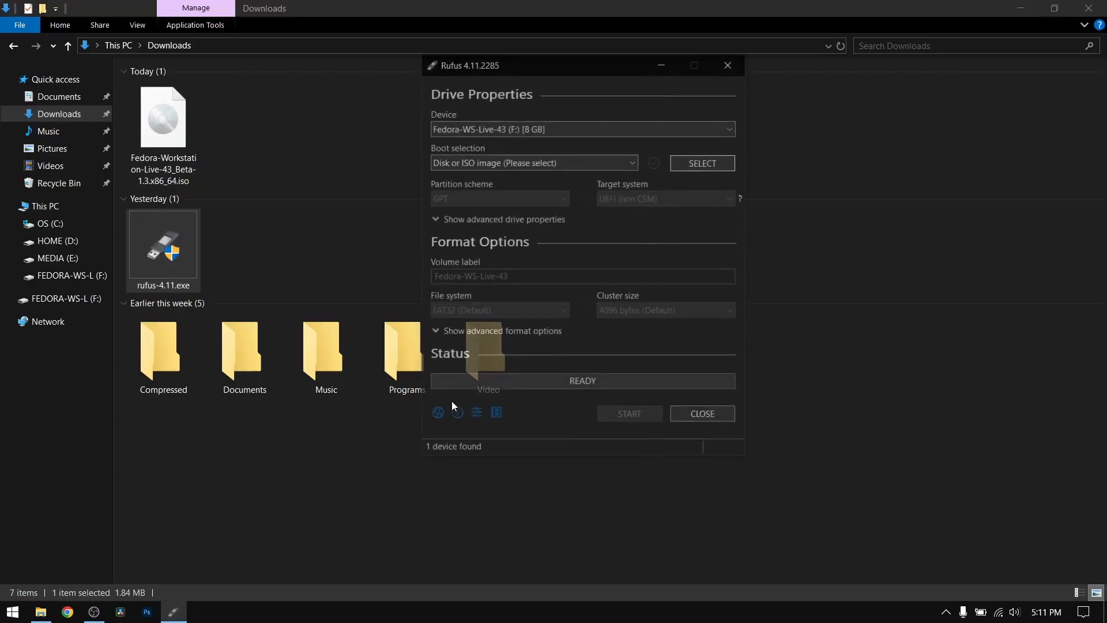
{"action": "left_click", "coordinate": [702, 162]}
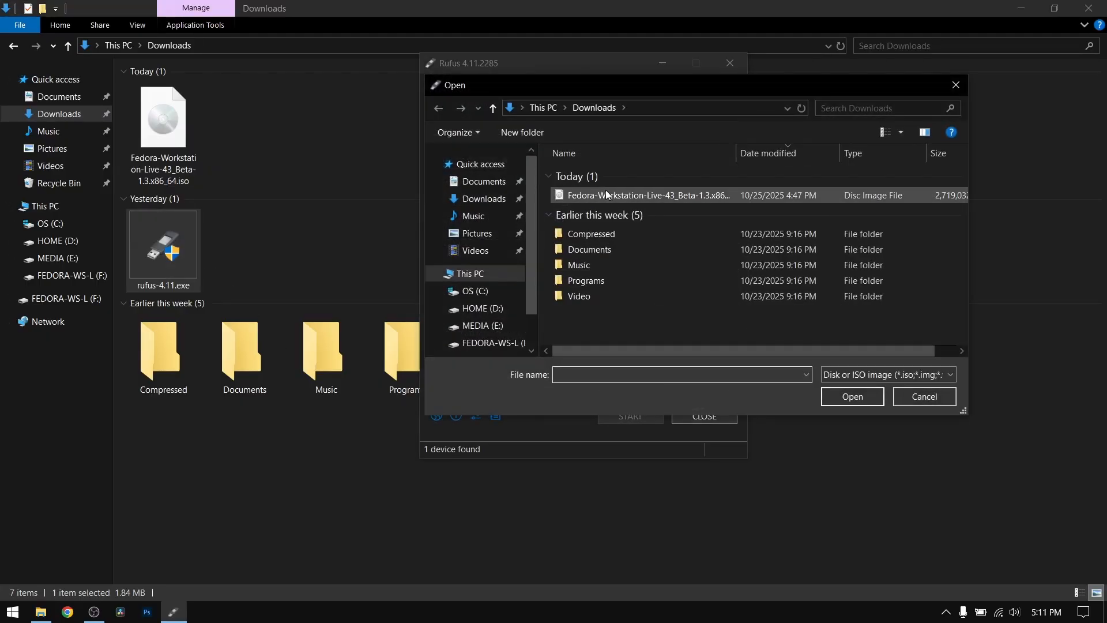
{"action": "left_click", "coordinate": [850, 395]}
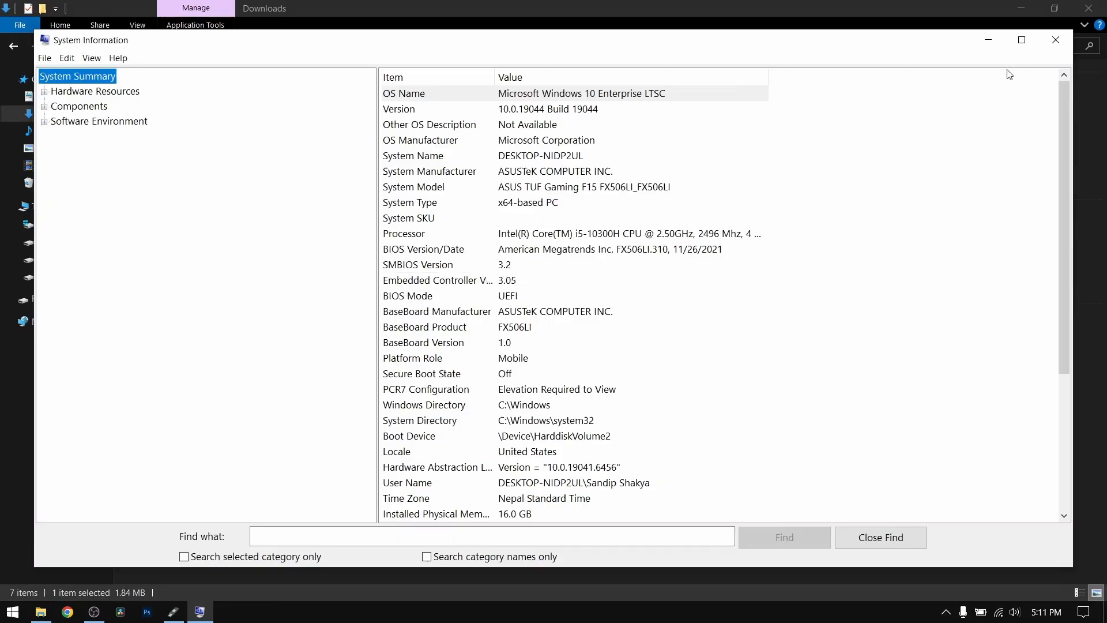
{"action": "mouse_move", "coordinate": [1056, 41]}
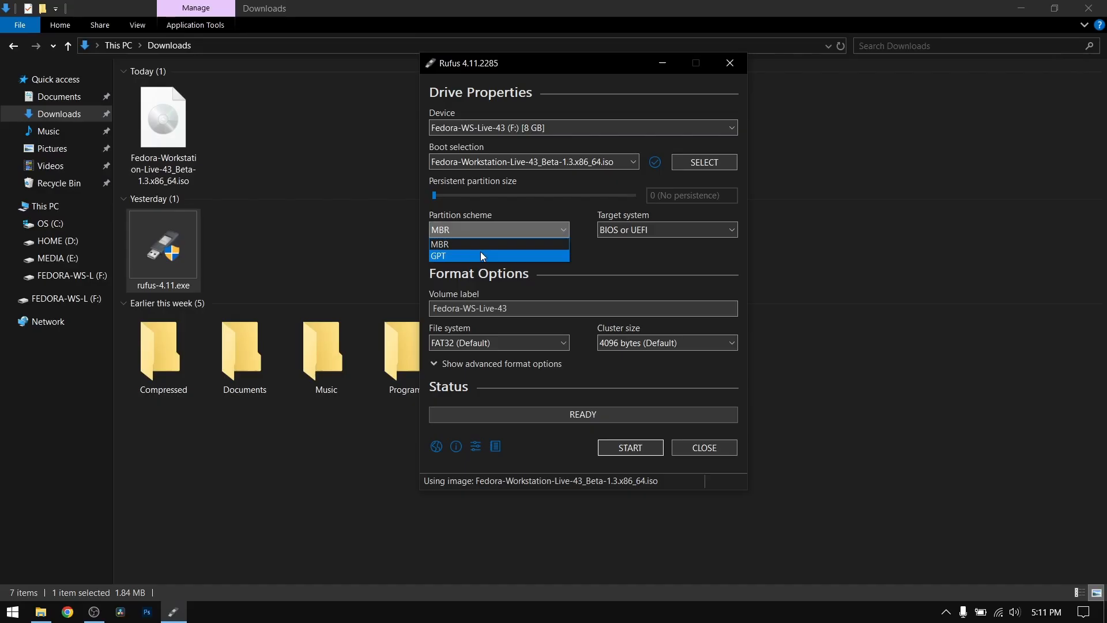
Switch the partition scheme to GPT so the target system becomes UEFI (non CSM)
{"action": "left_click", "coordinate": [440, 256]}
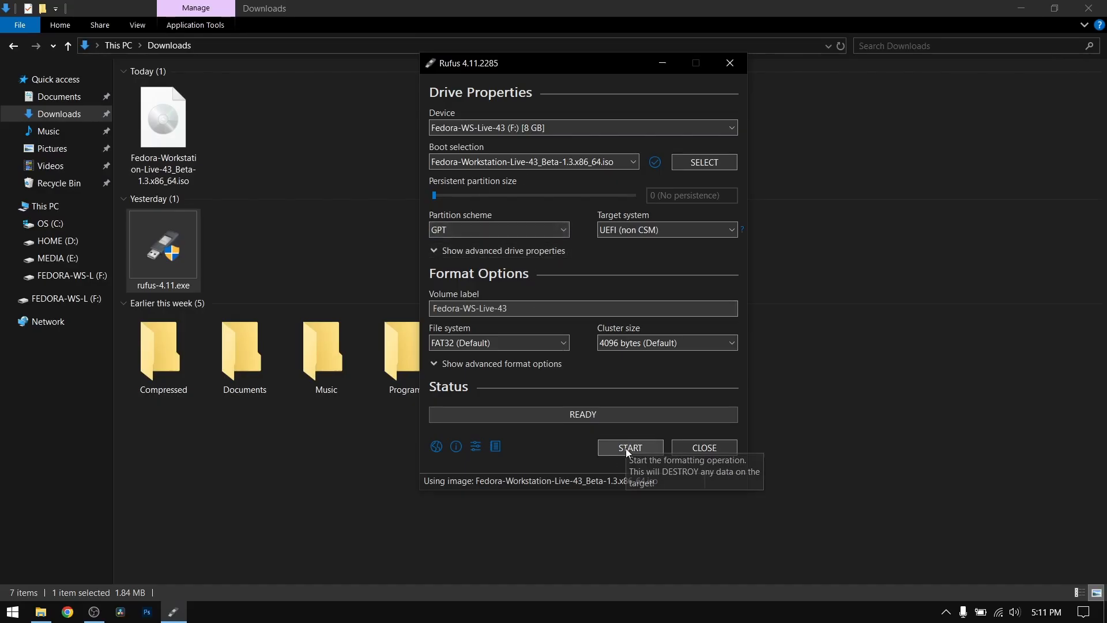
{"action": "mouse_move", "coordinate": [775, 404]}
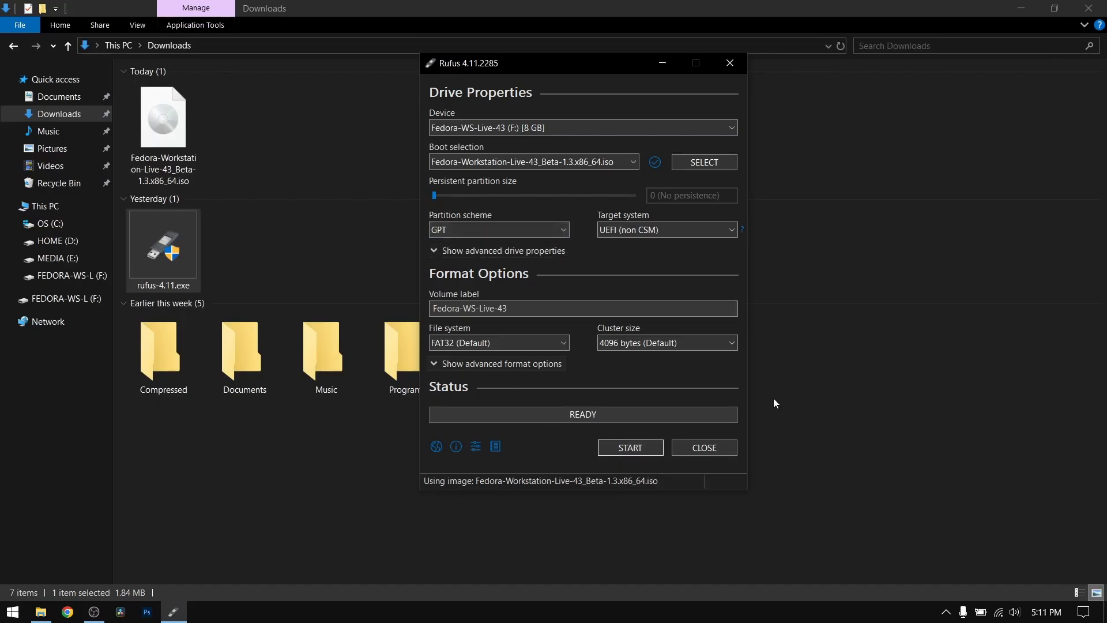
{"action": "mouse_move", "coordinate": [718, 410]}
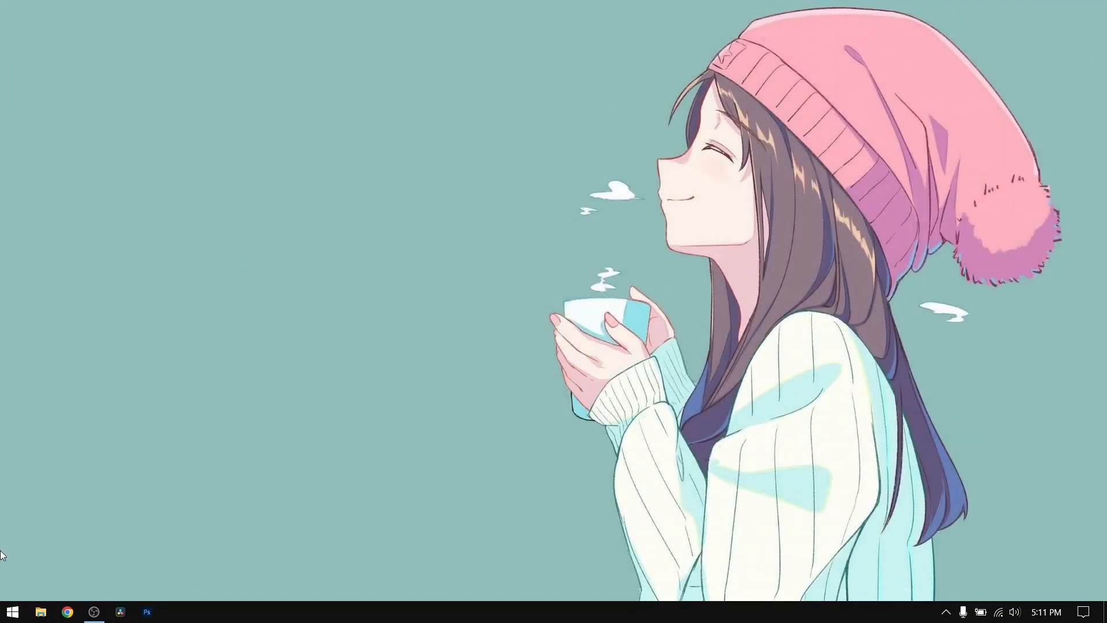
In Disk Management, shrink the OS (C:) volume by 60000 MB to free space for Fedora
{"action": "right_click", "coordinate": [12, 611]}
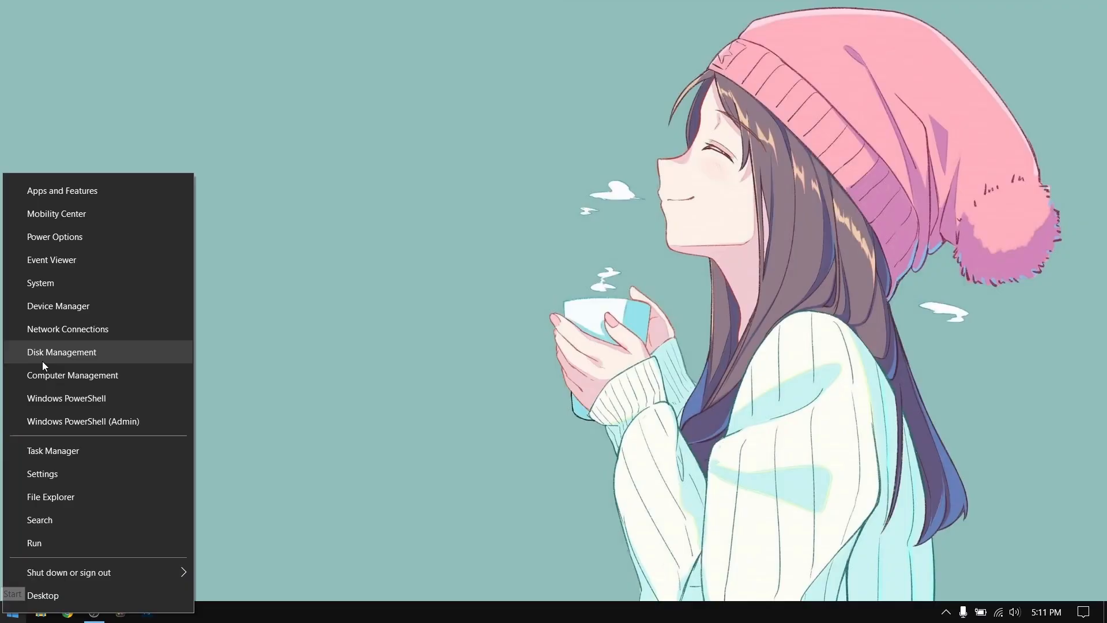
{"action": "left_click", "coordinate": [61, 352]}
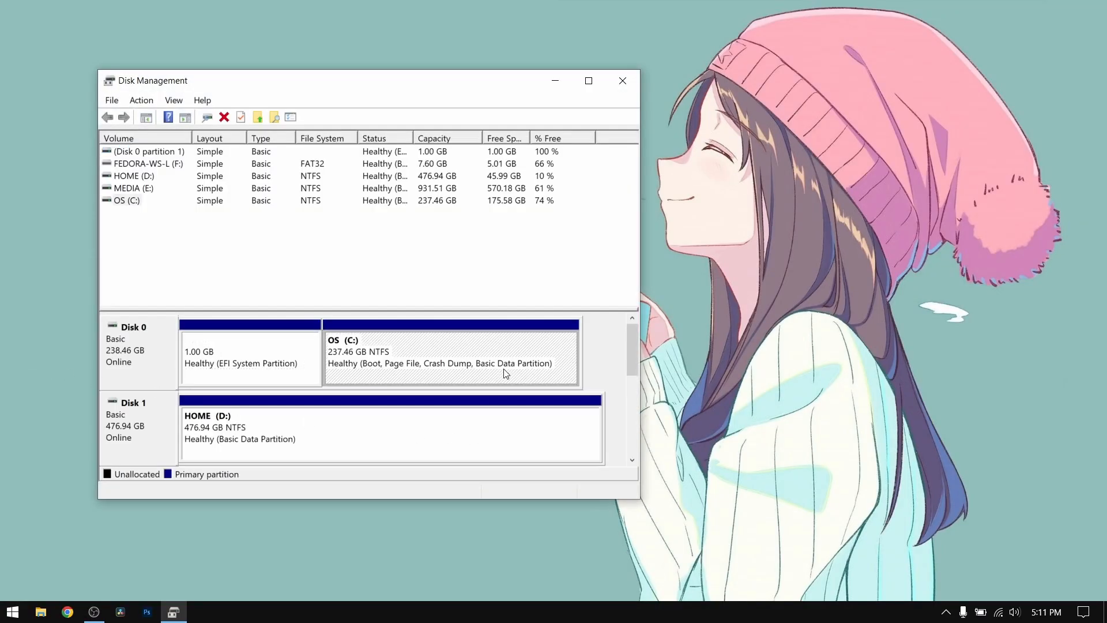
{"action": "left_click", "coordinate": [588, 80]}
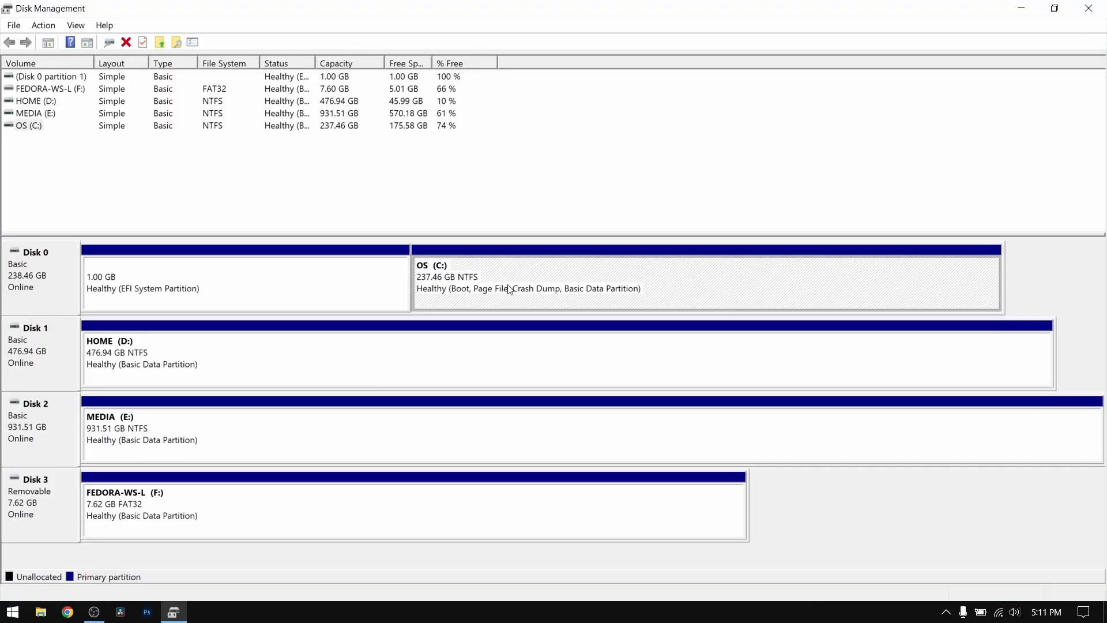
{"action": "right_click", "coordinate": [508, 288]}
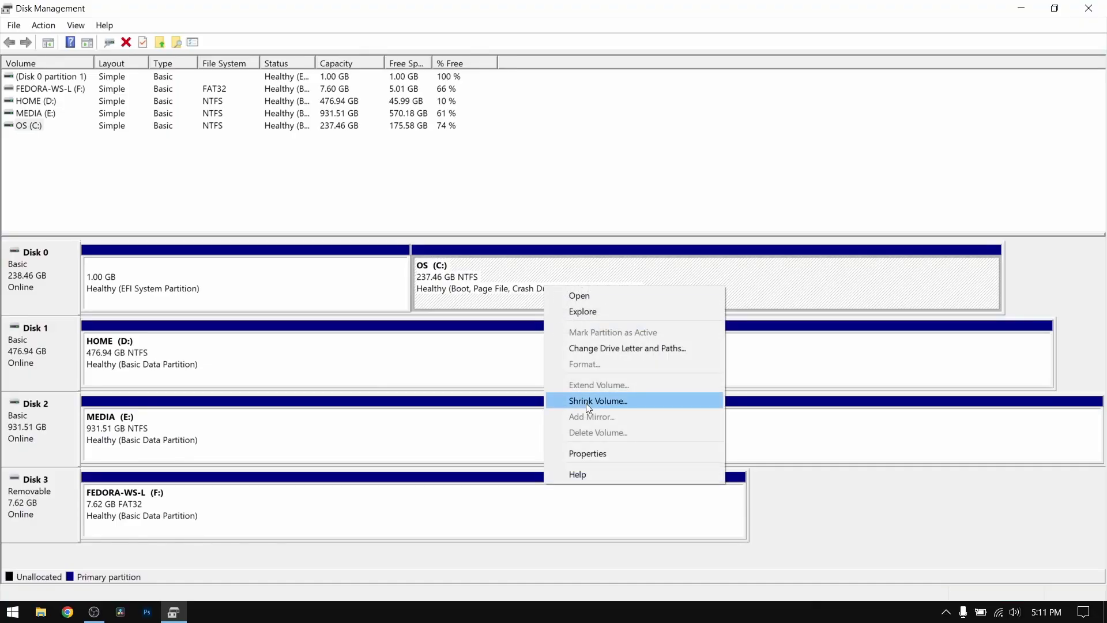
{"action": "left_click", "coordinate": [597, 400]}
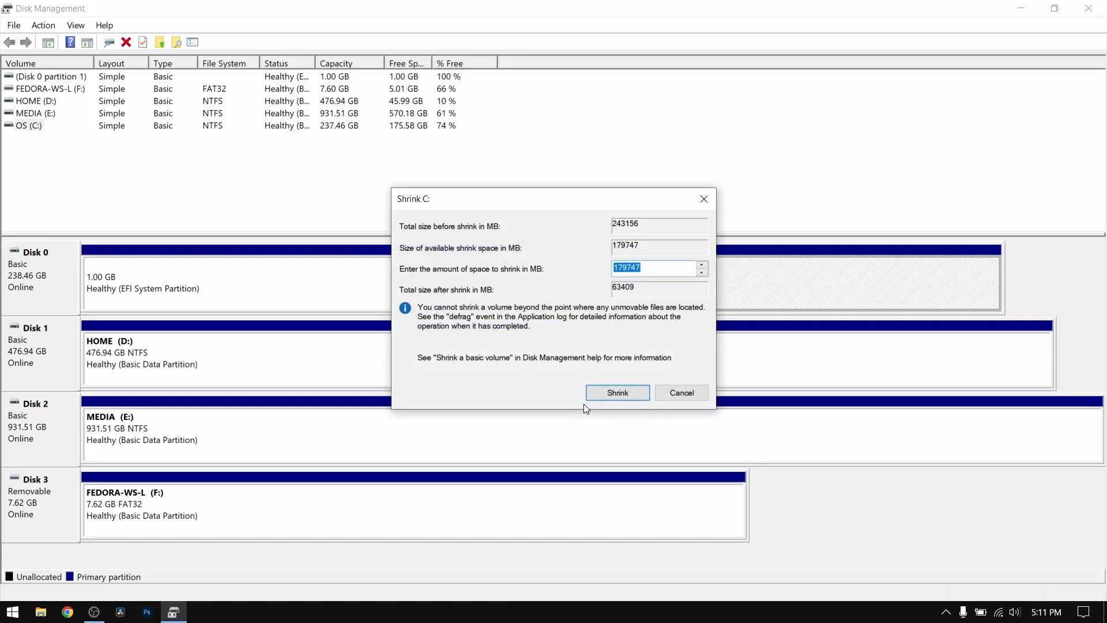
{"action": "type", "text": "6"}
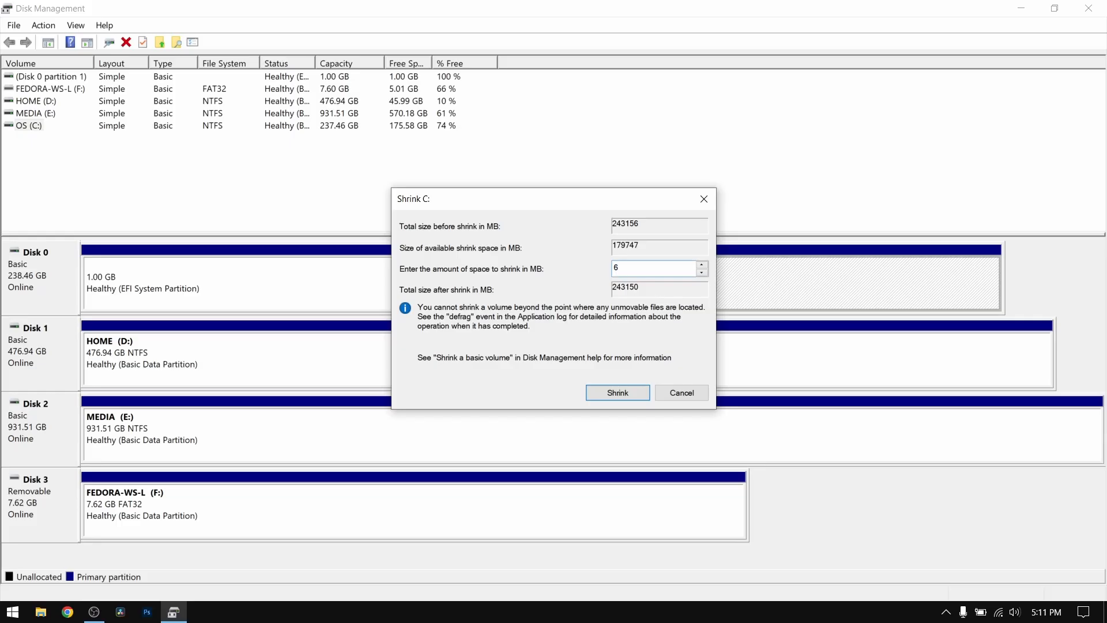
{"action": "type", "text": "0000"}
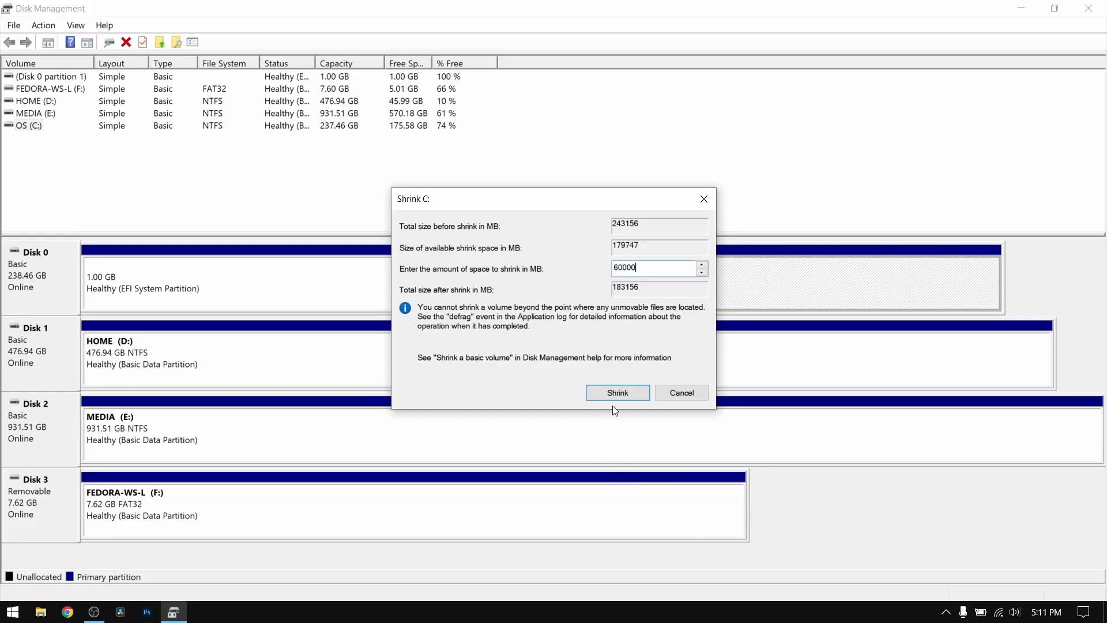
{"action": "left_click", "coordinate": [616, 392]}
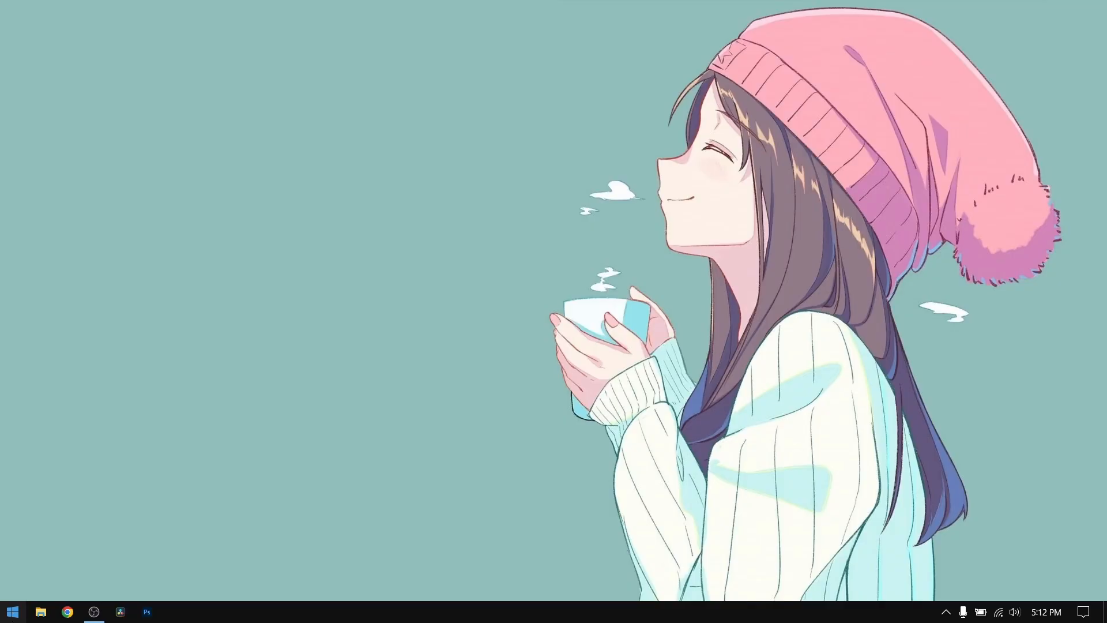
Restart the computer from the Start menu's power options
{"action": "left_click", "coordinate": [11, 611]}
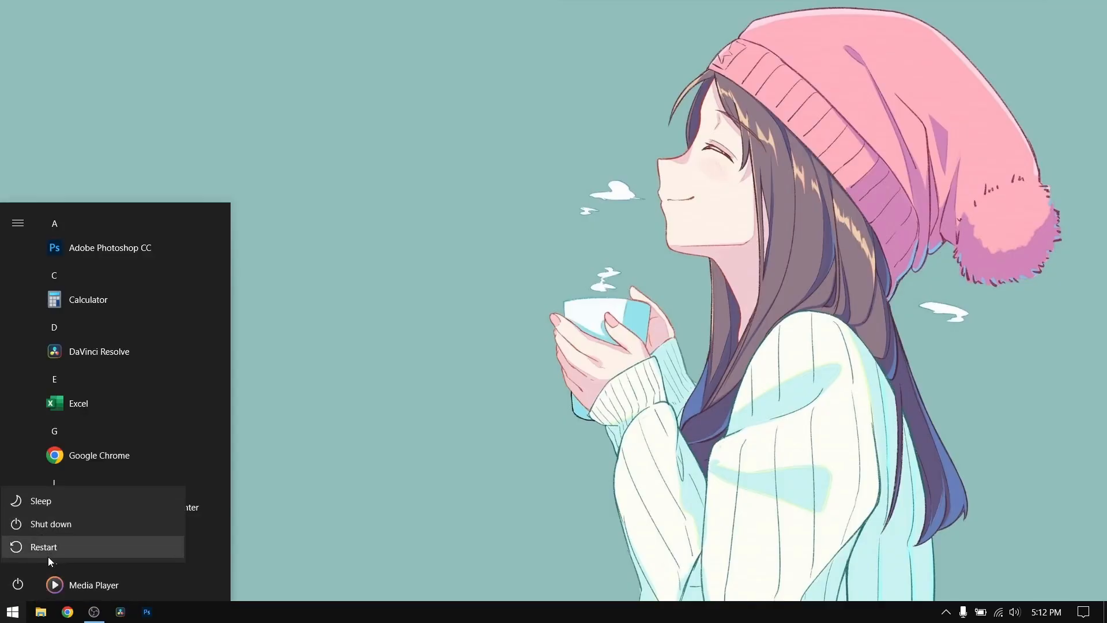
{"action": "left_click", "coordinate": [43, 546]}
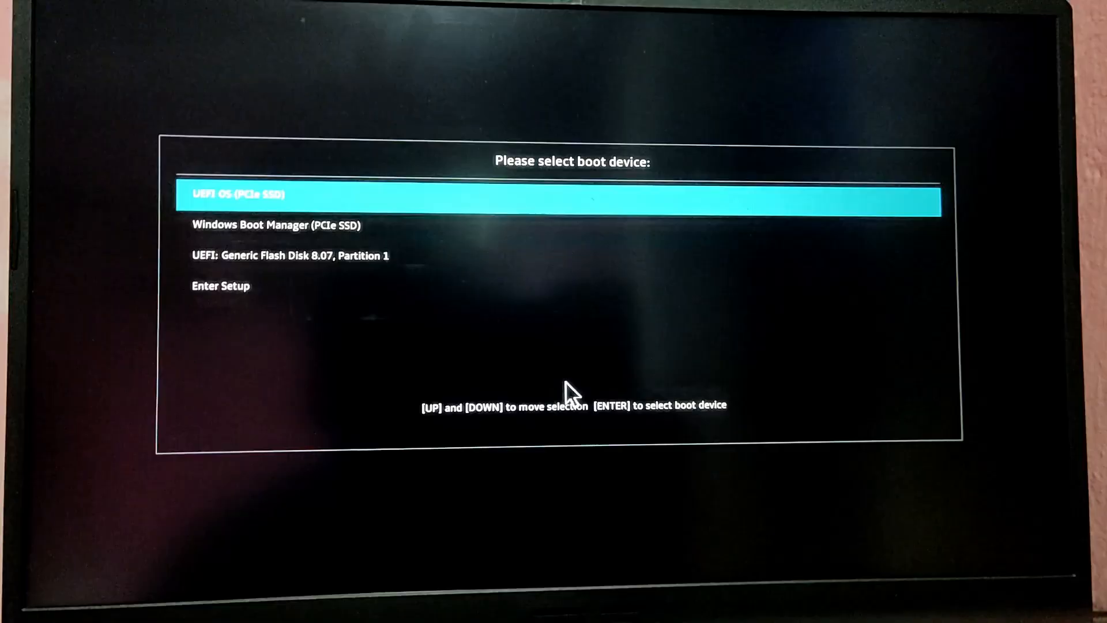
Boot from 'UEFI: Generic Flash Disk 8.07, Partition 1' in the firmware boot menu
{"action": "key", "text": "enter"}
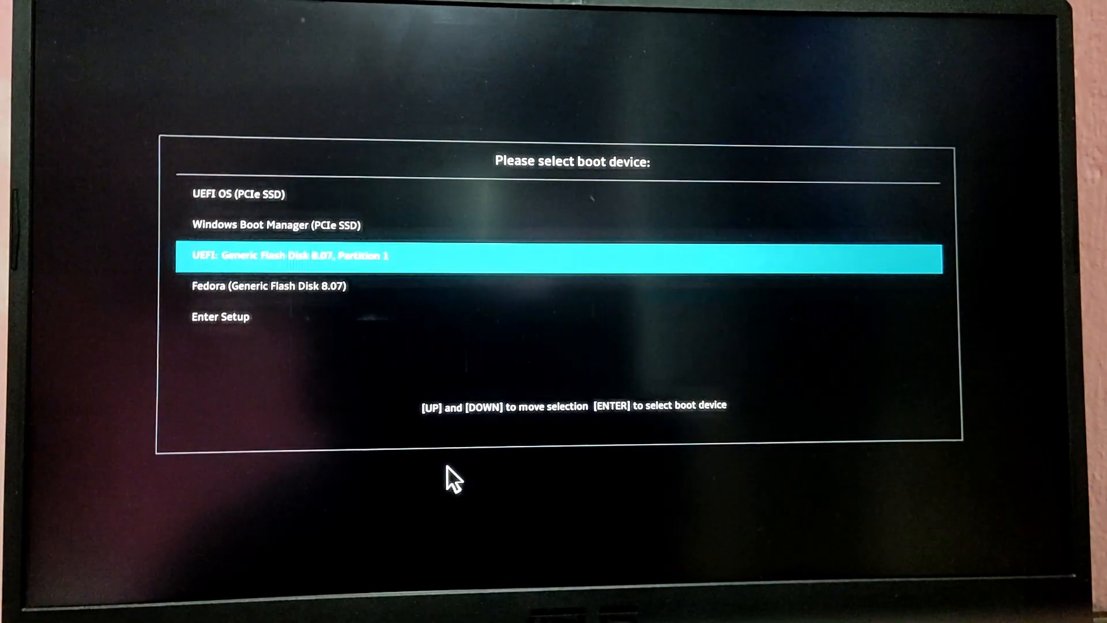
{"action": "key", "text": "enter"}
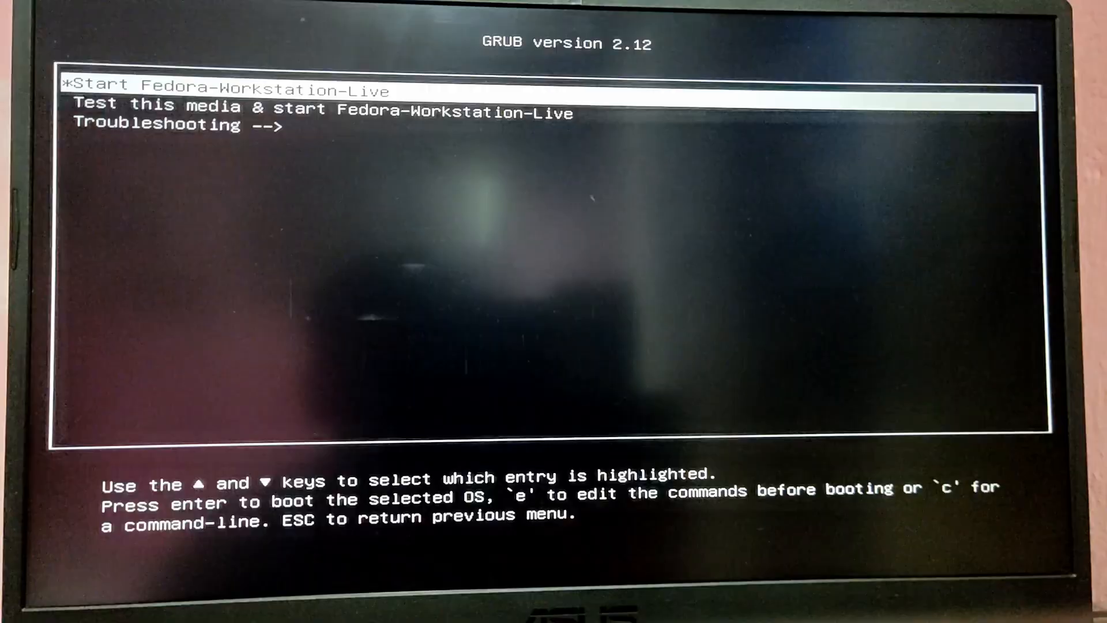
Boot the highlighted 'Start Fedora-Workstation-Live' GRUB entry
{"action": "key", "text": "Return"}
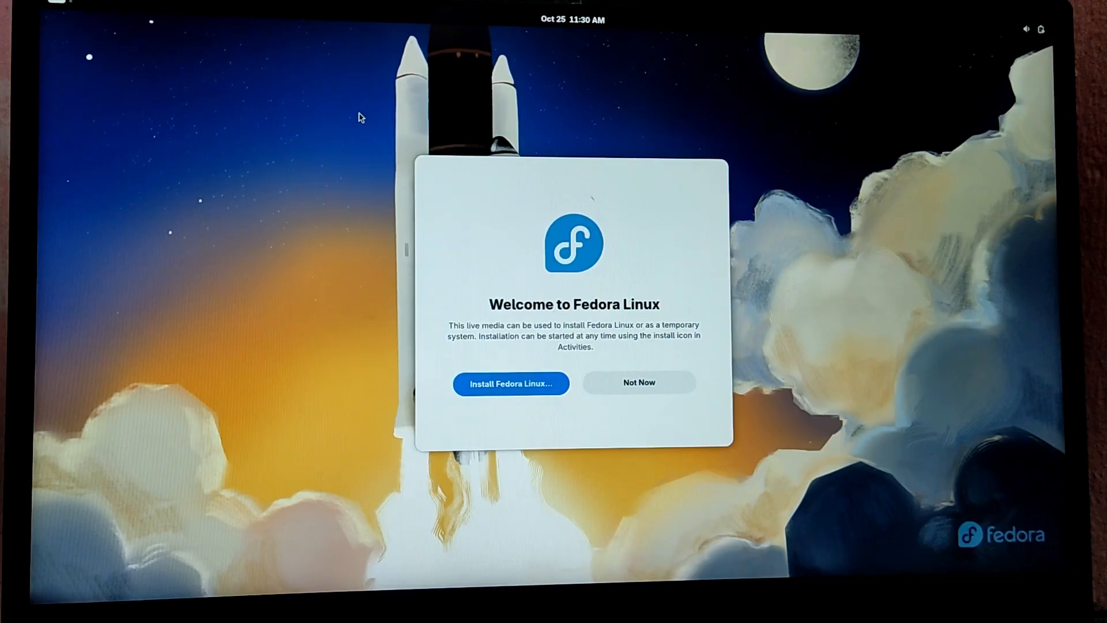
{"action": "mouse_move", "coordinate": [653, 312]}
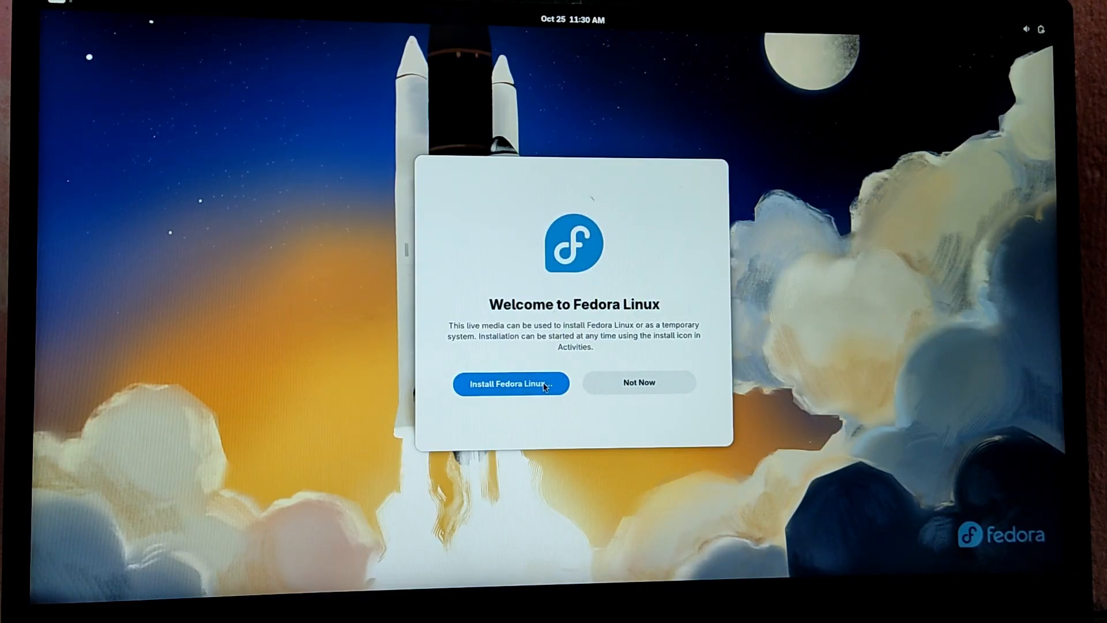
Choose 'Install Fedora Linux…' from the live desktop's welcome dialog
{"action": "left_click", "coordinate": [637, 381]}
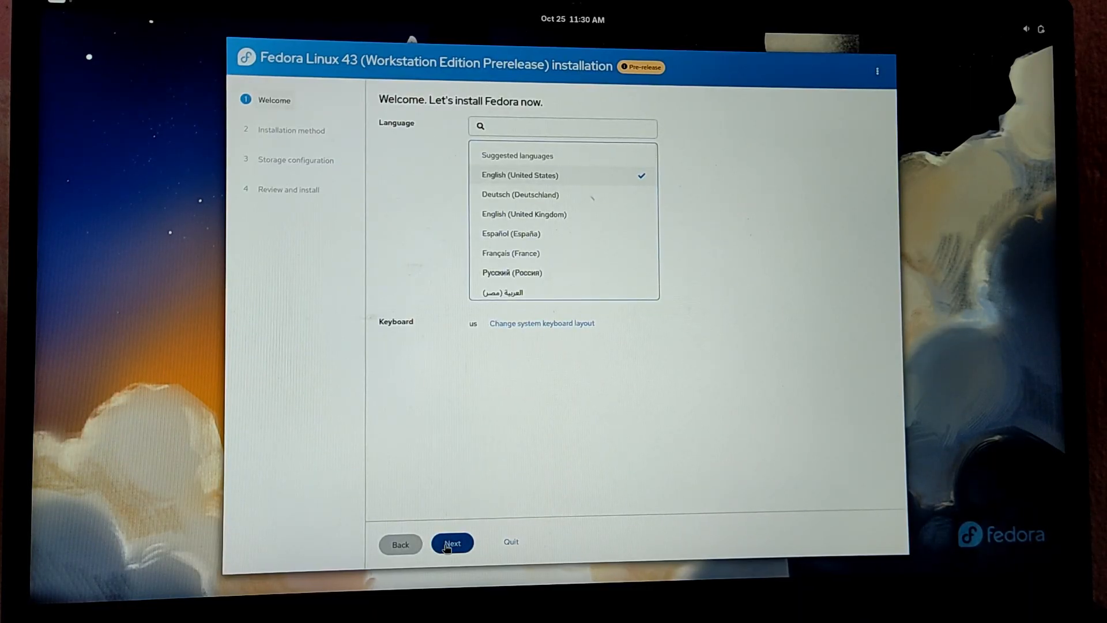
Continue with English (United States) and bring up the Select destination disk list
{"action": "left_click", "coordinate": [452, 543]}
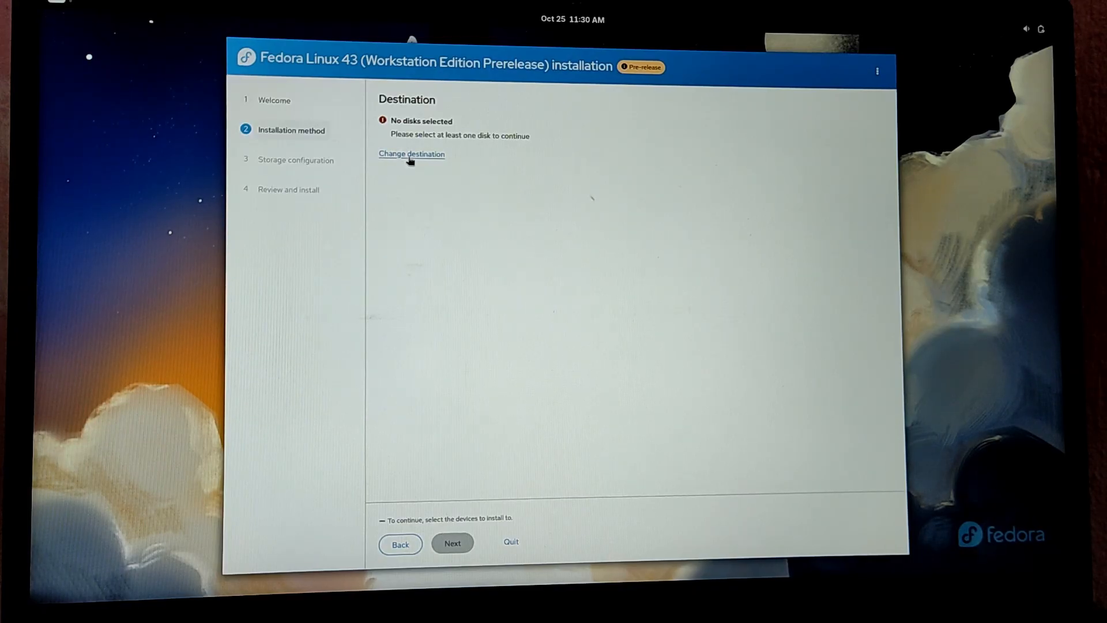
{"action": "left_click", "coordinate": [411, 153]}
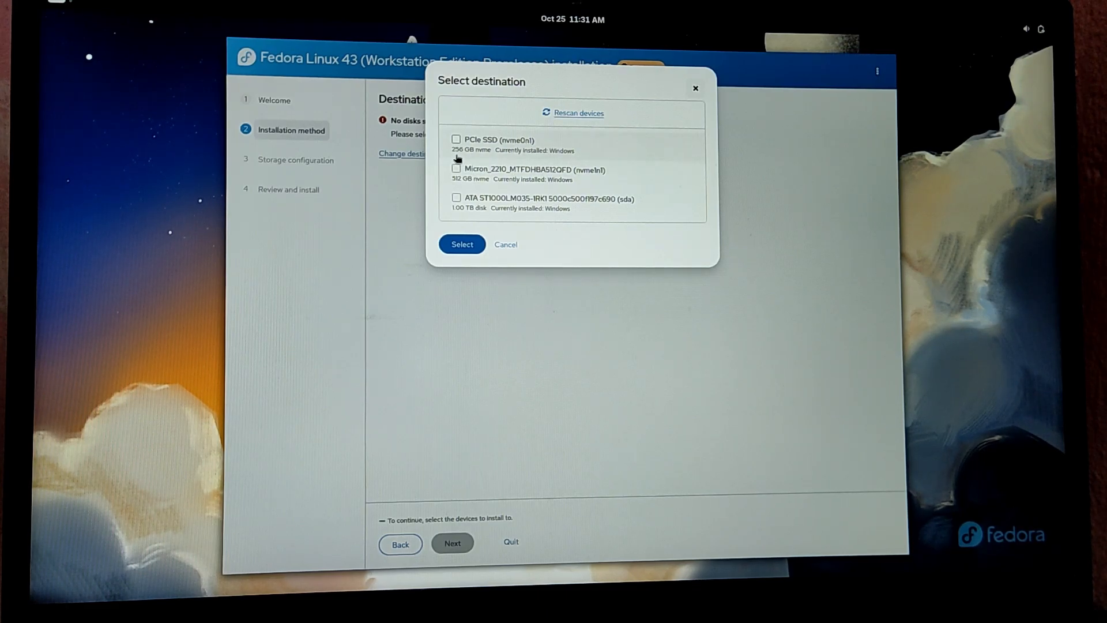
Select the 256 GB PCIe SSD (nvme0n1) as the installation destination shared with Windows
{"action": "left_click", "coordinate": [457, 139]}
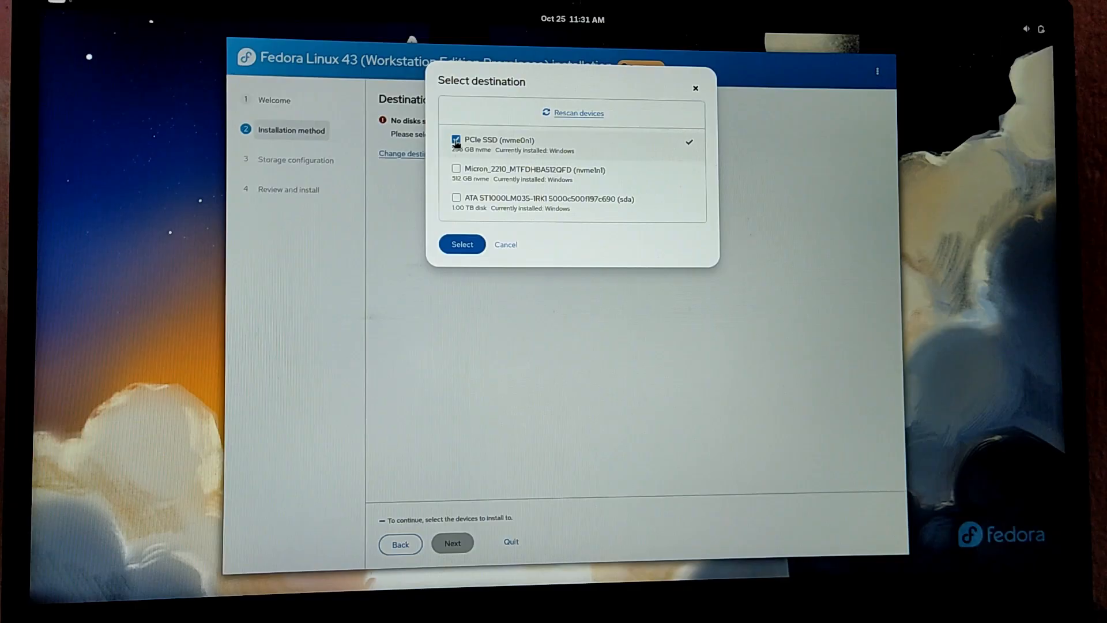
{"action": "left_click", "coordinate": [461, 244]}
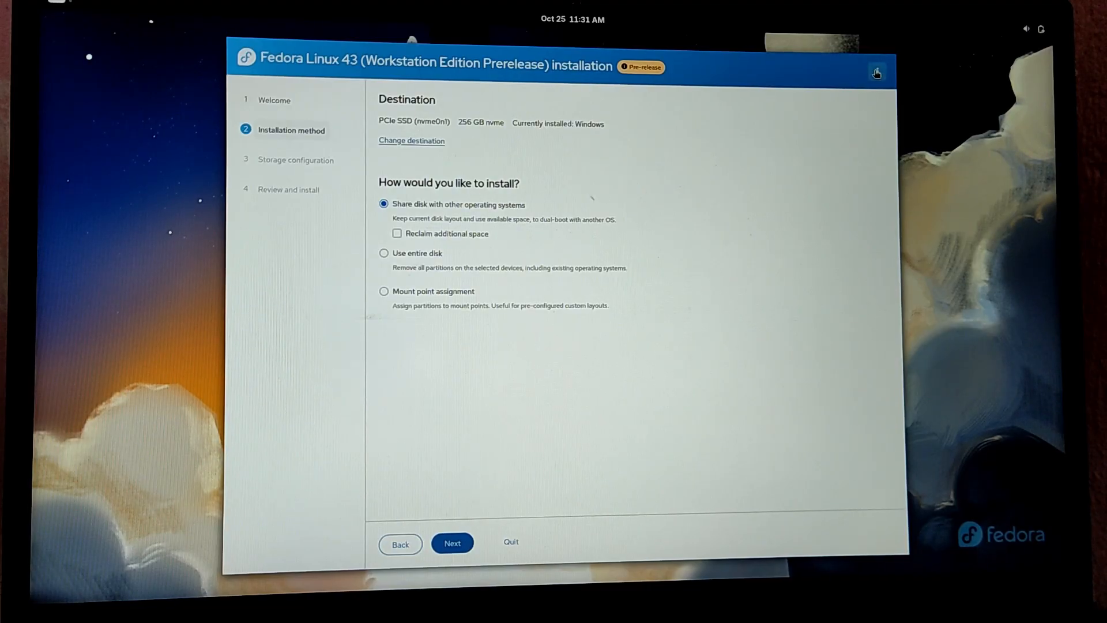
Launch the storage editor showing nvme0n1's three partitions and 62.9 GB free space
{"action": "left_click", "coordinate": [875, 74]}
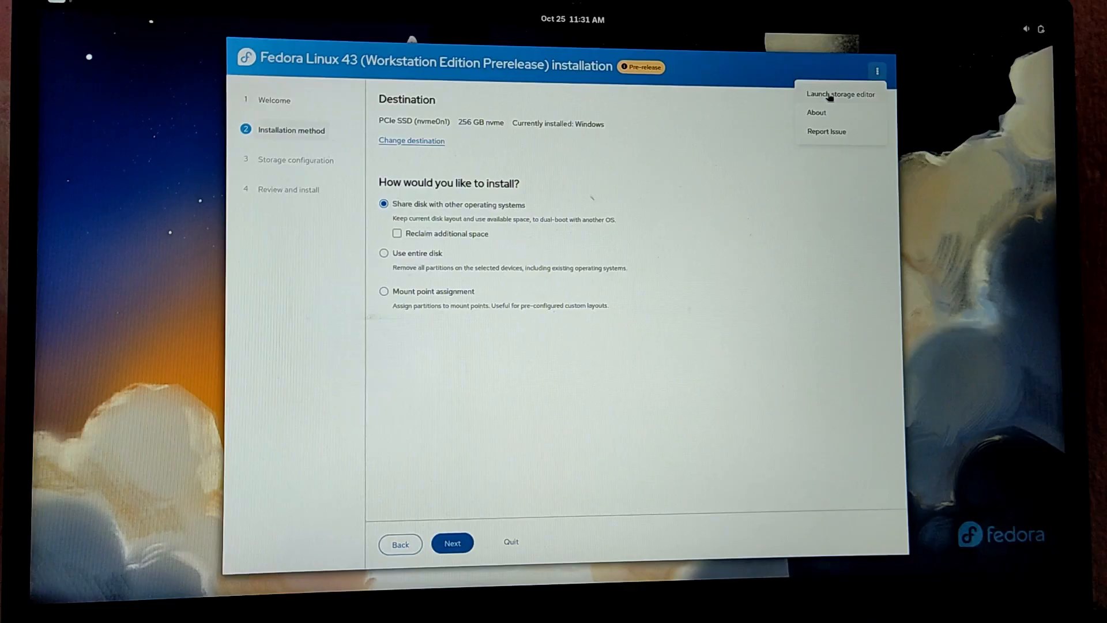
{"action": "left_click", "coordinate": [841, 94]}
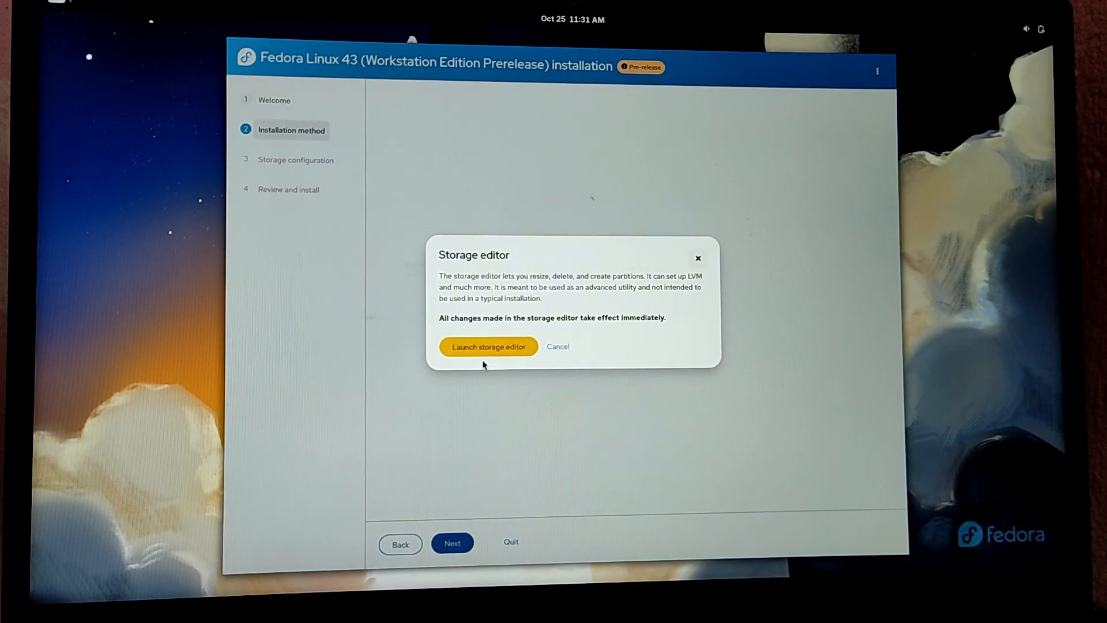
{"action": "left_click", "coordinate": [488, 347]}
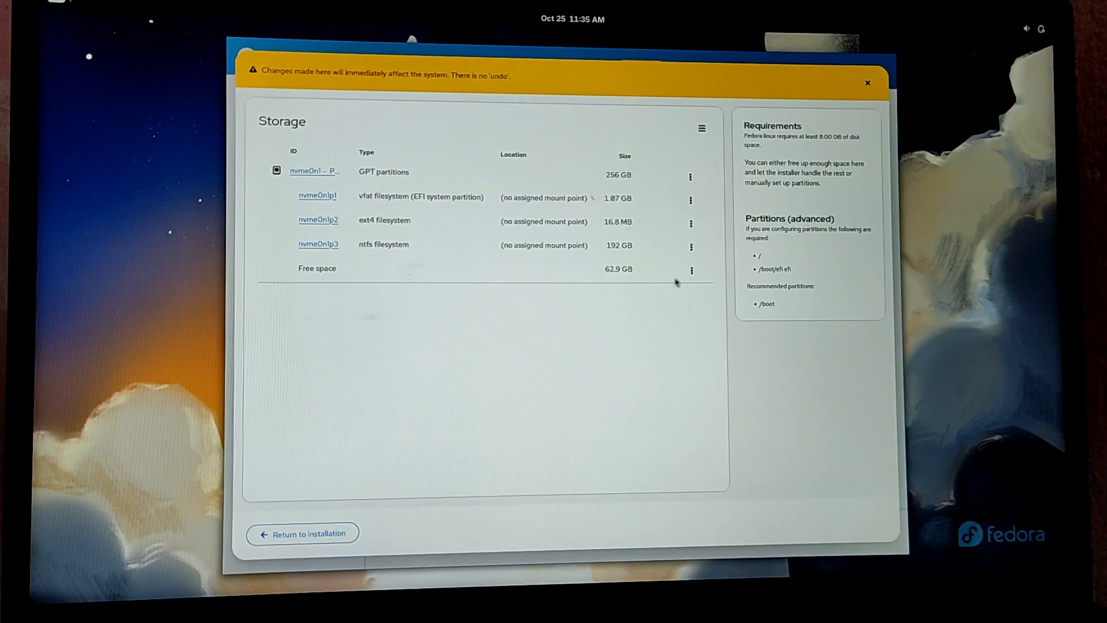
Start a new partition in the 62.9 GB free space named FedoraEFI, mounted at /boot/efi, as an EFI system partition
{"action": "left_click", "coordinate": [690, 270]}
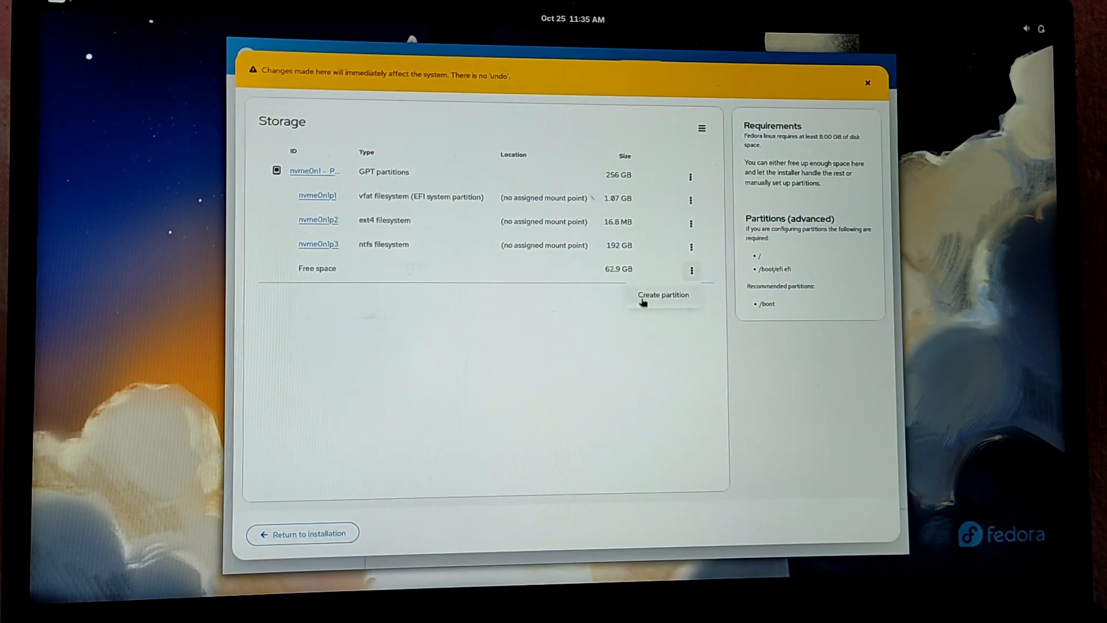
{"action": "left_click", "coordinate": [662, 294]}
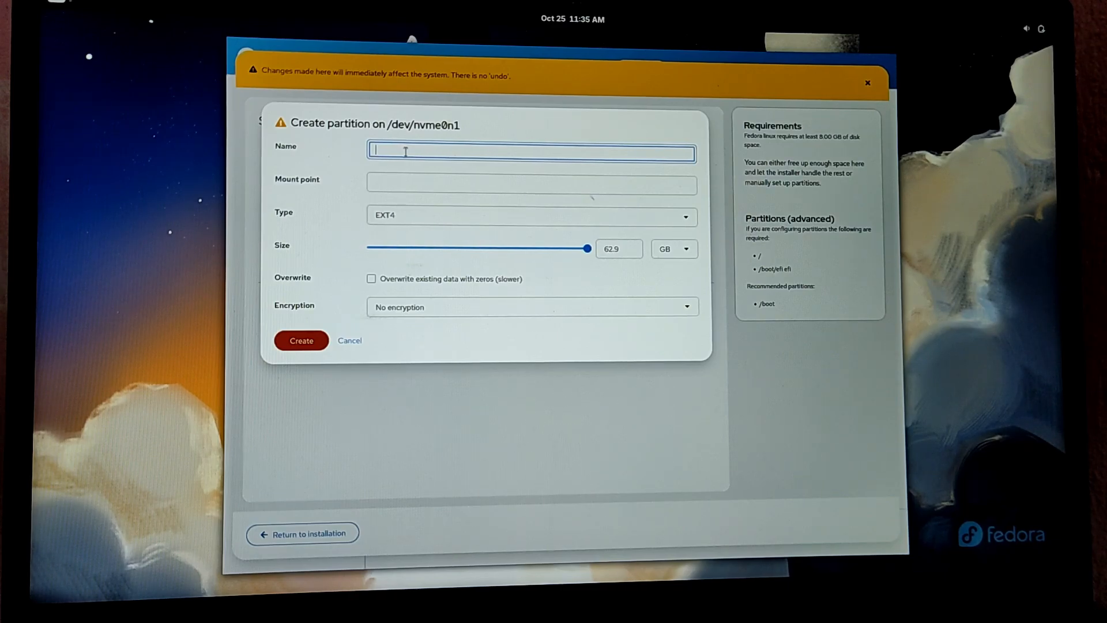
{"action": "type", "text": "FedoraEFI"}
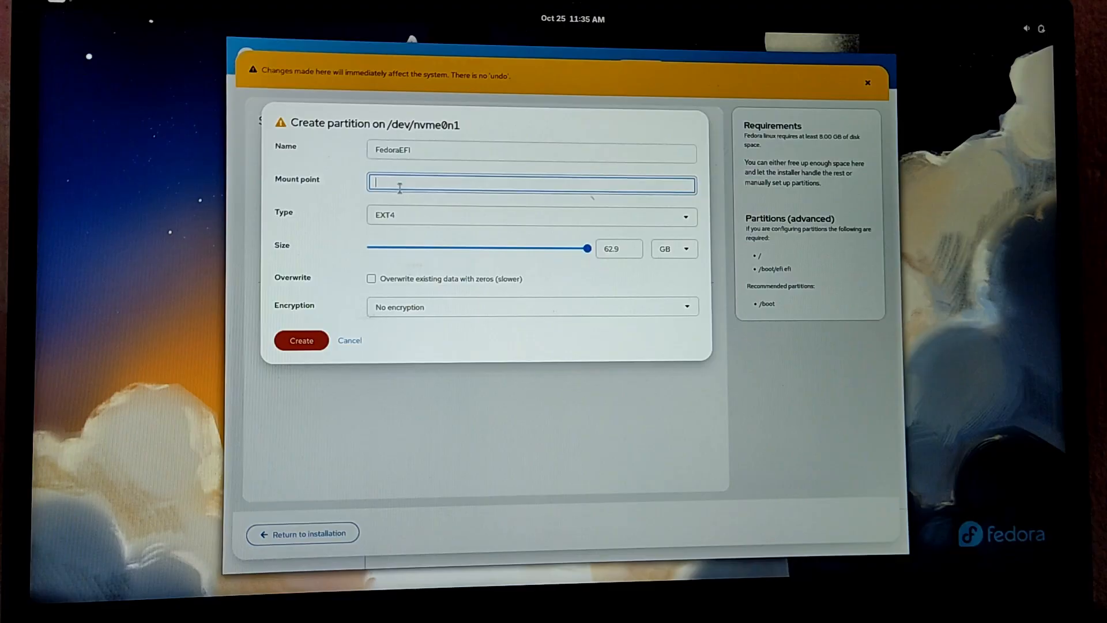
{"action": "type", "text": "/boot/efi"}
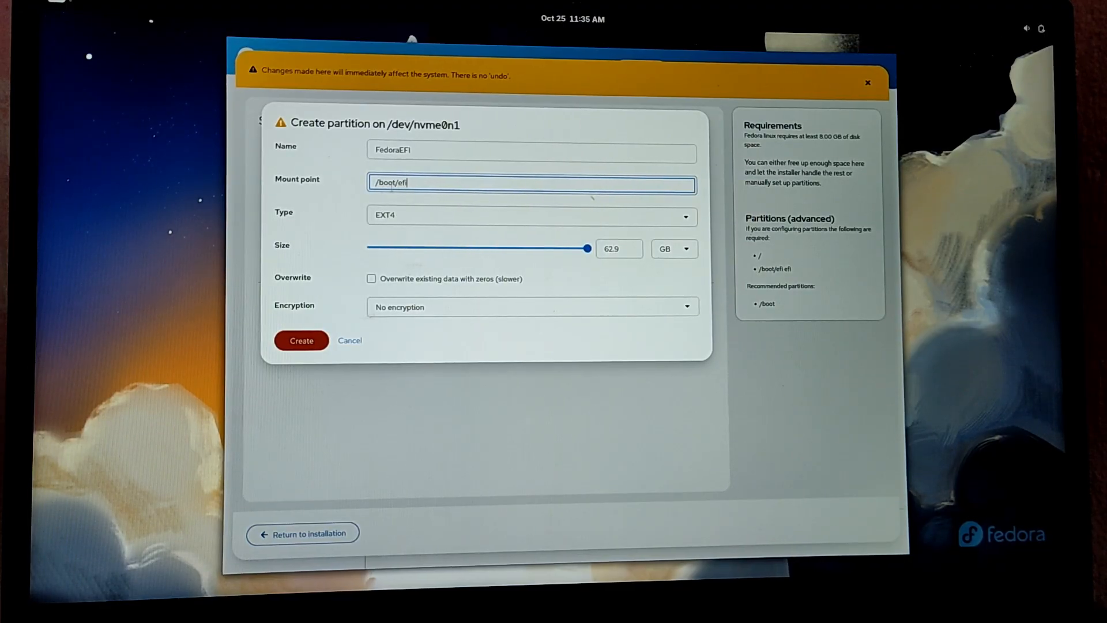
{"action": "left_click", "coordinate": [530, 216]}
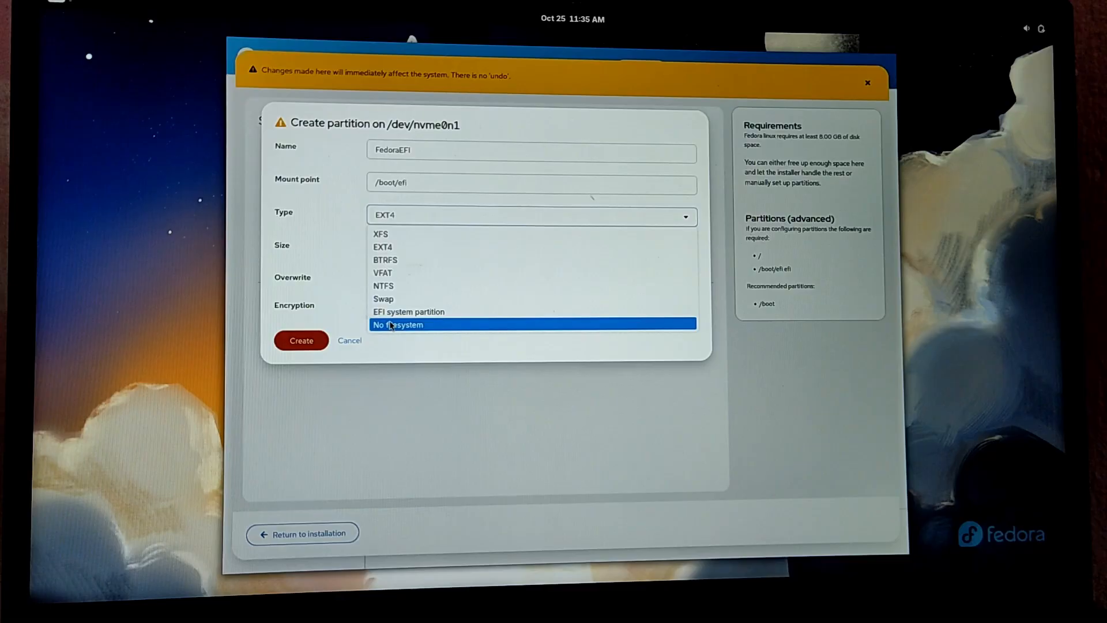
{"action": "left_click", "coordinate": [408, 311]}
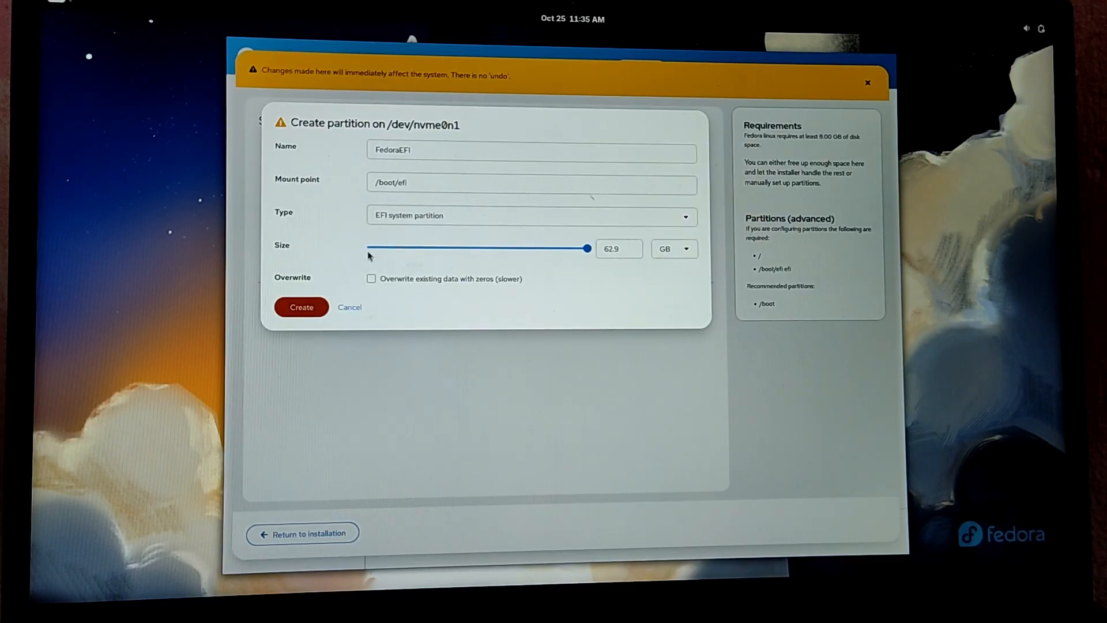
Size the partition to 1 GB and create it, leaving 61.9 GB free
{"action": "left_click", "coordinate": [619, 249]}
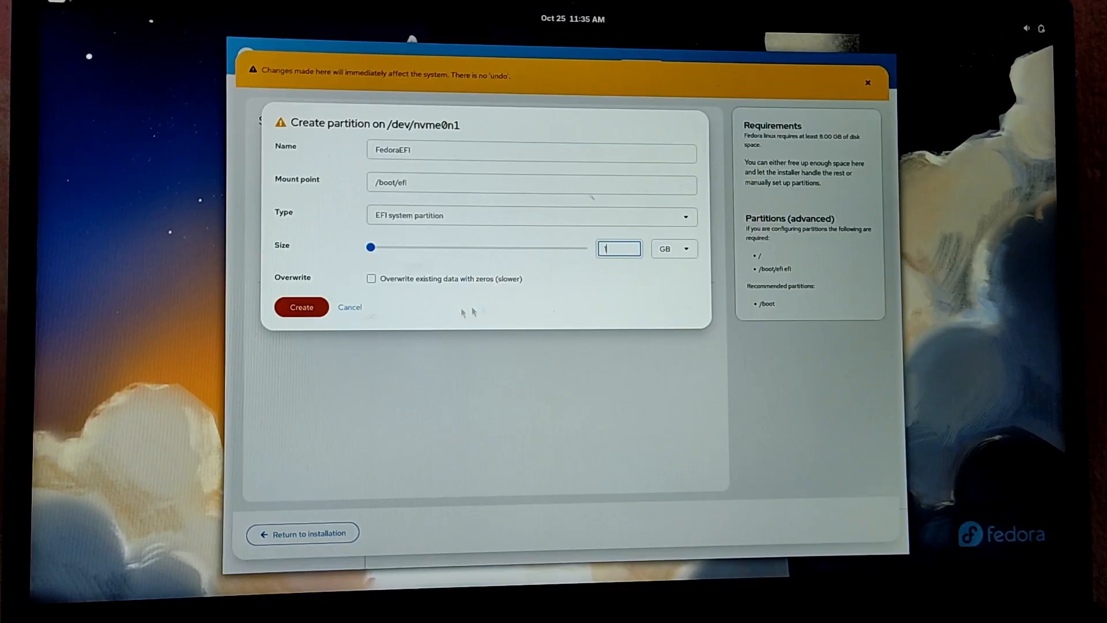
{"action": "left_click", "coordinate": [301, 307]}
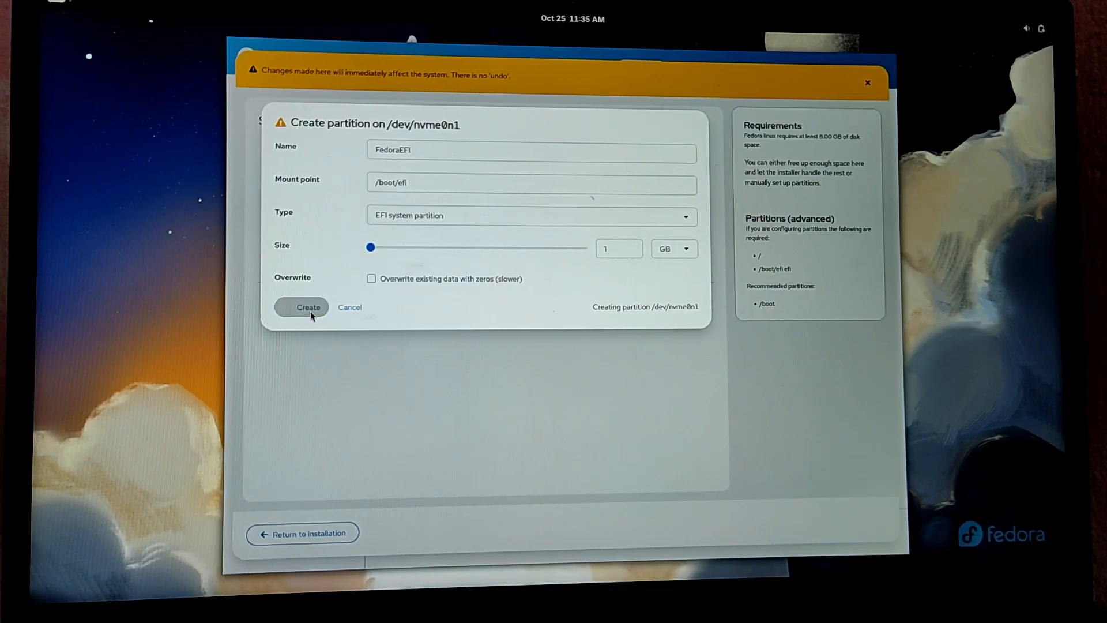
{"action": "left_click", "coordinate": [302, 306]}
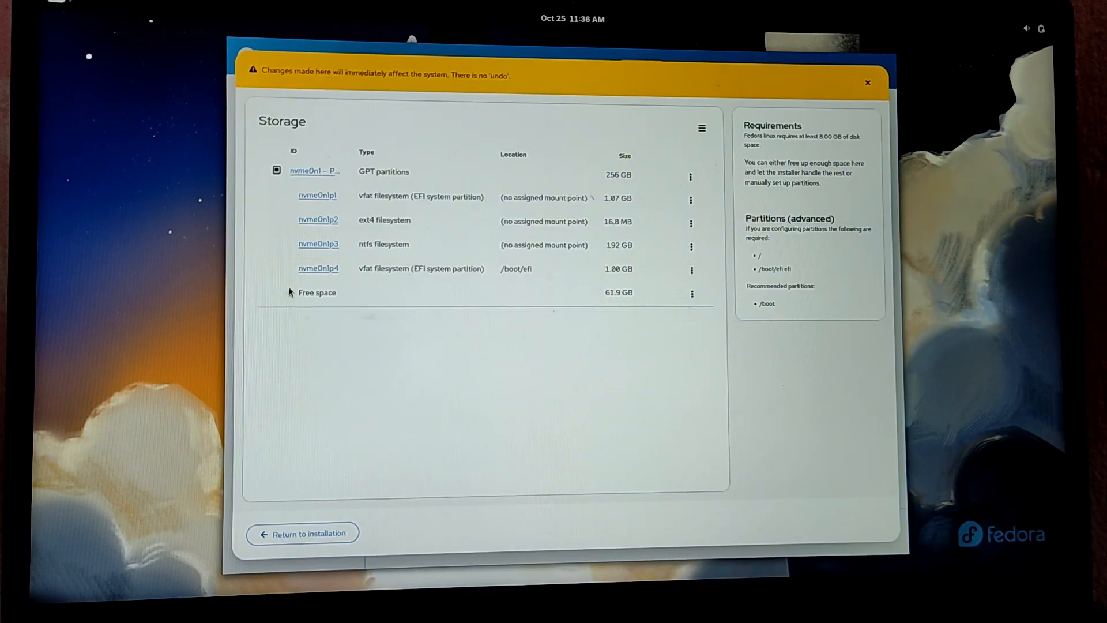
{"action": "mouse_move", "coordinate": [345, 283]}
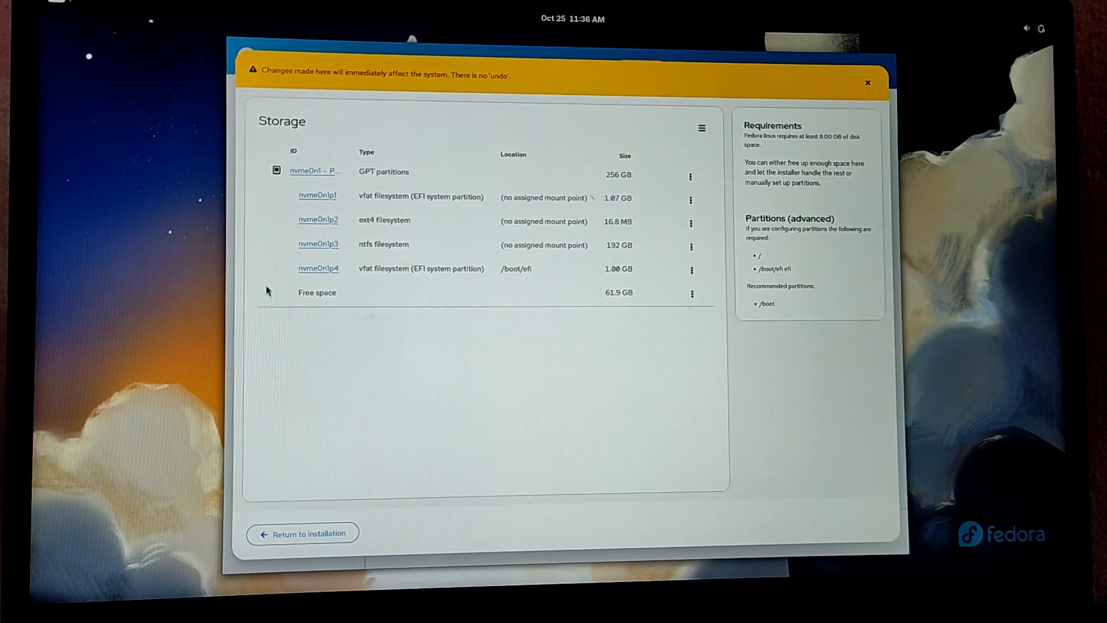
Fill the remaining 61.9 GB with an ext4 partition 'Fedora Root' mounted at /
{"action": "left_click", "coordinate": [690, 293]}
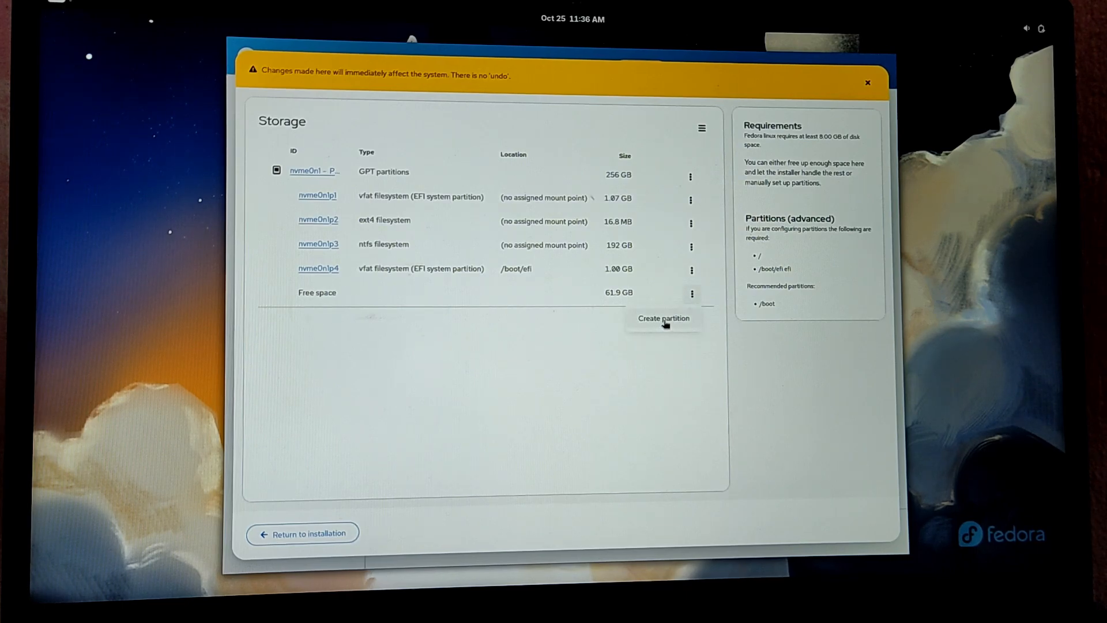
{"action": "left_click", "coordinate": [662, 318]}
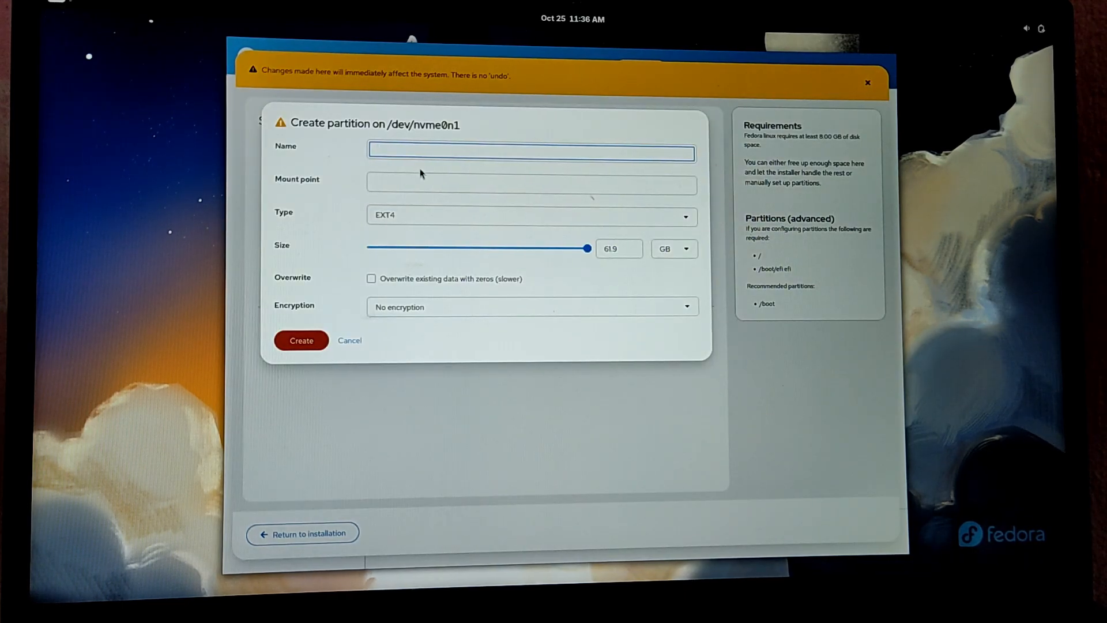
{"action": "type", "text": "Fedora Root"}
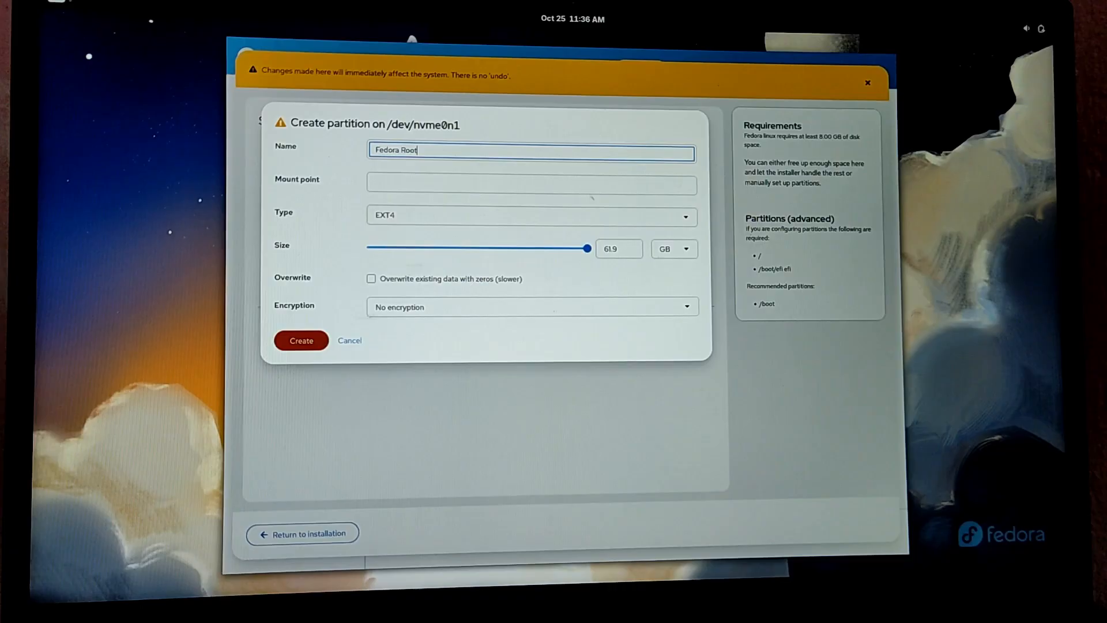
{"action": "left_click", "coordinate": [530, 184]}
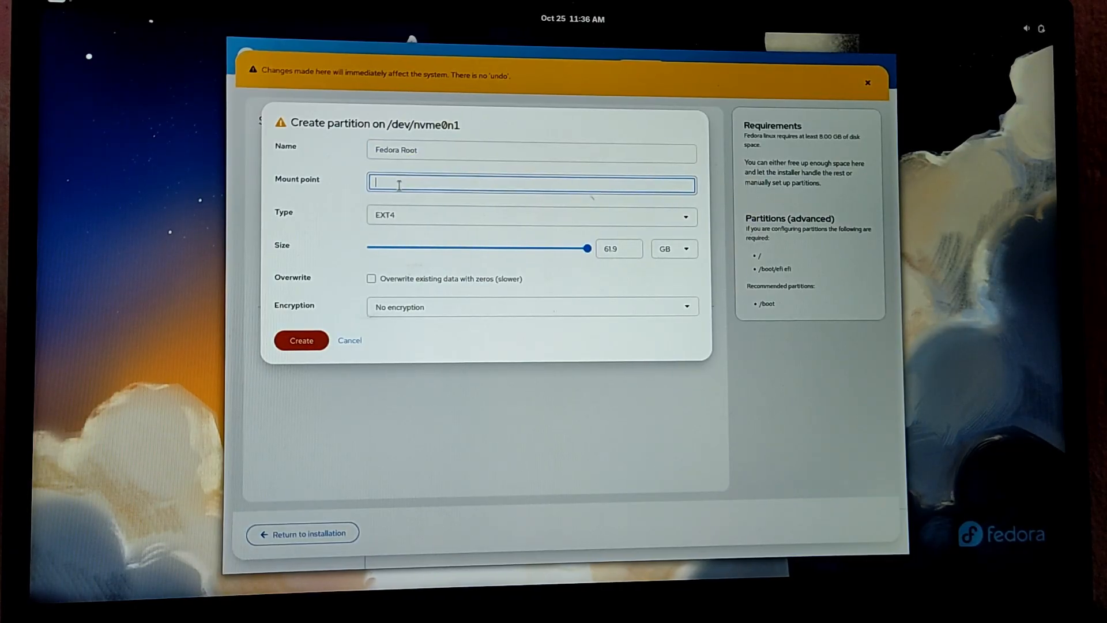
{"action": "type", "text": "/"}
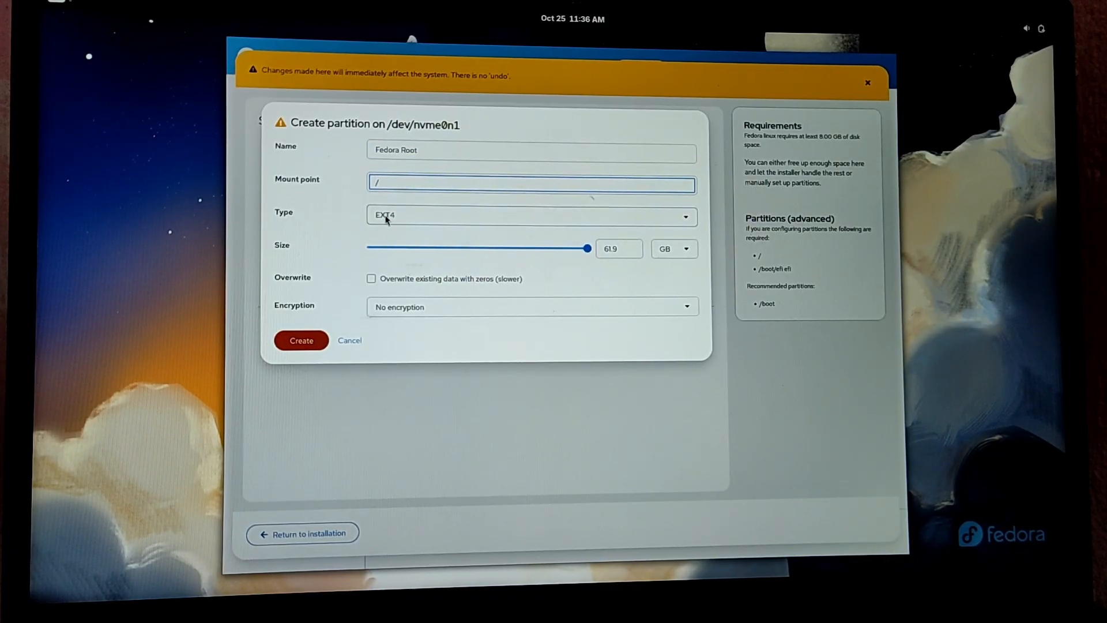
{"action": "left_click", "coordinate": [530, 215]}
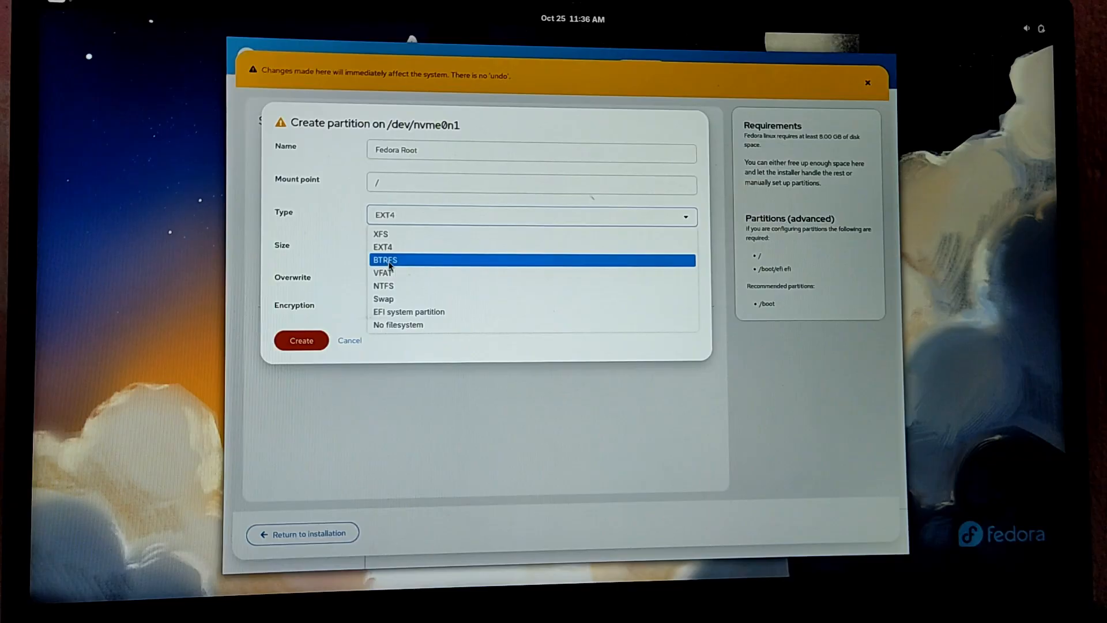
{"action": "left_click", "coordinate": [383, 247]}
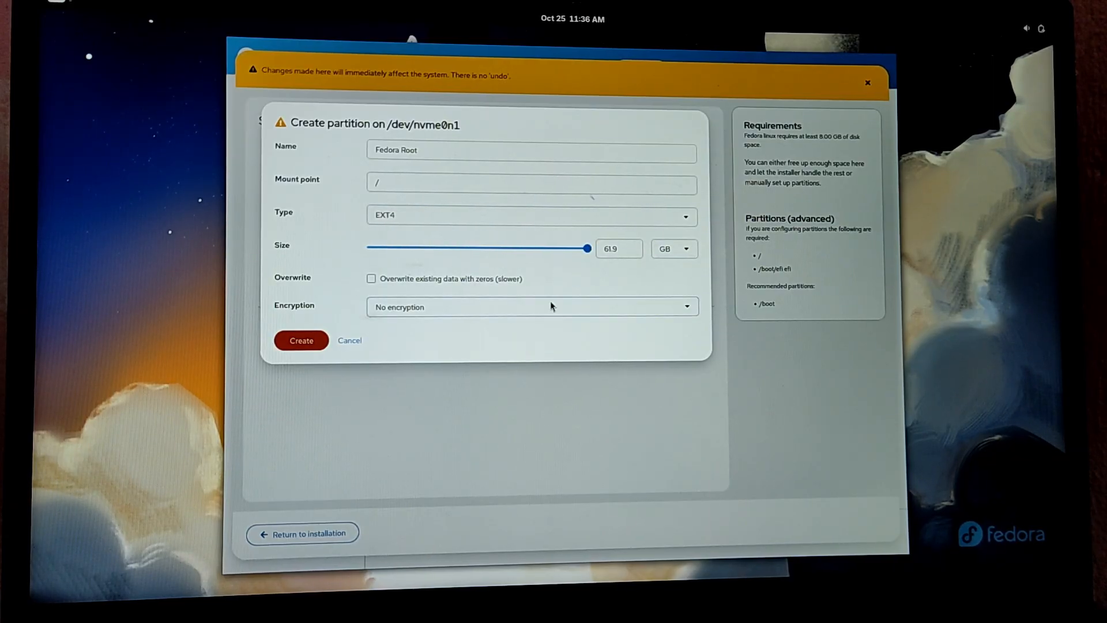
{"action": "mouse_move", "coordinate": [266, 345]}
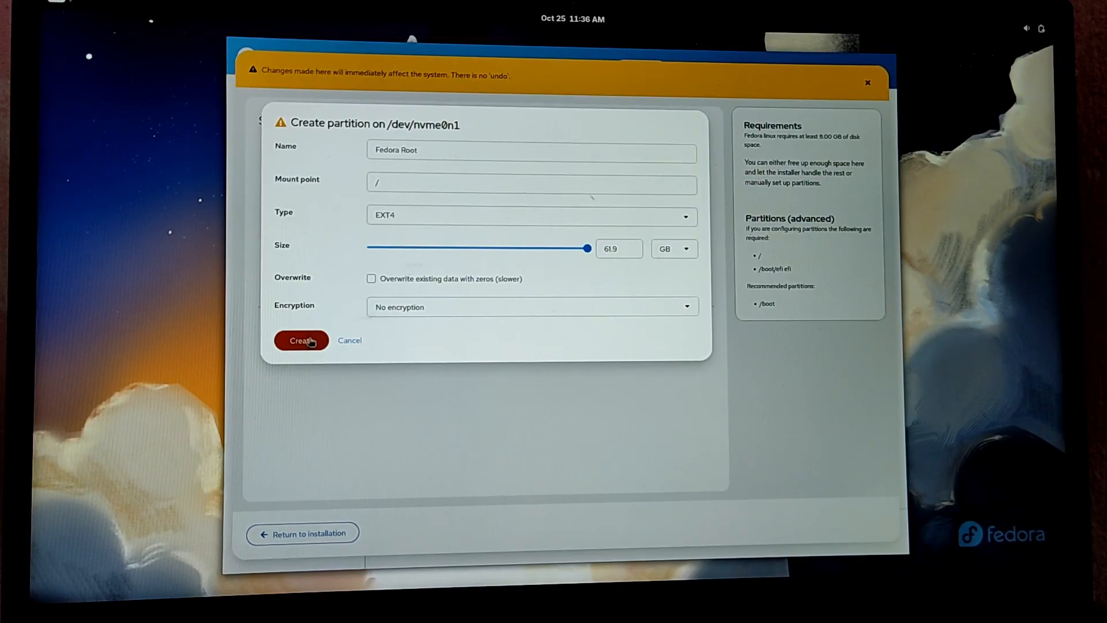
{"action": "left_click", "coordinate": [301, 340]}
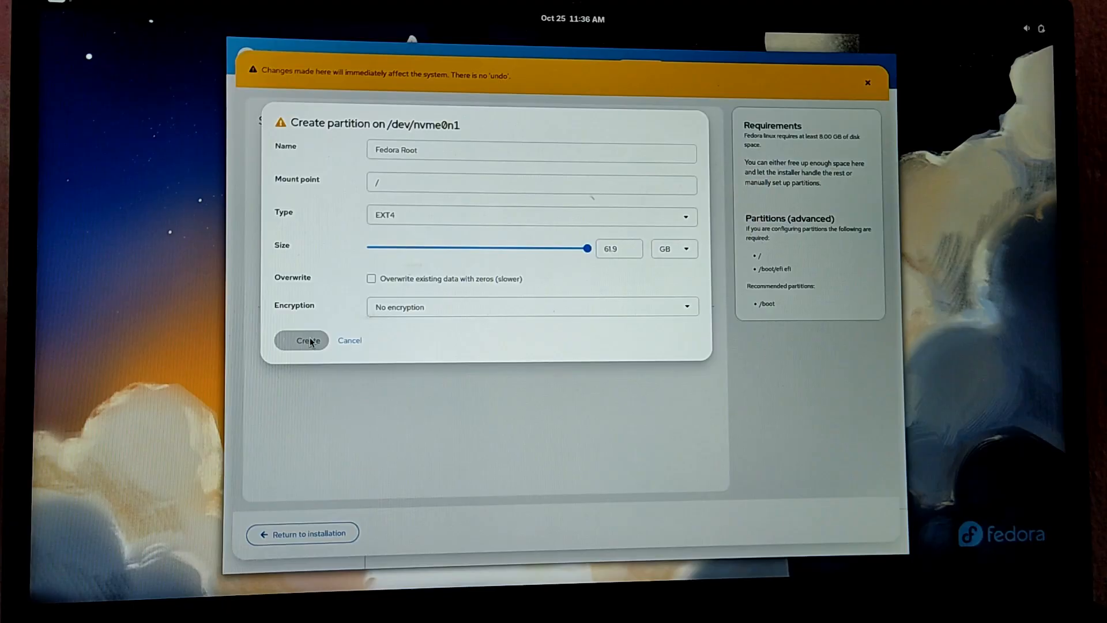
{"action": "left_click", "coordinate": [301, 340]}
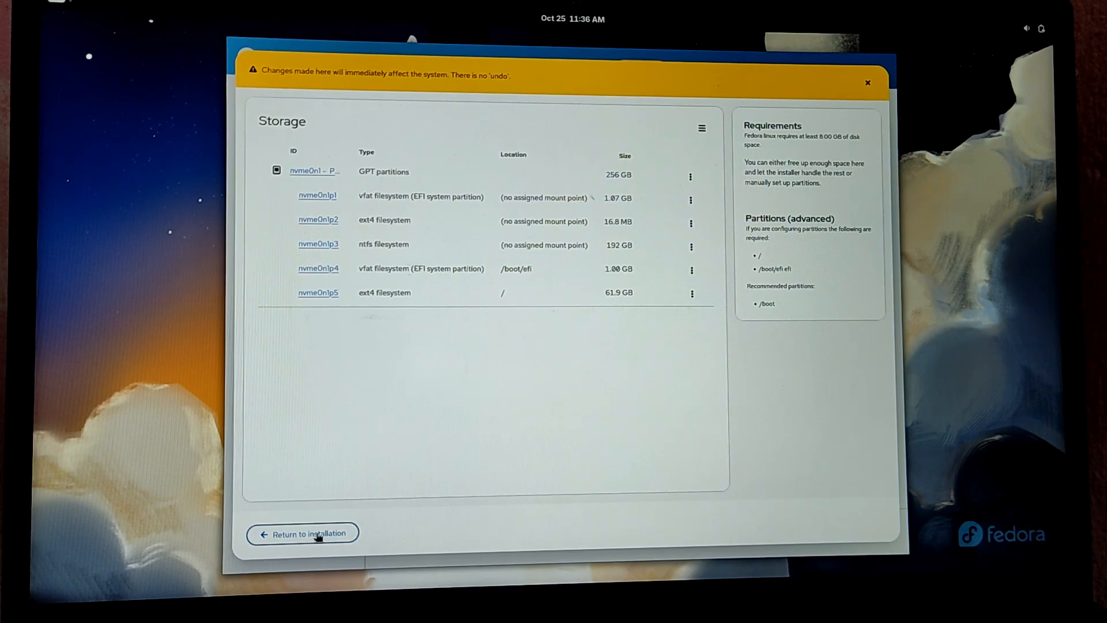
Return to the installation method page, confirming the Continue with installation dialog
{"action": "left_click", "coordinate": [302, 533]}
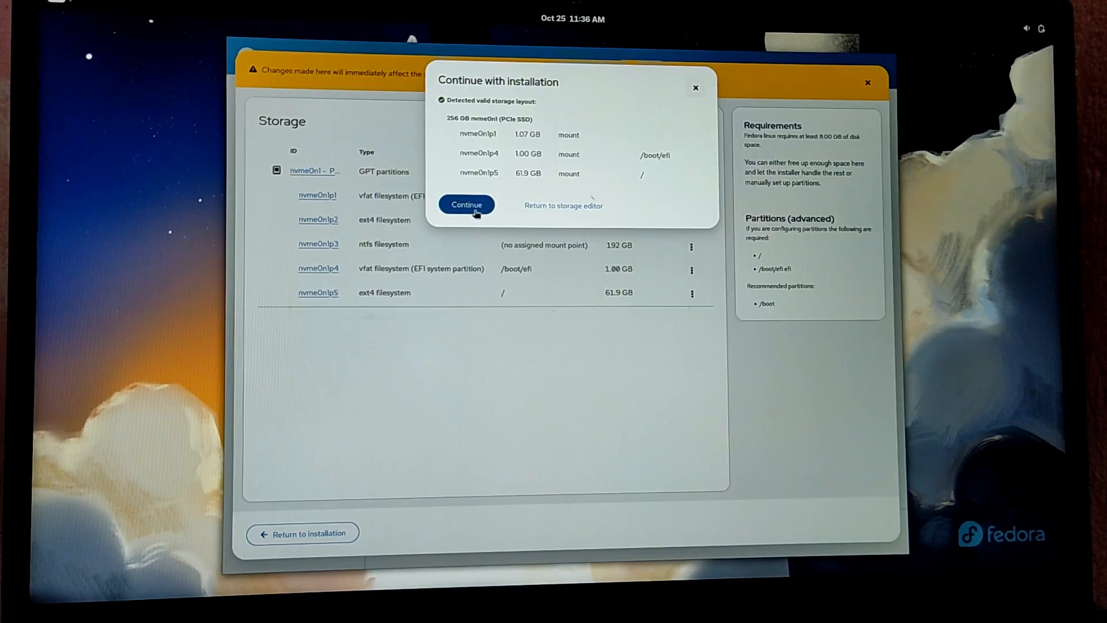
{"action": "mouse_move", "coordinate": [473, 212]}
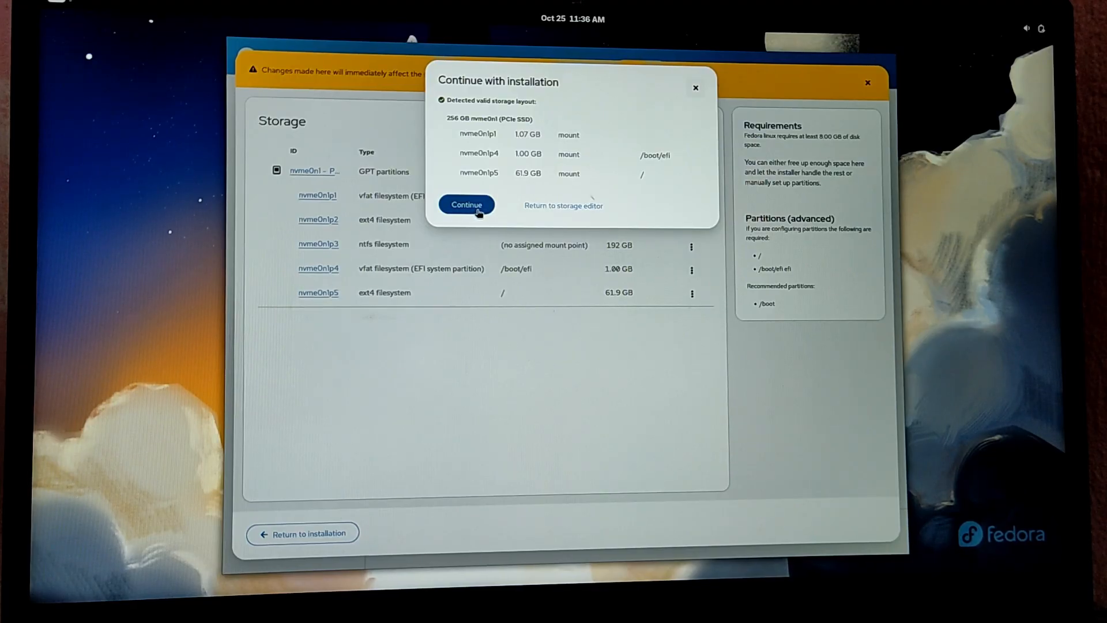
{"action": "left_click", "coordinate": [466, 205]}
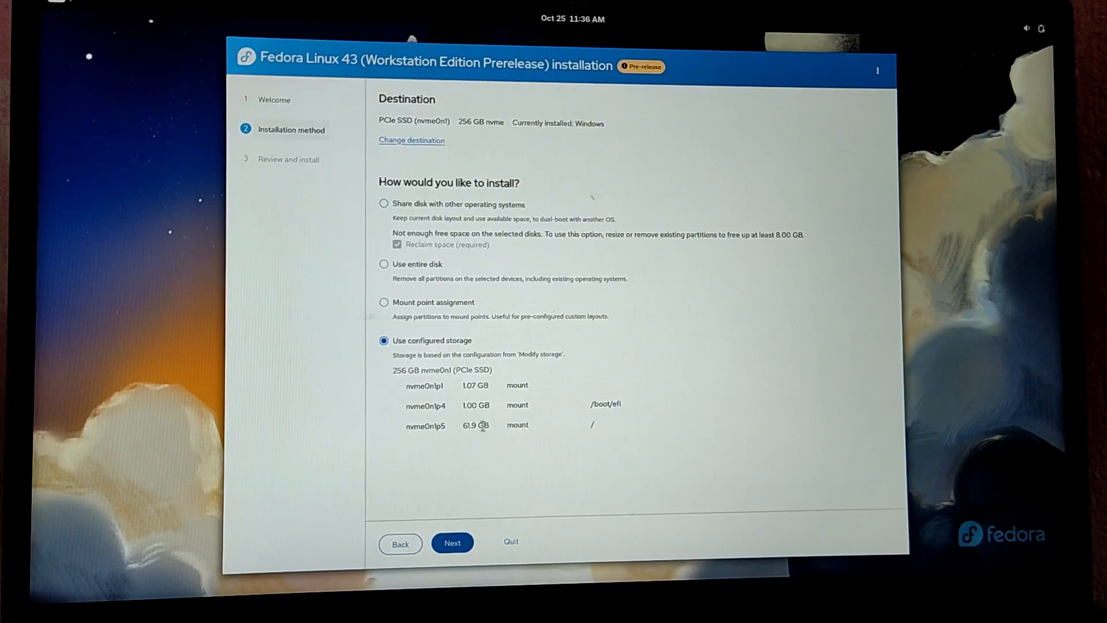
{"action": "mouse_move", "coordinate": [552, 428]}
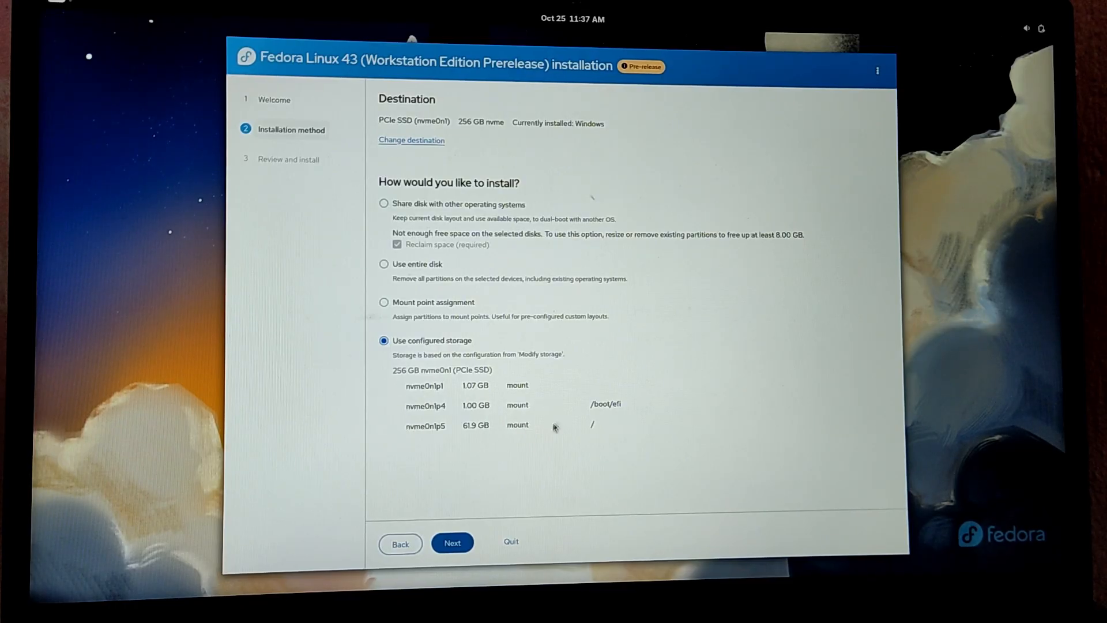
{"action": "mouse_move", "coordinate": [416, 339]}
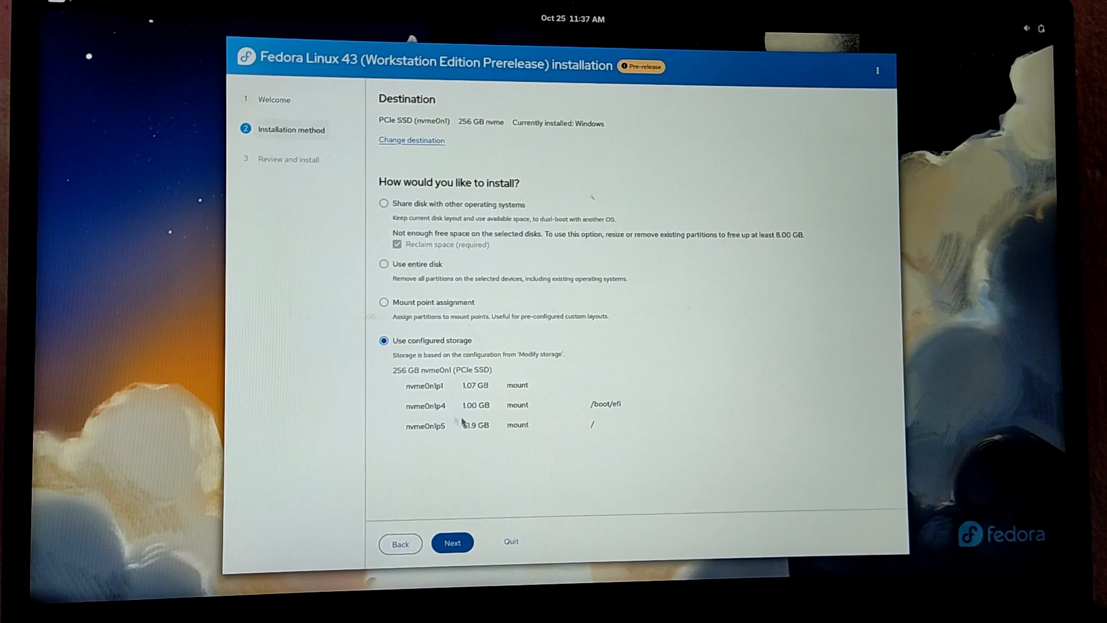
Choose Mount point assignment and keep nvme0n1p5 as the device for /
{"action": "left_click", "coordinate": [383, 302]}
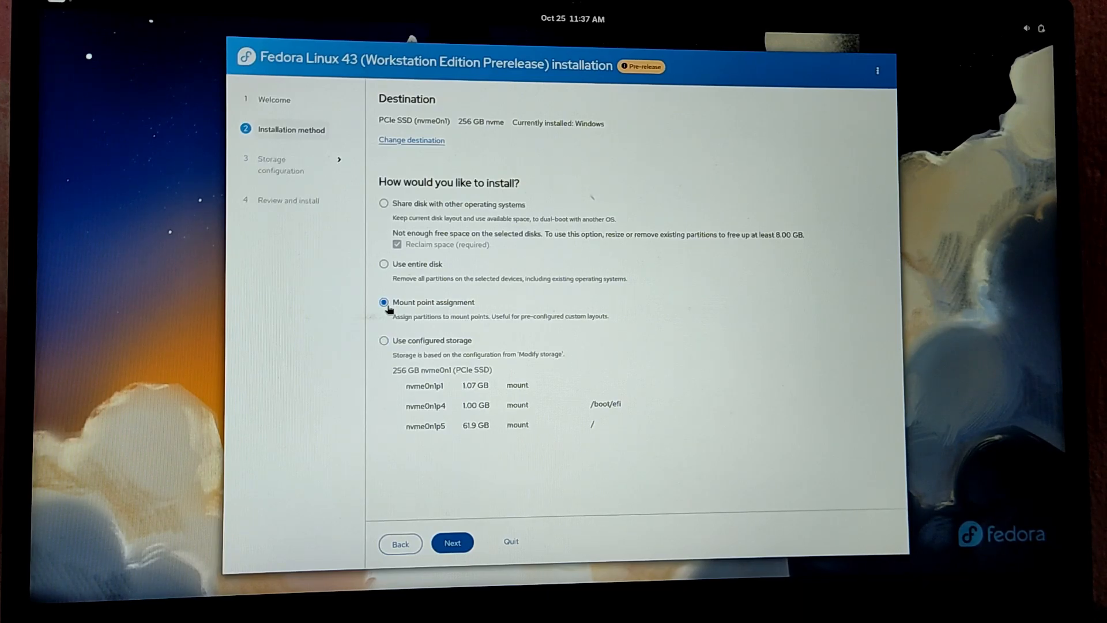
{"action": "mouse_move", "coordinate": [452, 543]}
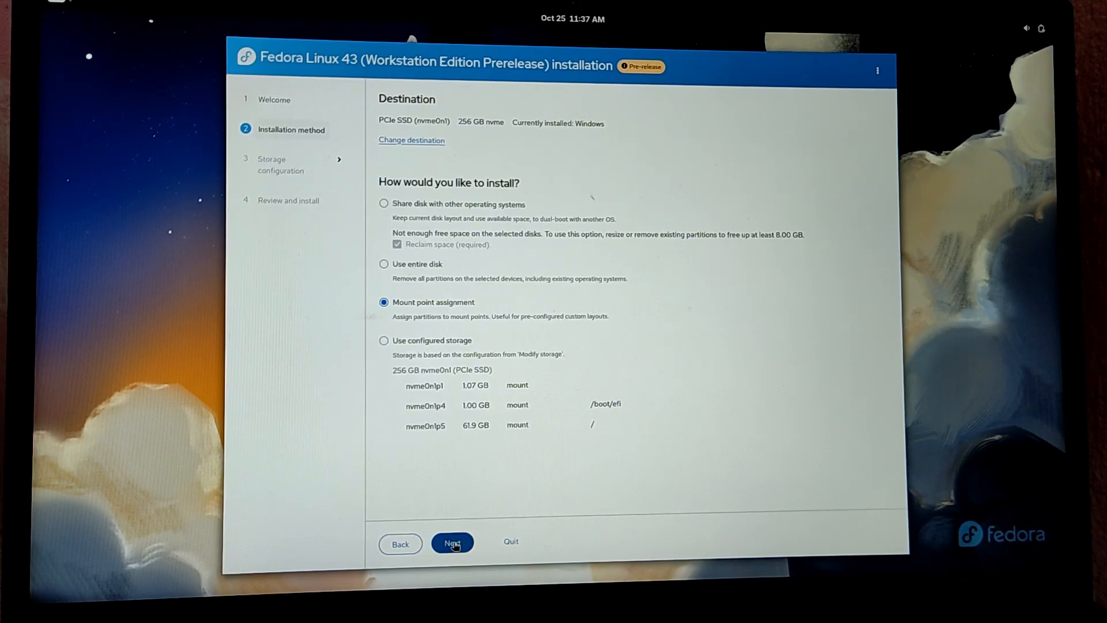
{"action": "left_click", "coordinate": [452, 543]}
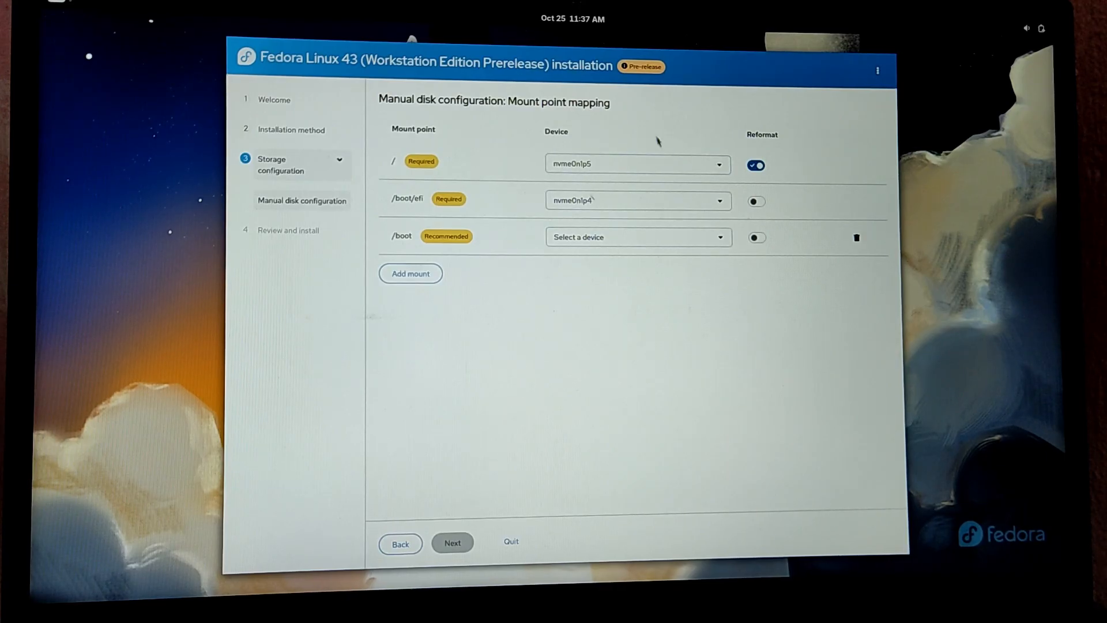
{"action": "mouse_move", "coordinate": [519, 152]}
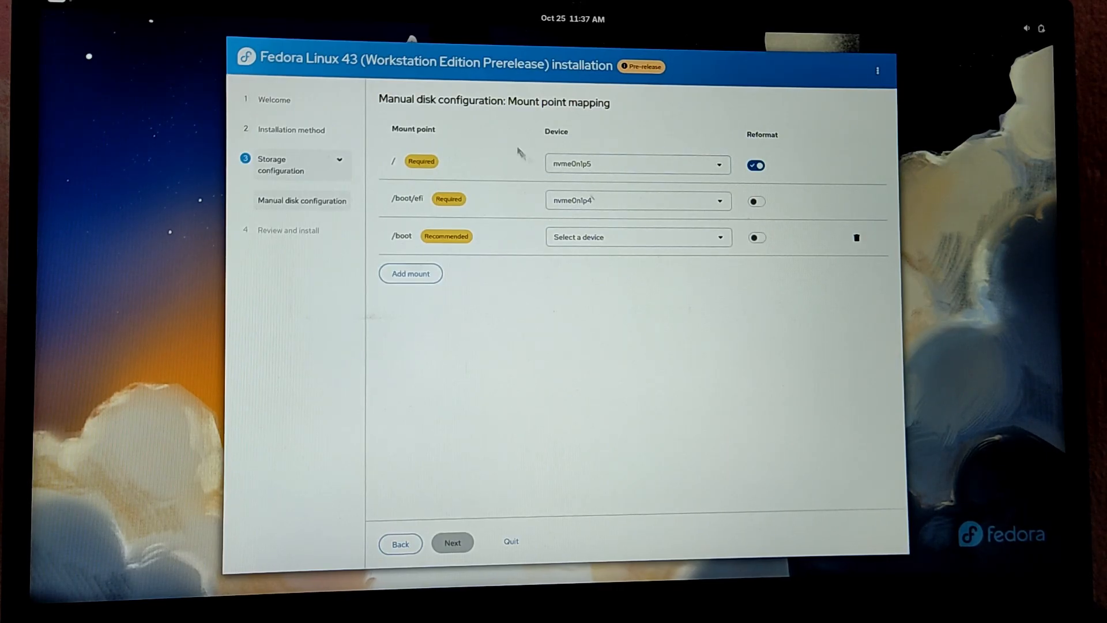
{"action": "mouse_move", "coordinate": [373, 197]}
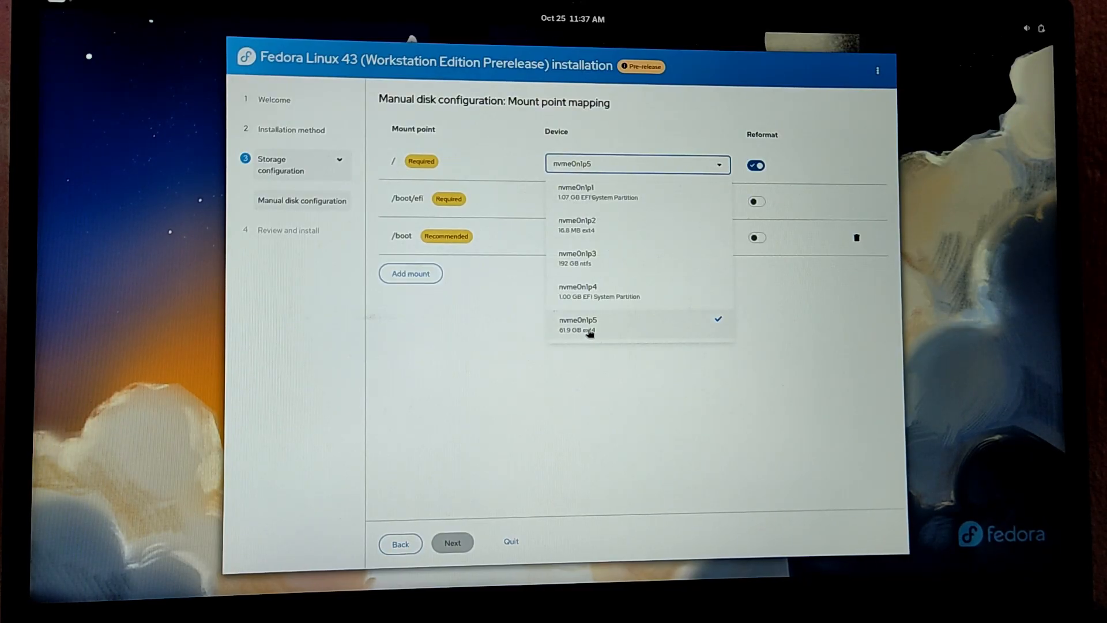
{"action": "left_click", "coordinate": [577, 290]}
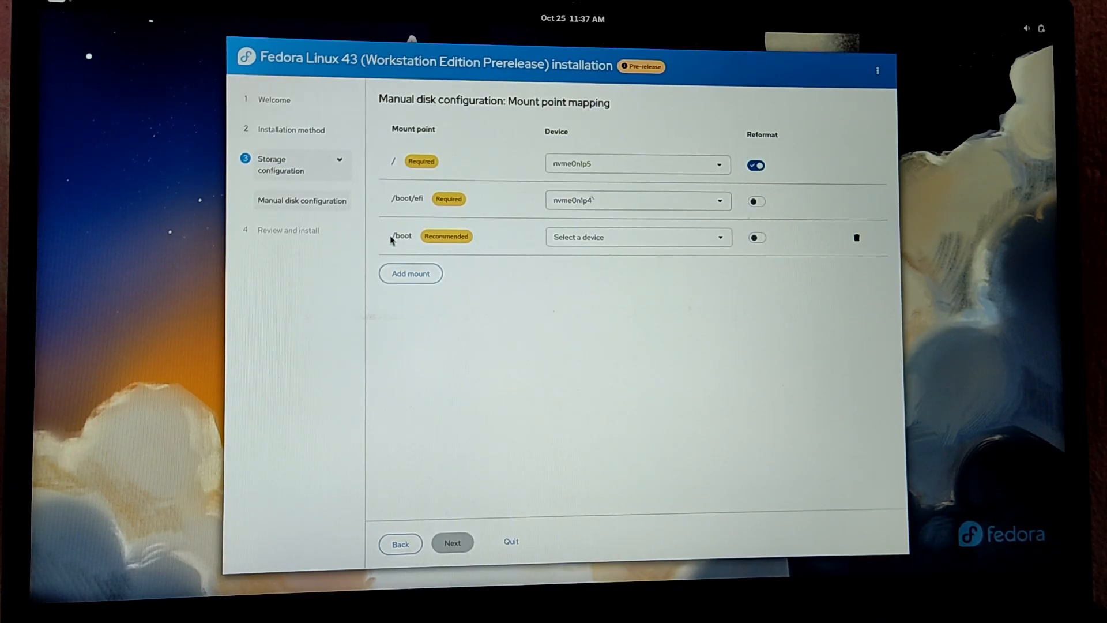
Drop the /boot row, mark /boot/efi for reformat, and proceed to the review summary
{"action": "left_click", "coordinate": [857, 237]}
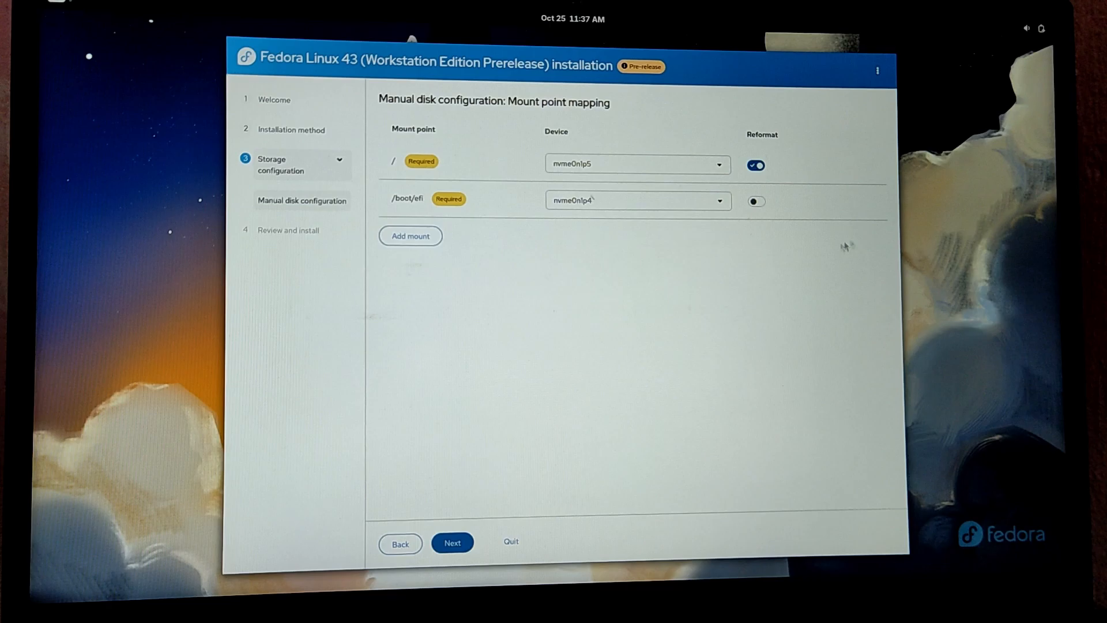
{"action": "mouse_move", "coordinate": [688, 146]}
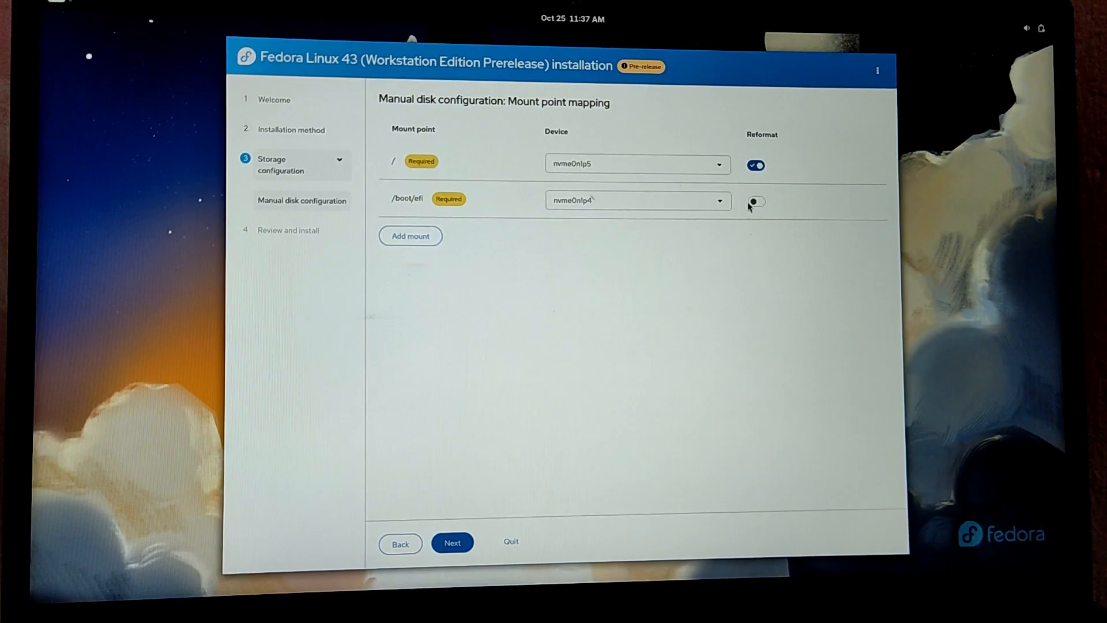
{"action": "left_click", "coordinate": [755, 200]}
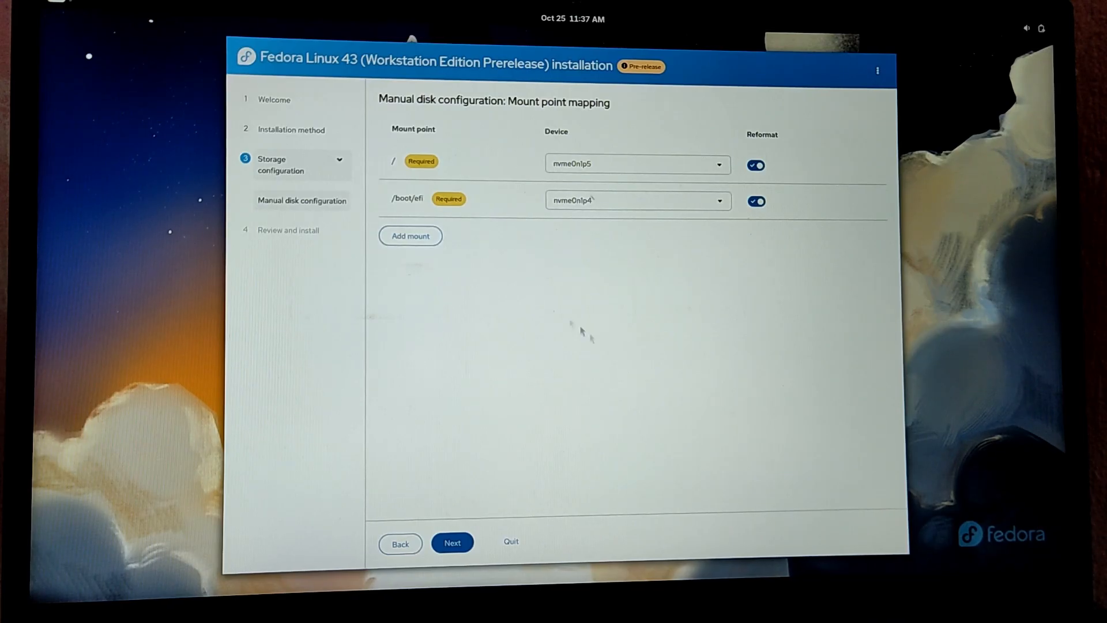
{"action": "left_click", "coordinate": [452, 543]}
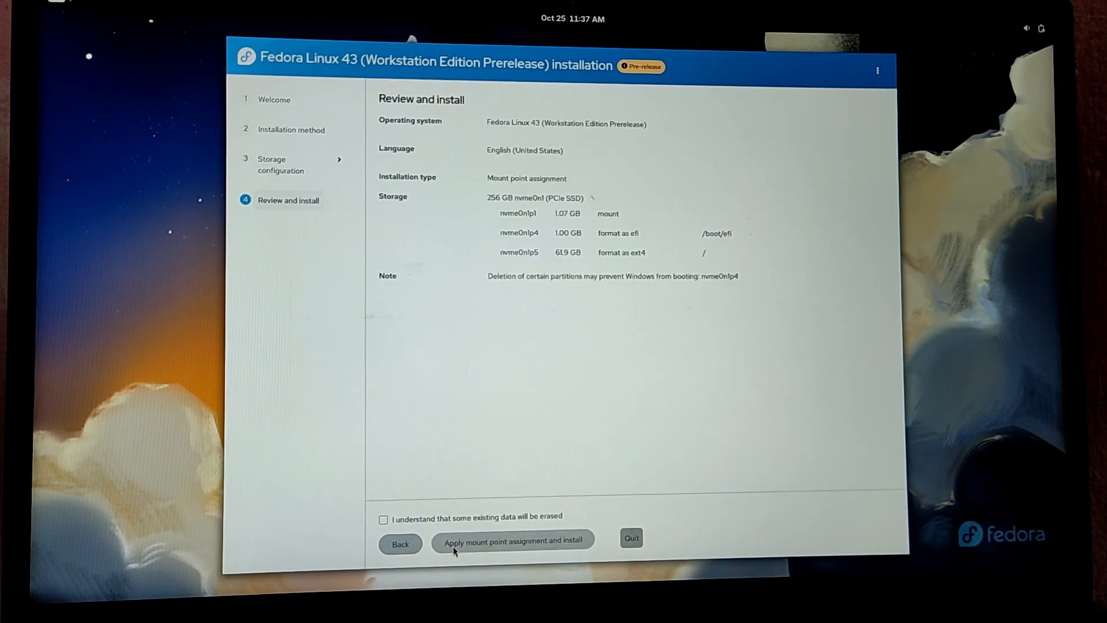
{"action": "mouse_move", "coordinate": [525, 370]}
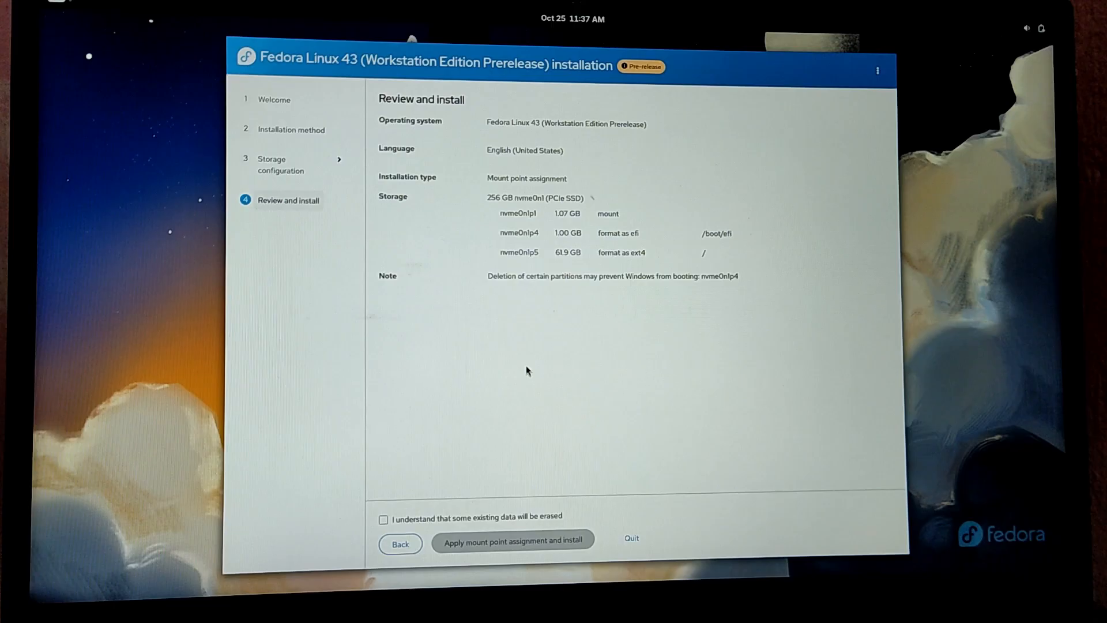
{"action": "mouse_move", "coordinate": [659, 391]}
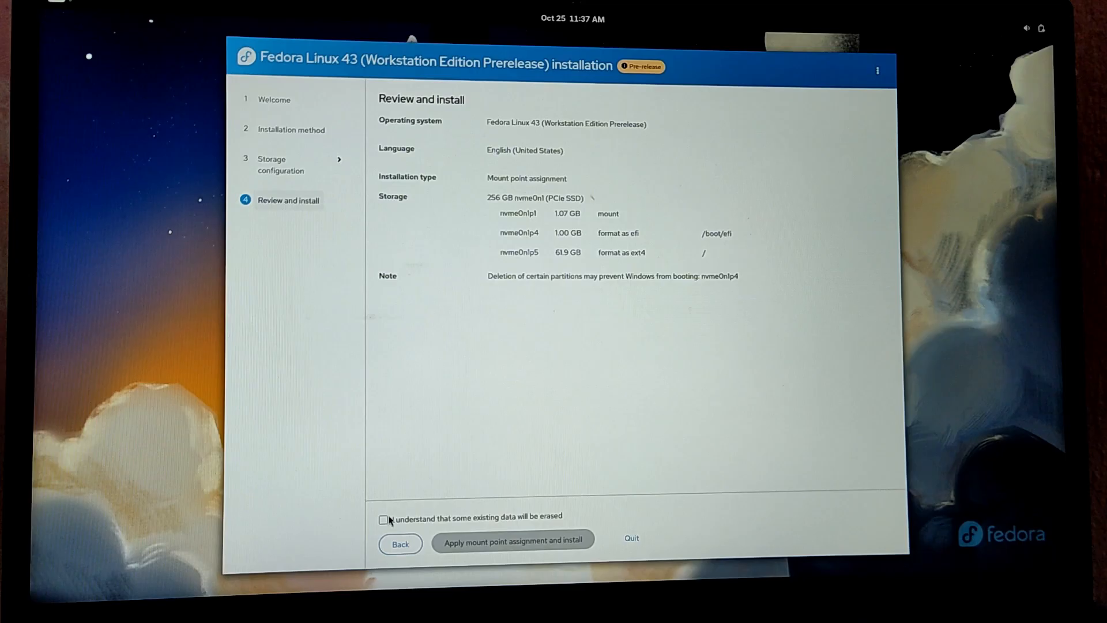
Acknowledge the data-erase warning and apply the mount point assignment to install Fedora Linux 43
{"action": "left_click", "coordinate": [382, 519]}
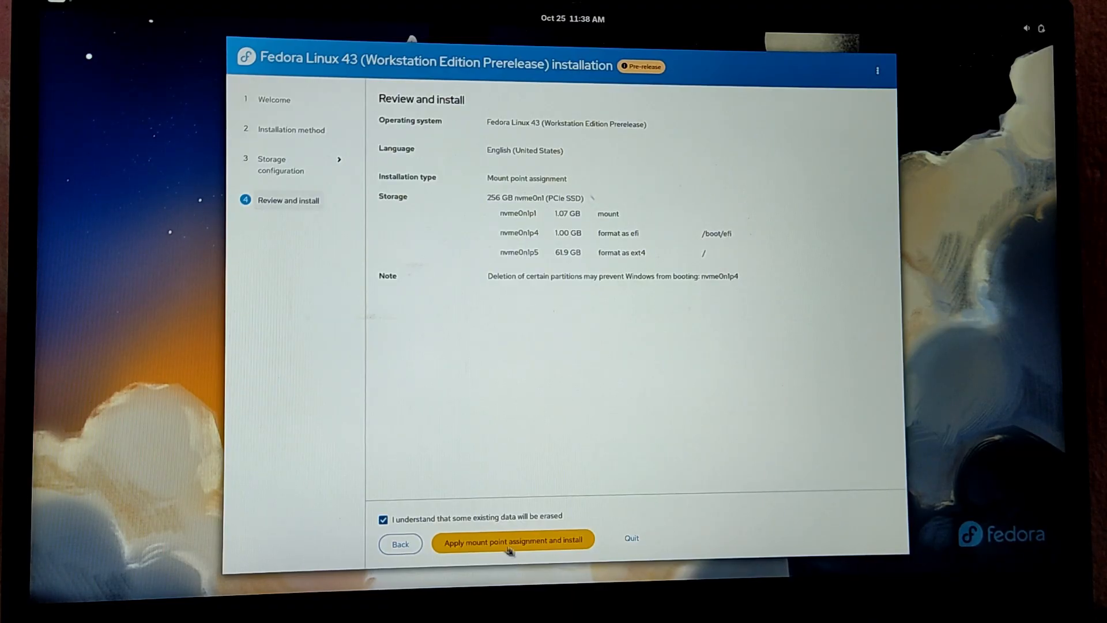
{"action": "left_click", "coordinate": [512, 539]}
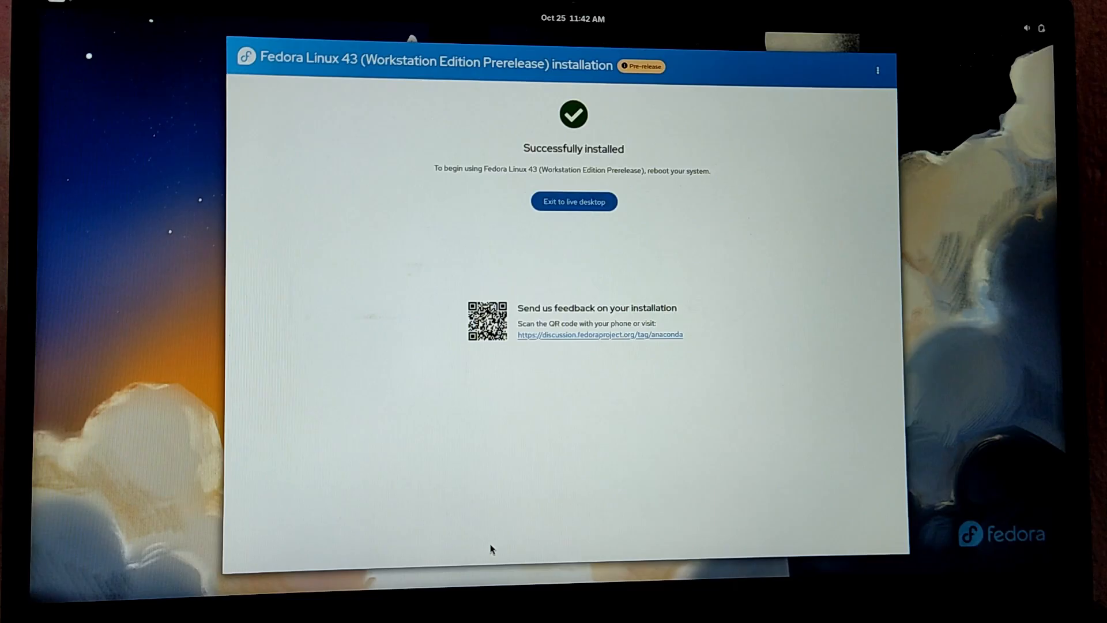
{"action": "mouse_move", "coordinate": [486, 530]}
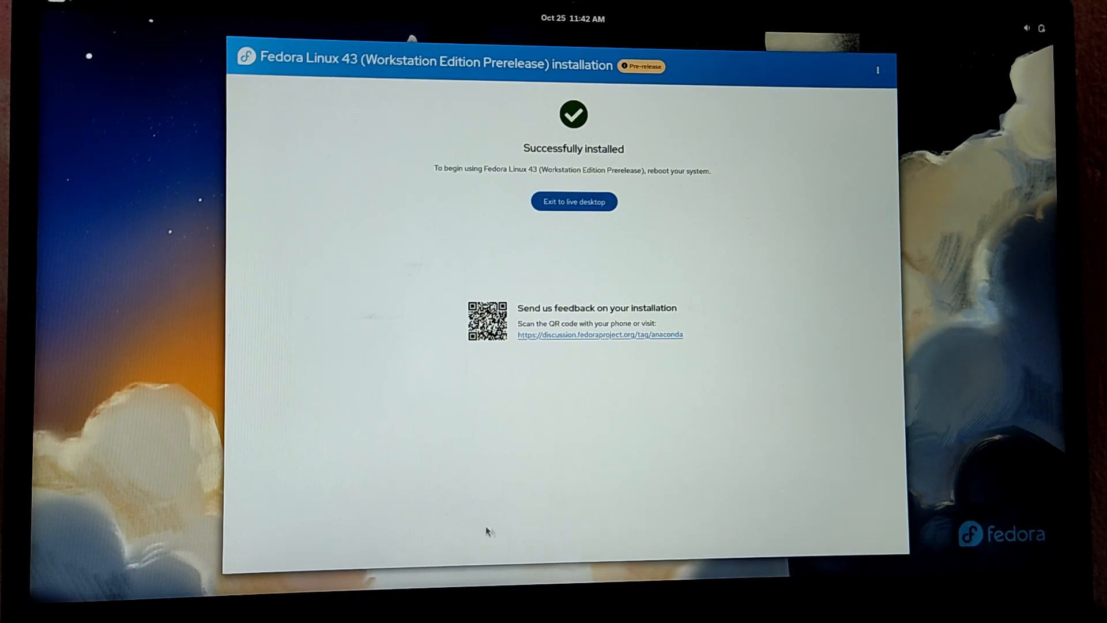
Exit to the live desktop and restart the computer from the system menu
{"action": "left_click", "coordinate": [573, 200]}
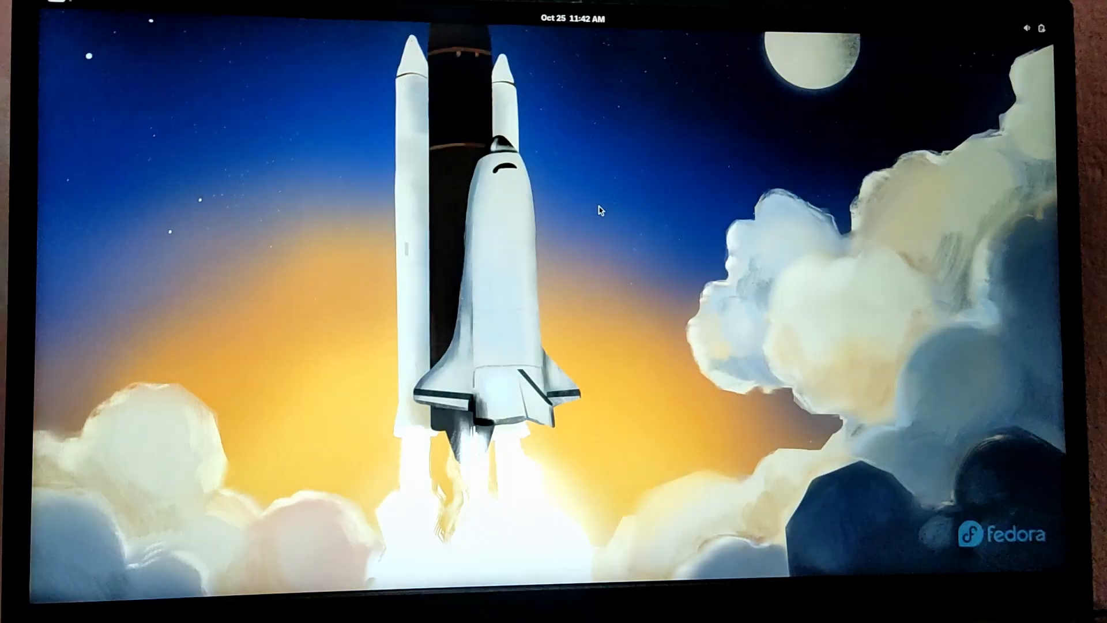
{"action": "left_click", "coordinate": [1035, 29]}
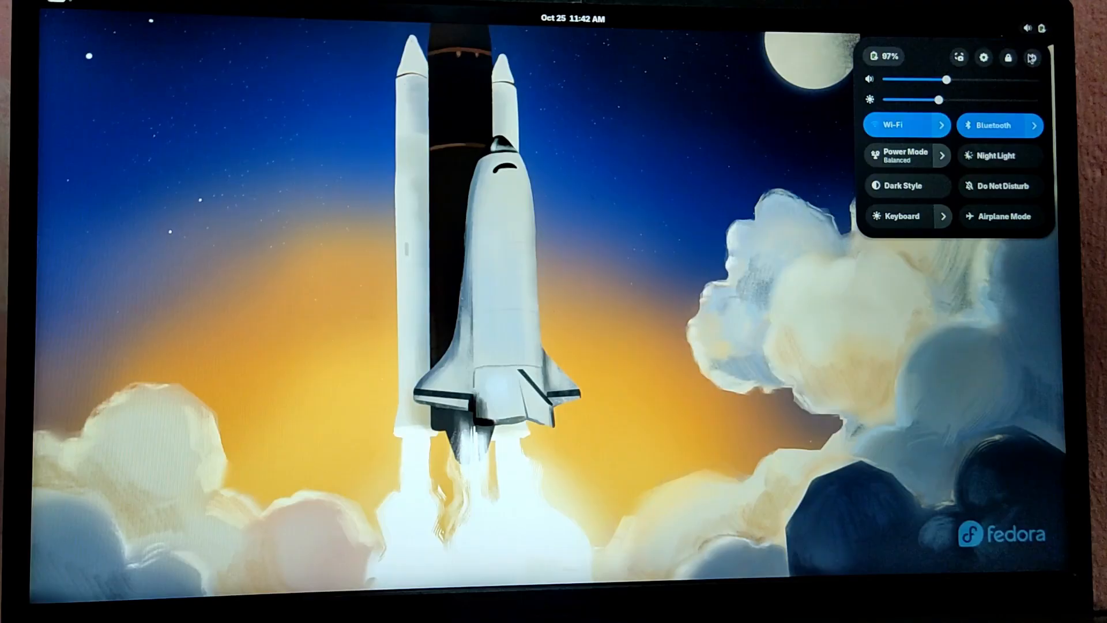
{"action": "left_click", "coordinate": [1031, 58]}
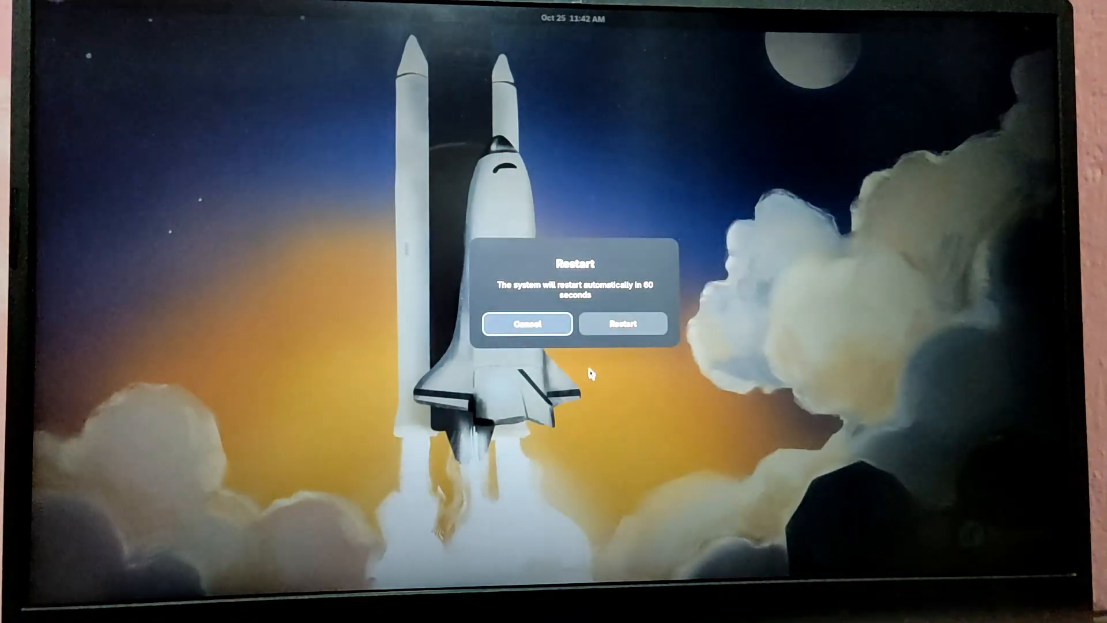
{"action": "left_click", "coordinate": [623, 323]}
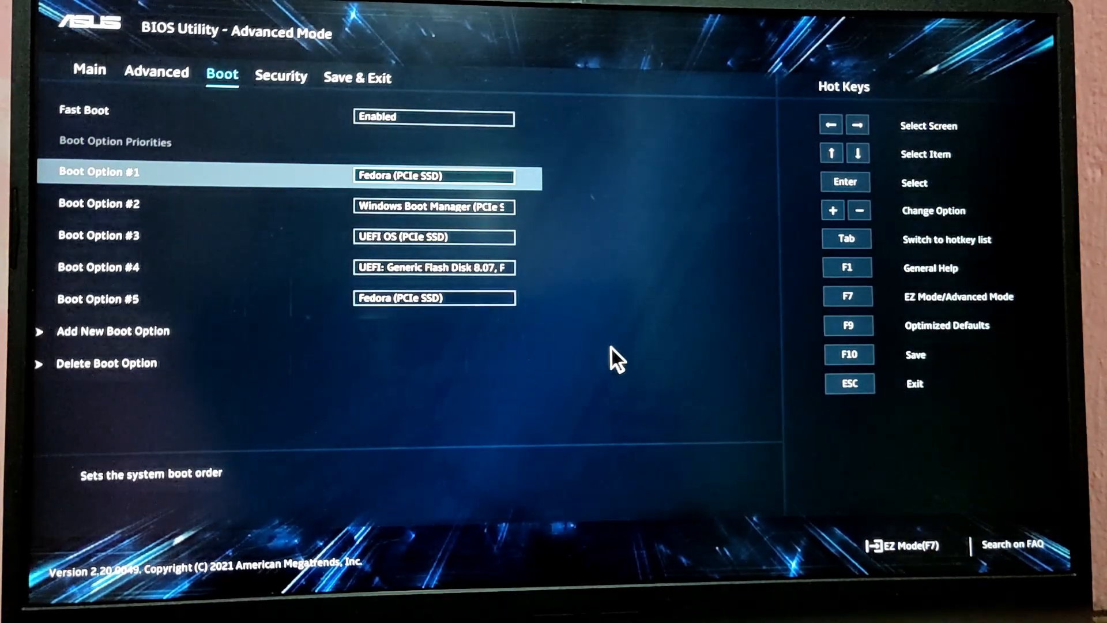
Save the boot order with Fedora first via F10 and exit the BIOS
{"action": "key", "text": "F10"}
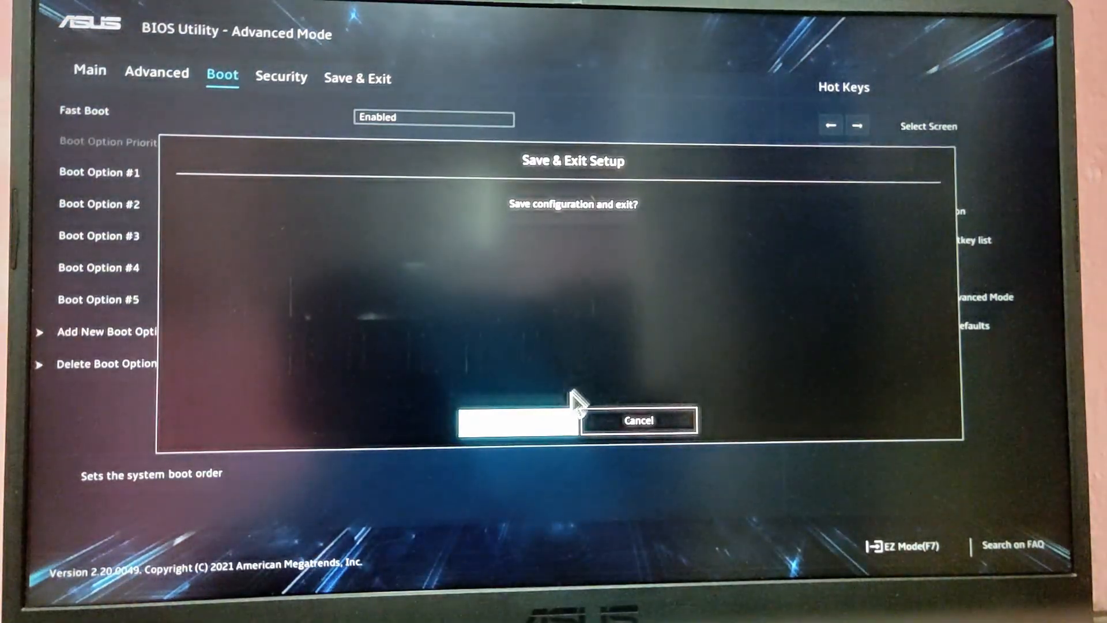
{"action": "left_click", "coordinate": [519, 419]}
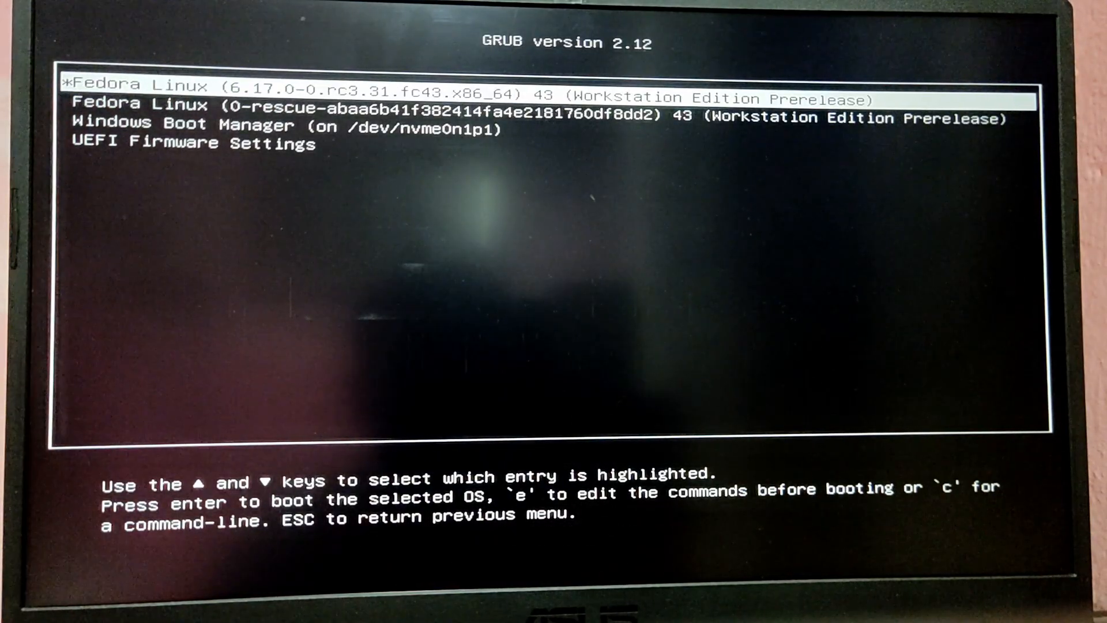
Boot the default Fedora Linux entry from the GRUB menu
{"action": "key", "text": "Return"}
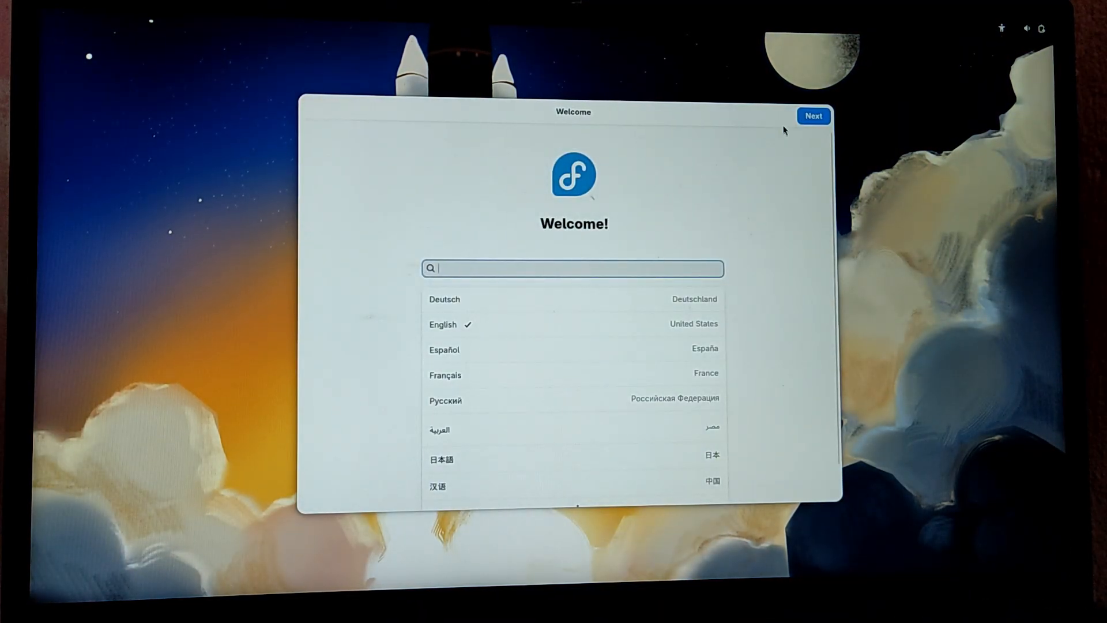
Keep English, skip network, accept the Kathmandu time zone and enable third-party repositories
{"action": "left_click", "coordinate": [813, 115]}
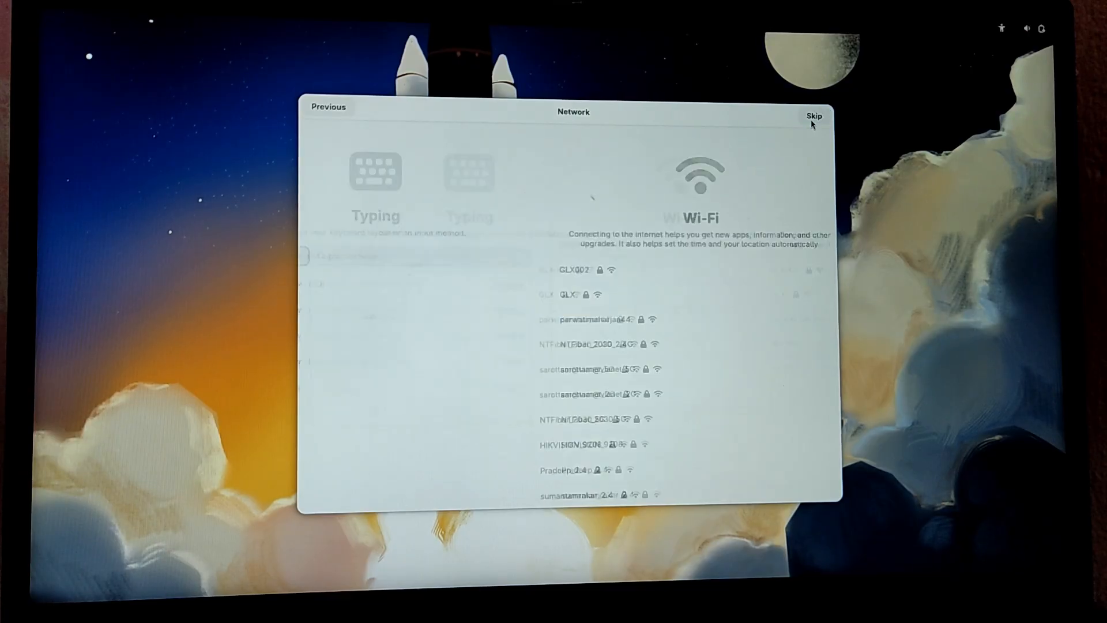
{"action": "left_click", "coordinate": [813, 116]}
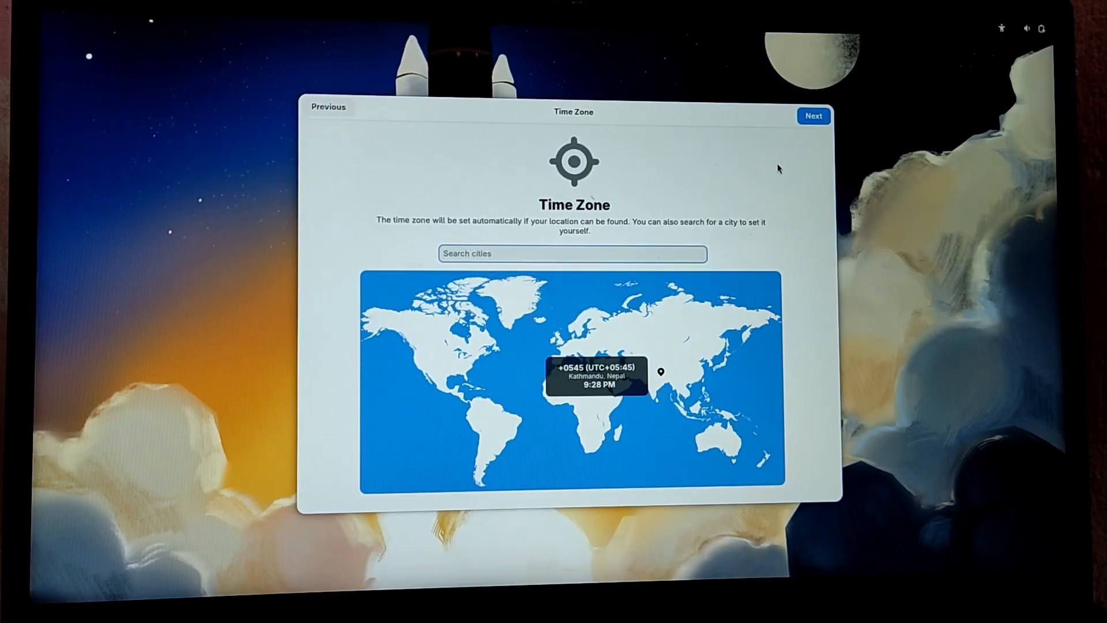
{"action": "left_click", "coordinate": [813, 116]}
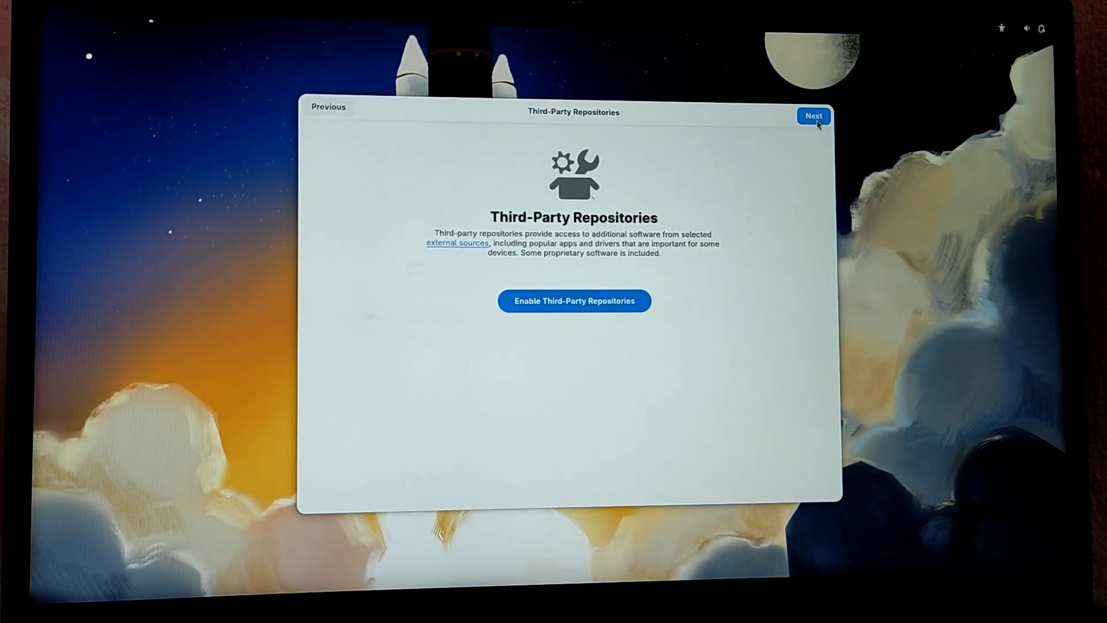
{"action": "left_click", "coordinate": [575, 300]}
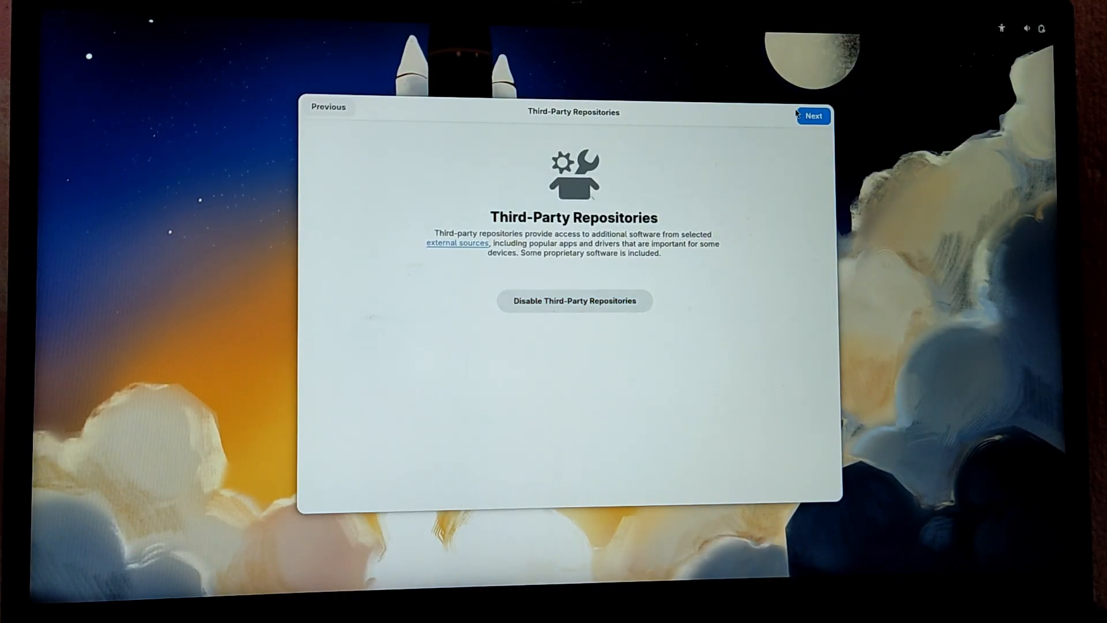
{"action": "left_click", "coordinate": [811, 115]}
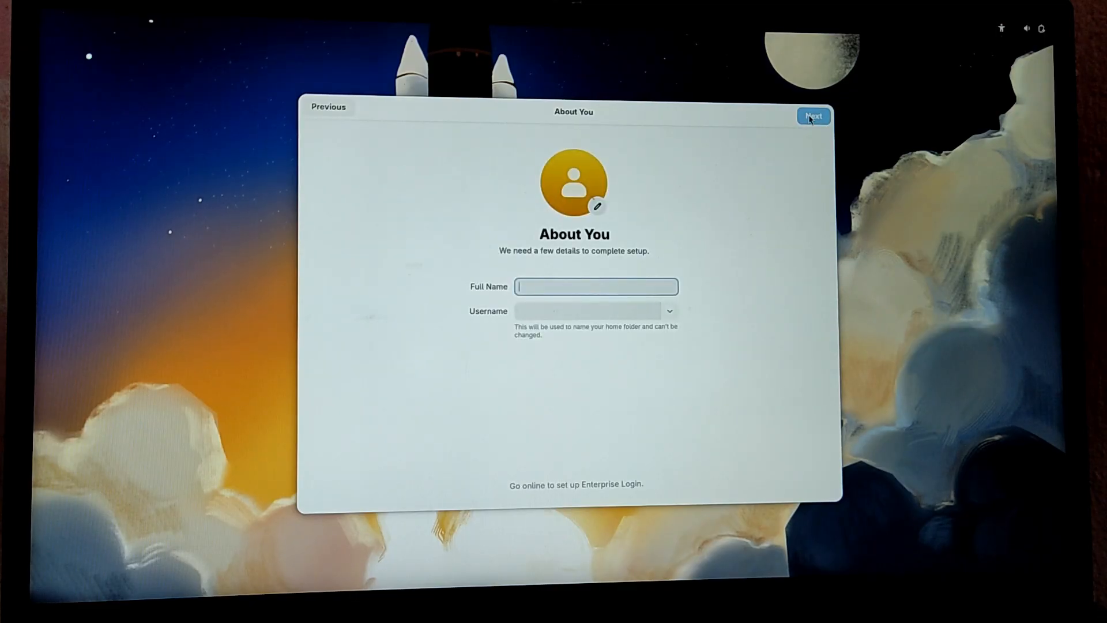
Create the user account 'Sandip' with a password and finish setup
{"action": "type", "text": "Sandip"}
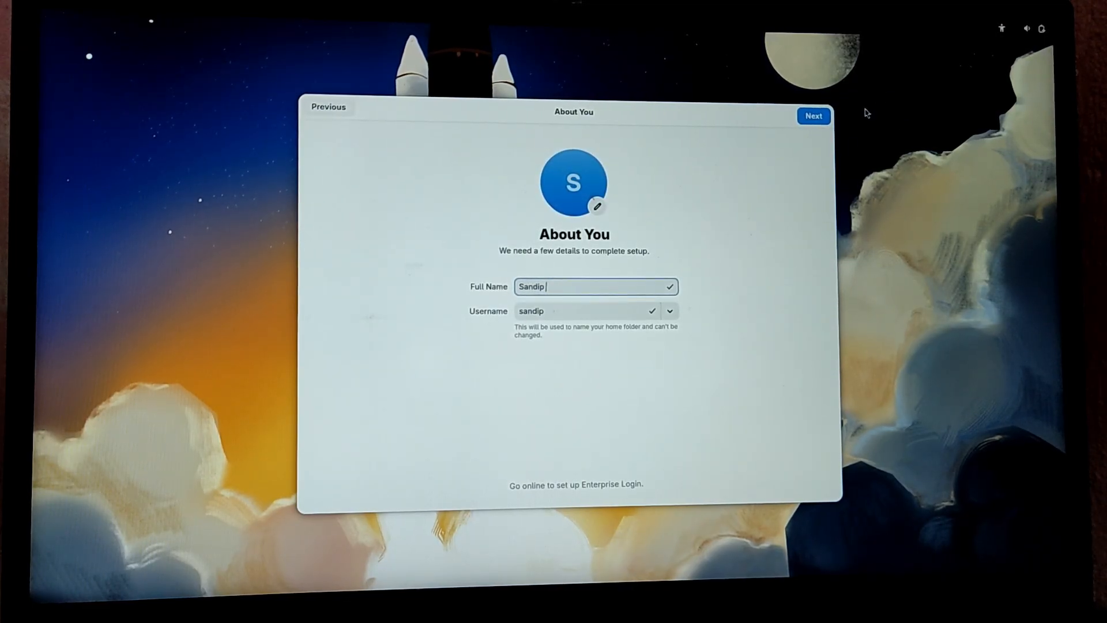
{"action": "left_click", "coordinate": [813, 115]}
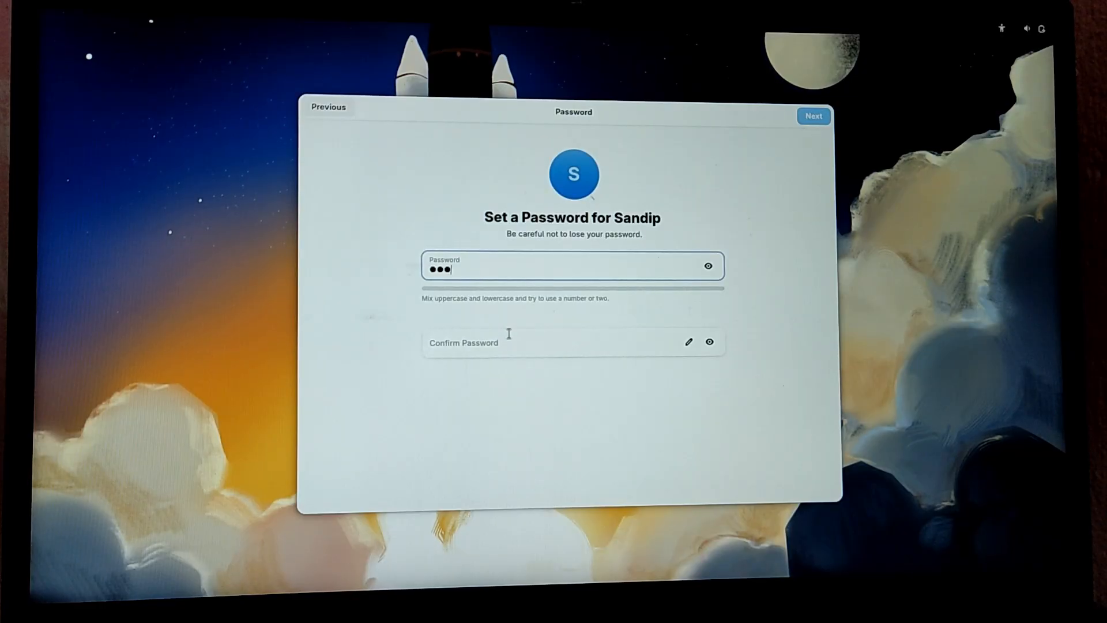
{"action": "left_click", "coordinate": [813, 115]}
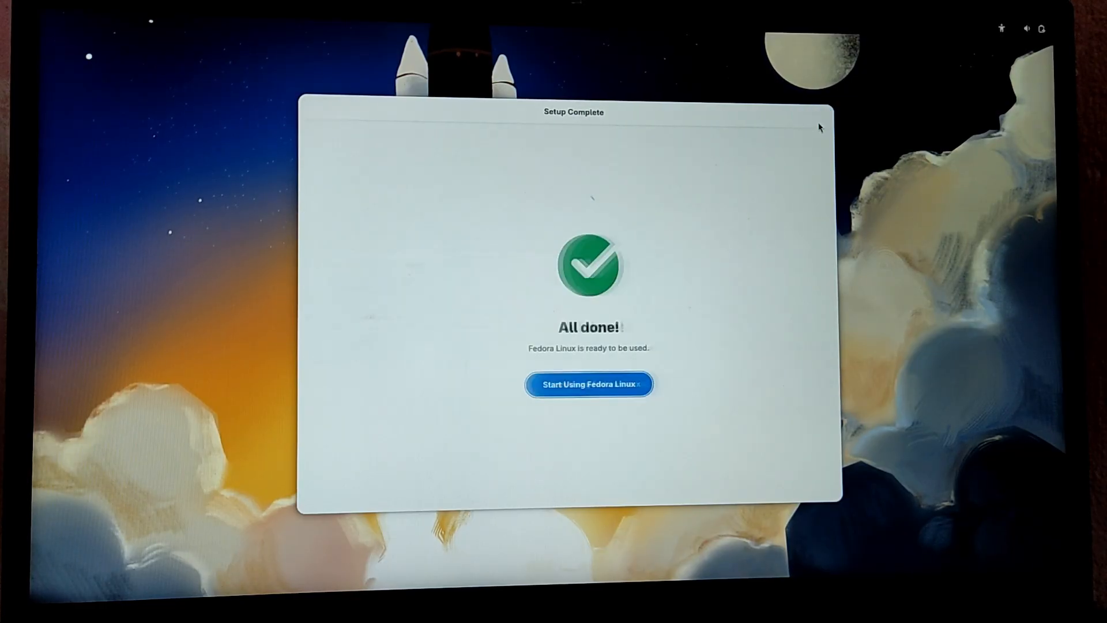
Enter the new Fedora desktop and restart the computer from the system menu
{"action": "left_click", "coordinate": [588, 385]}
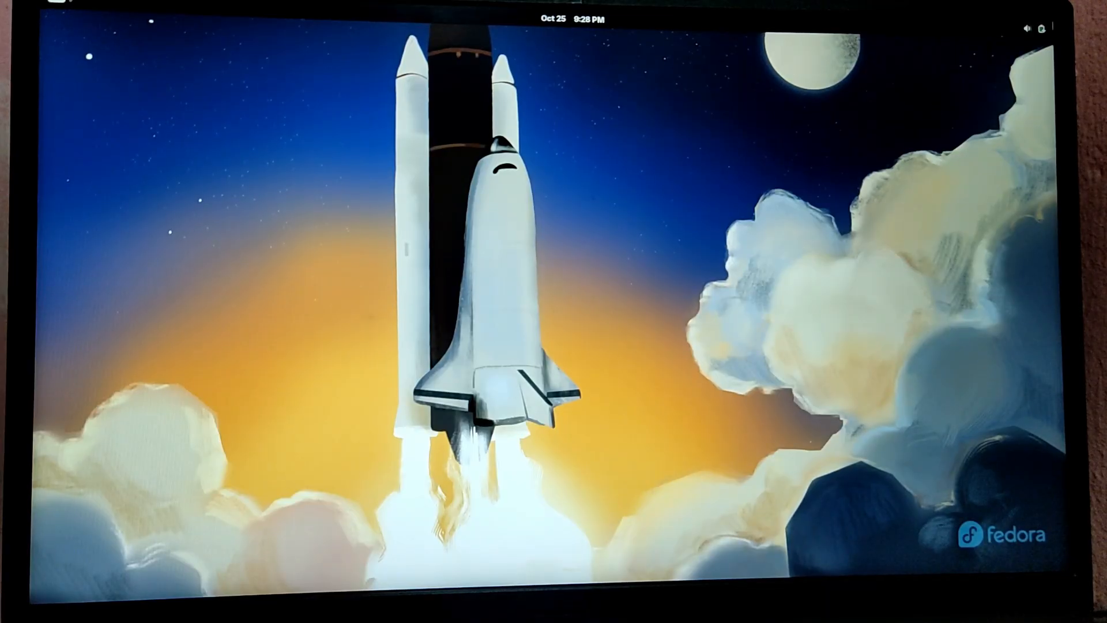
{"action": "left_click", "coordinate": [1038, 28]}
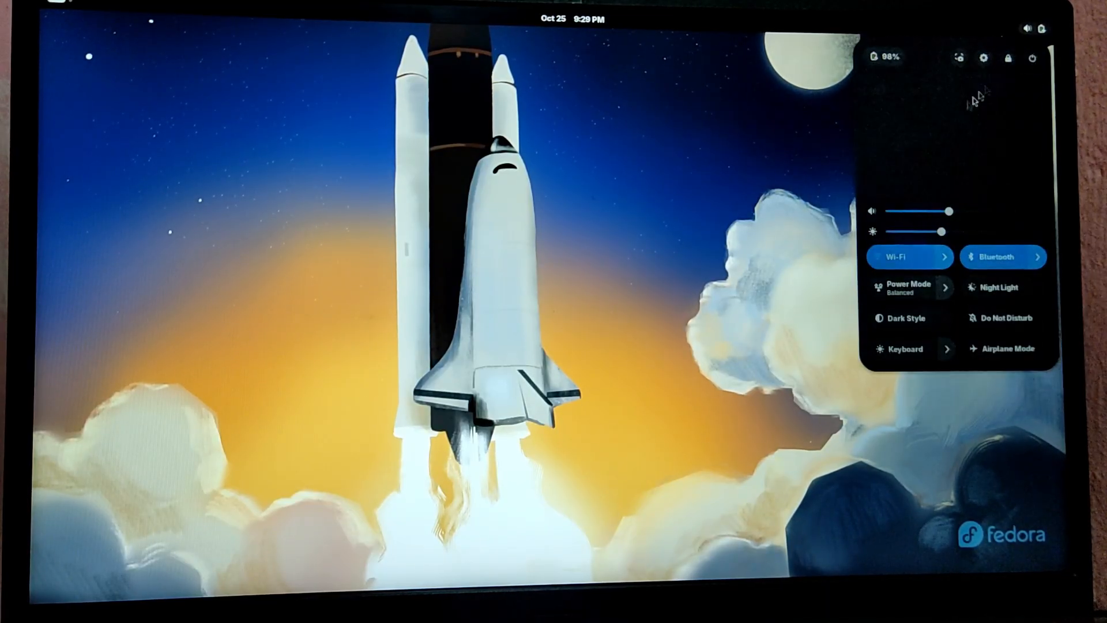
{"action": "left_click", "coordinate": [1036, 58]}
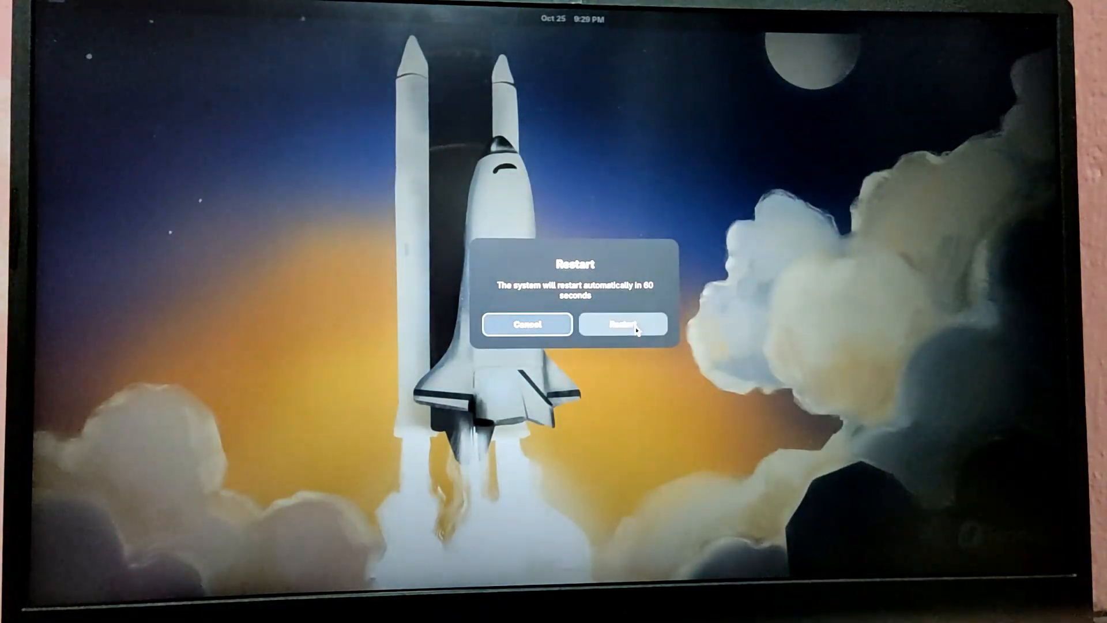
{"action": "left_click", "coordinate": [620, 324]}
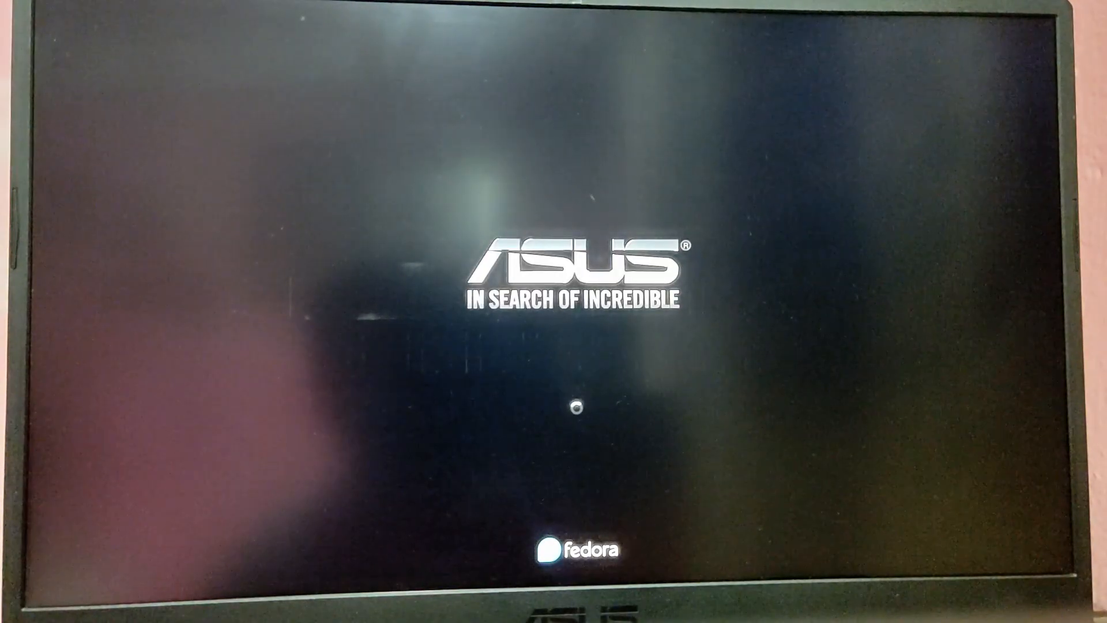